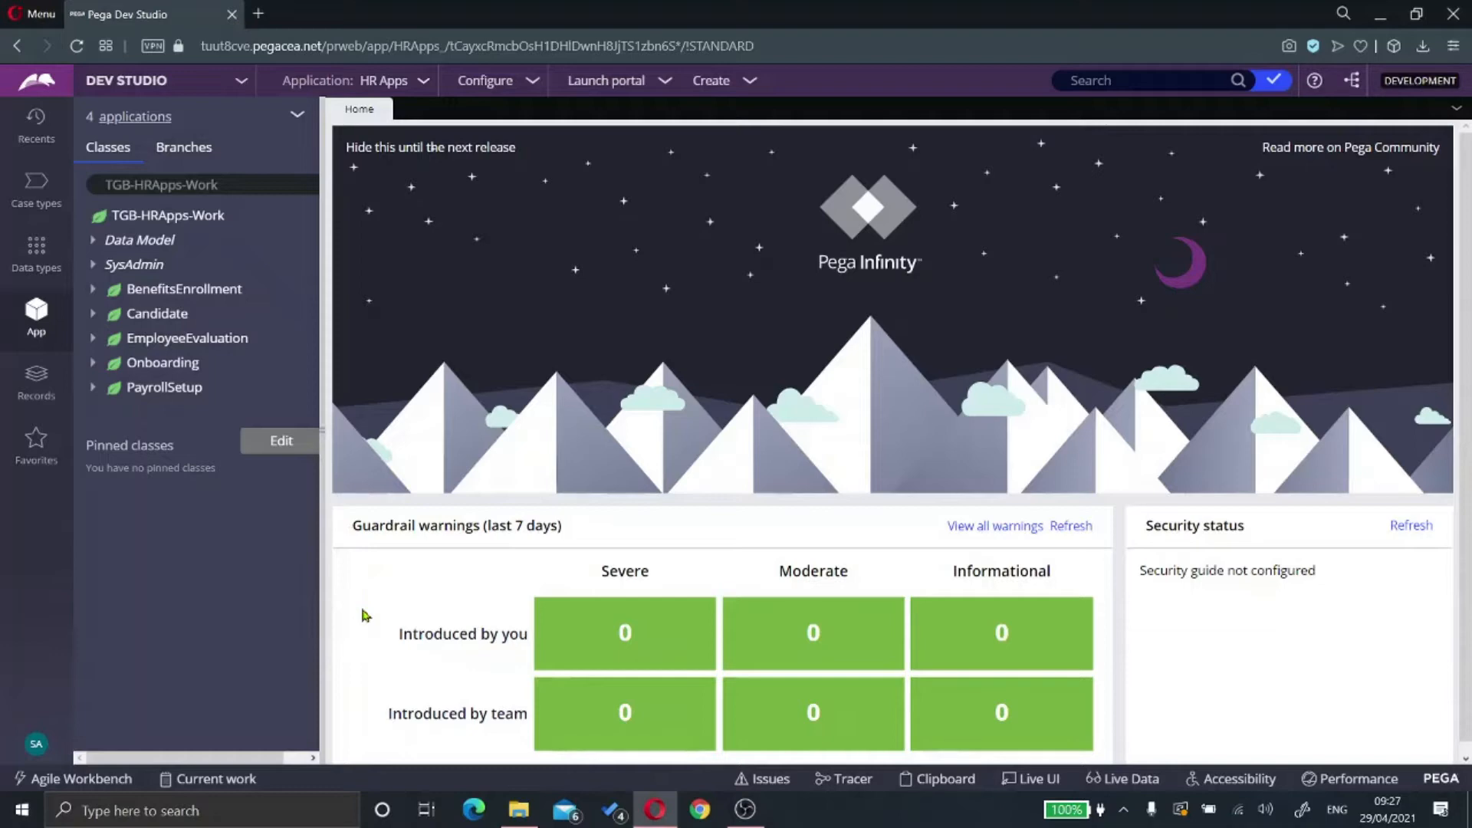
Step: Start a new Report Definition under the Candidate case type's Reports category
left_click(94, 312)
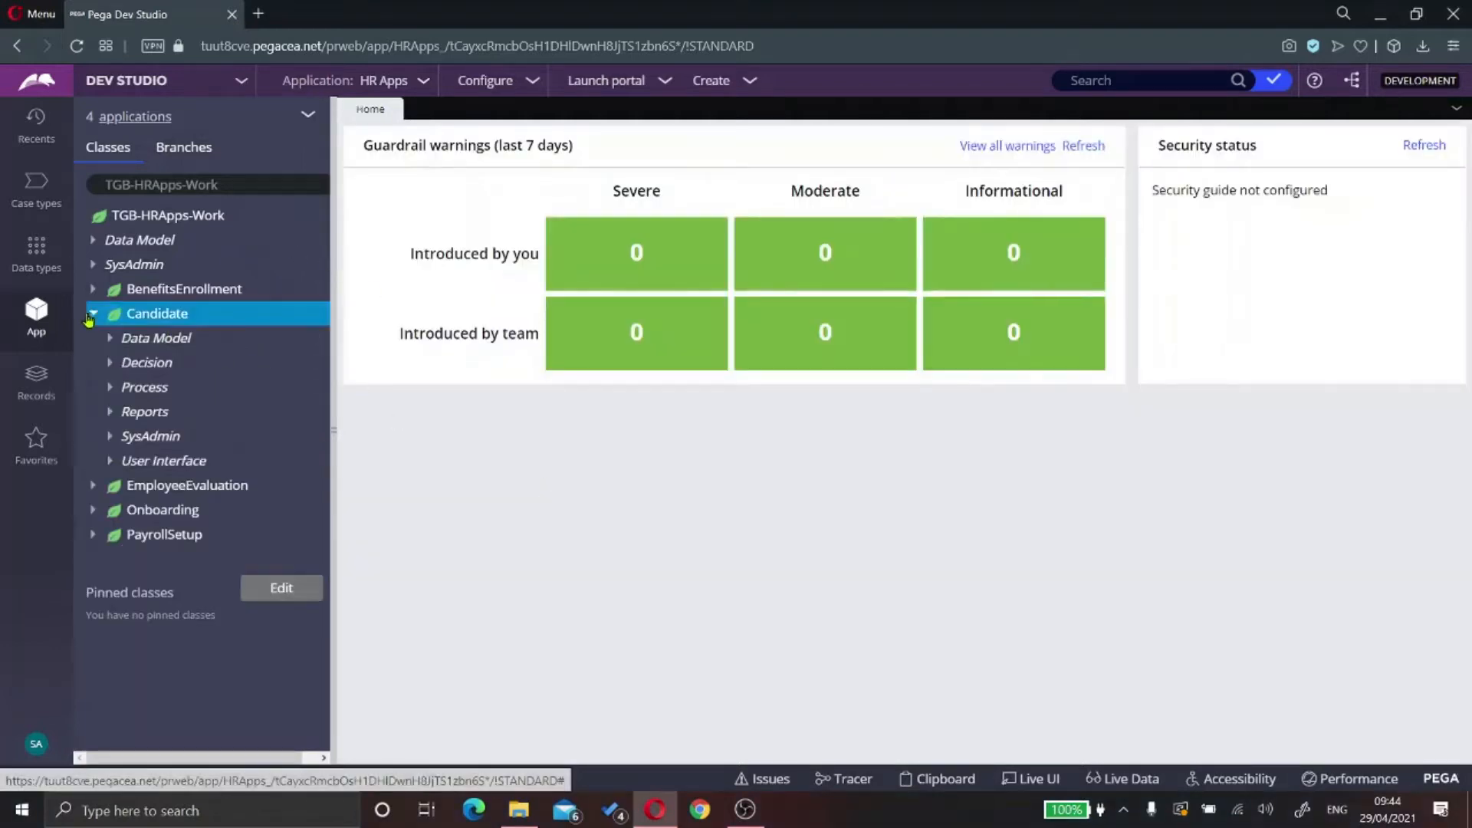
left_click(111, 411)
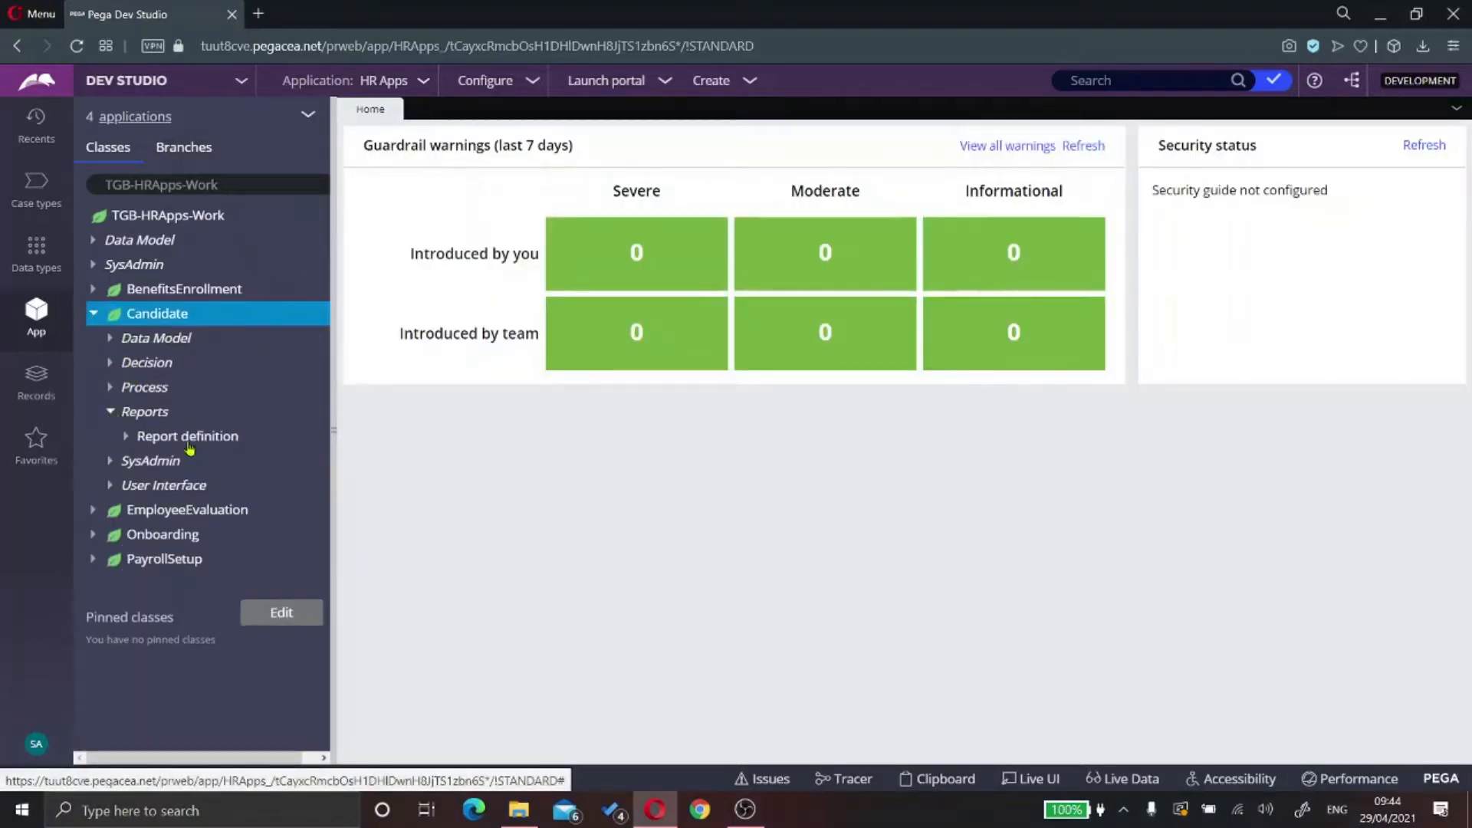
left_click(188, 436)
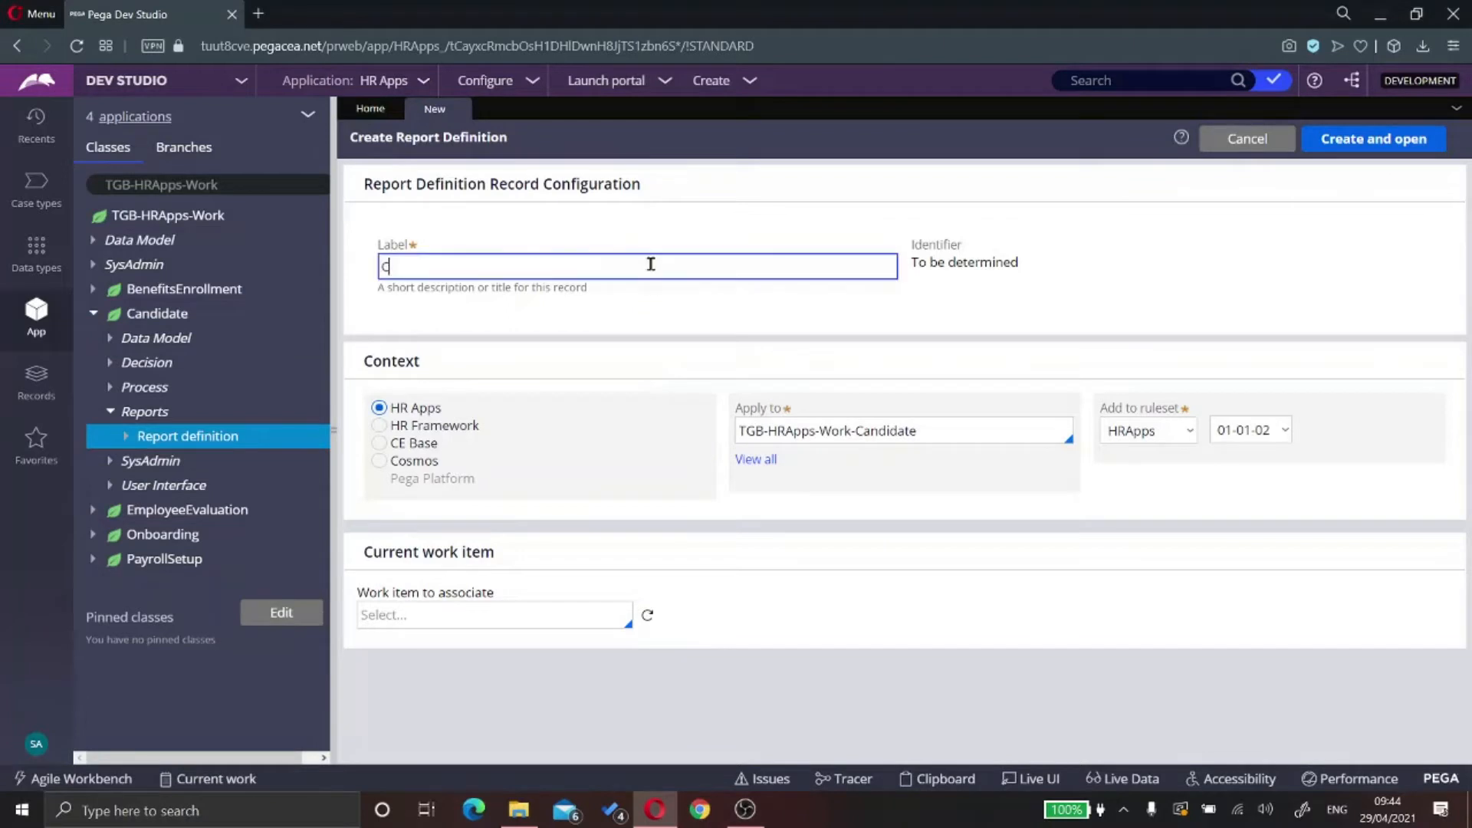
Step: Label the report 'Candidates by Workbasket' and create and open it for editing
type("Candidates")
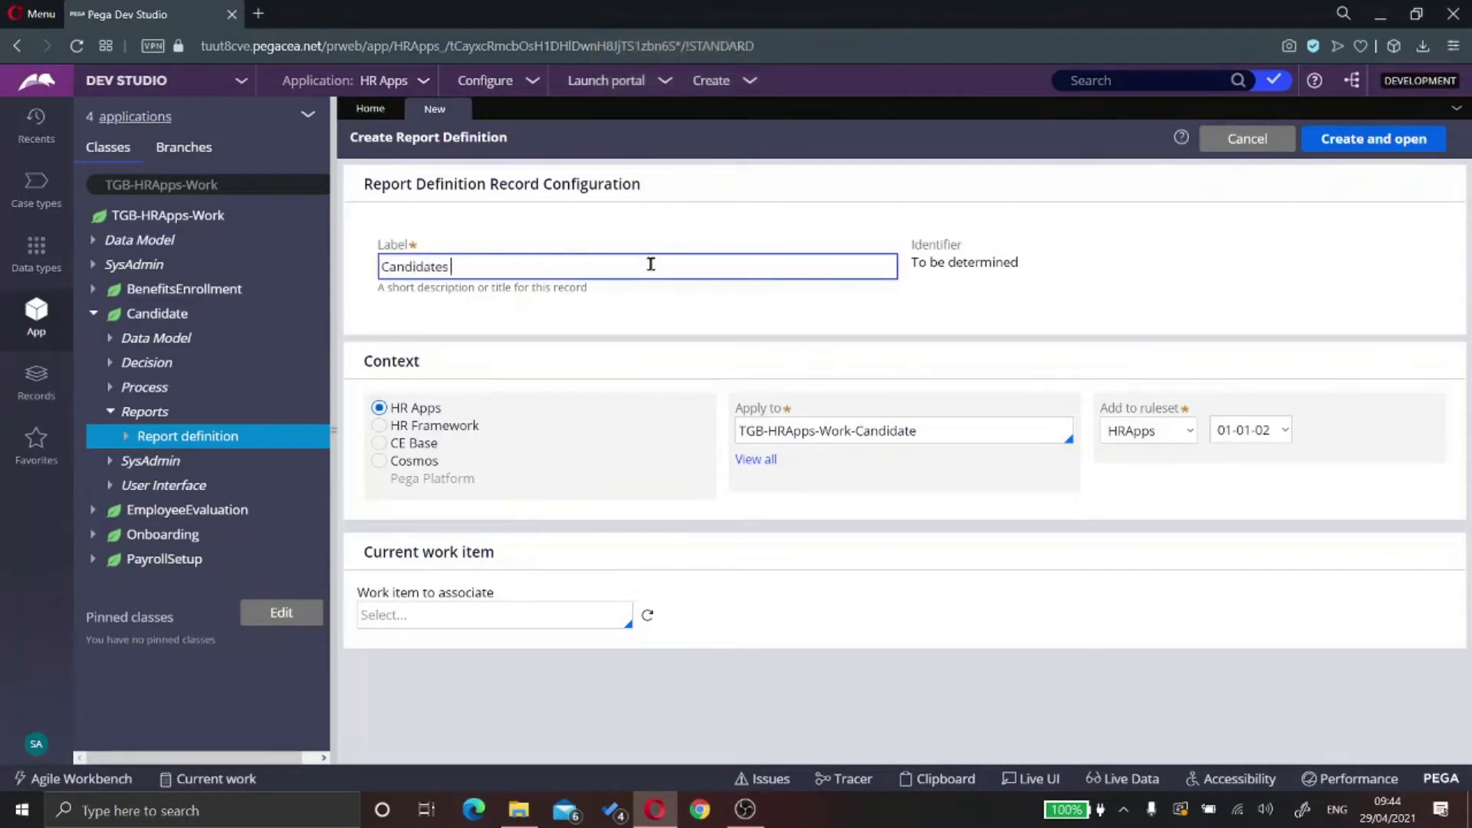
type("by Workbasket")
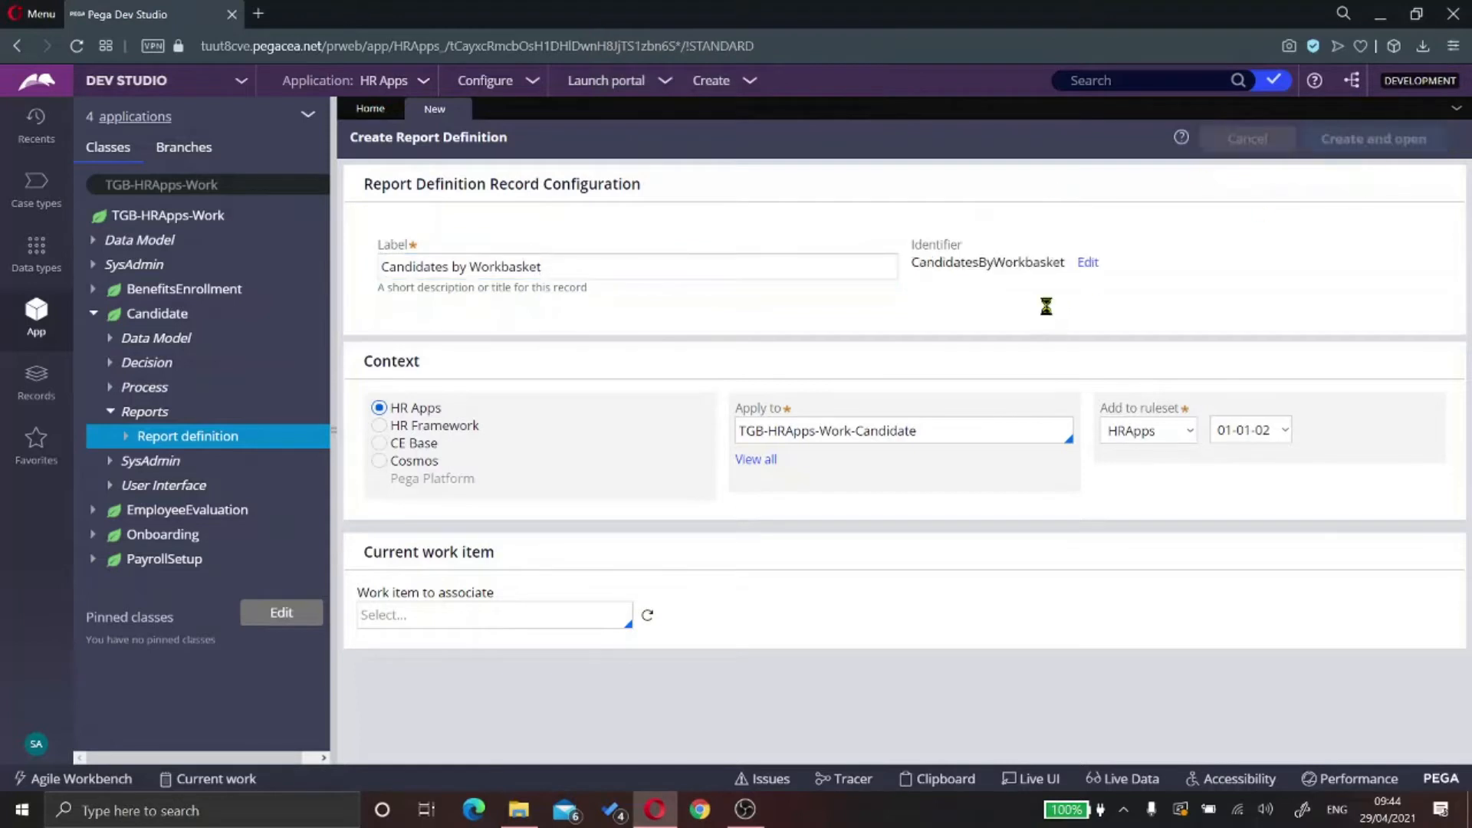
left_click(1372, 138)
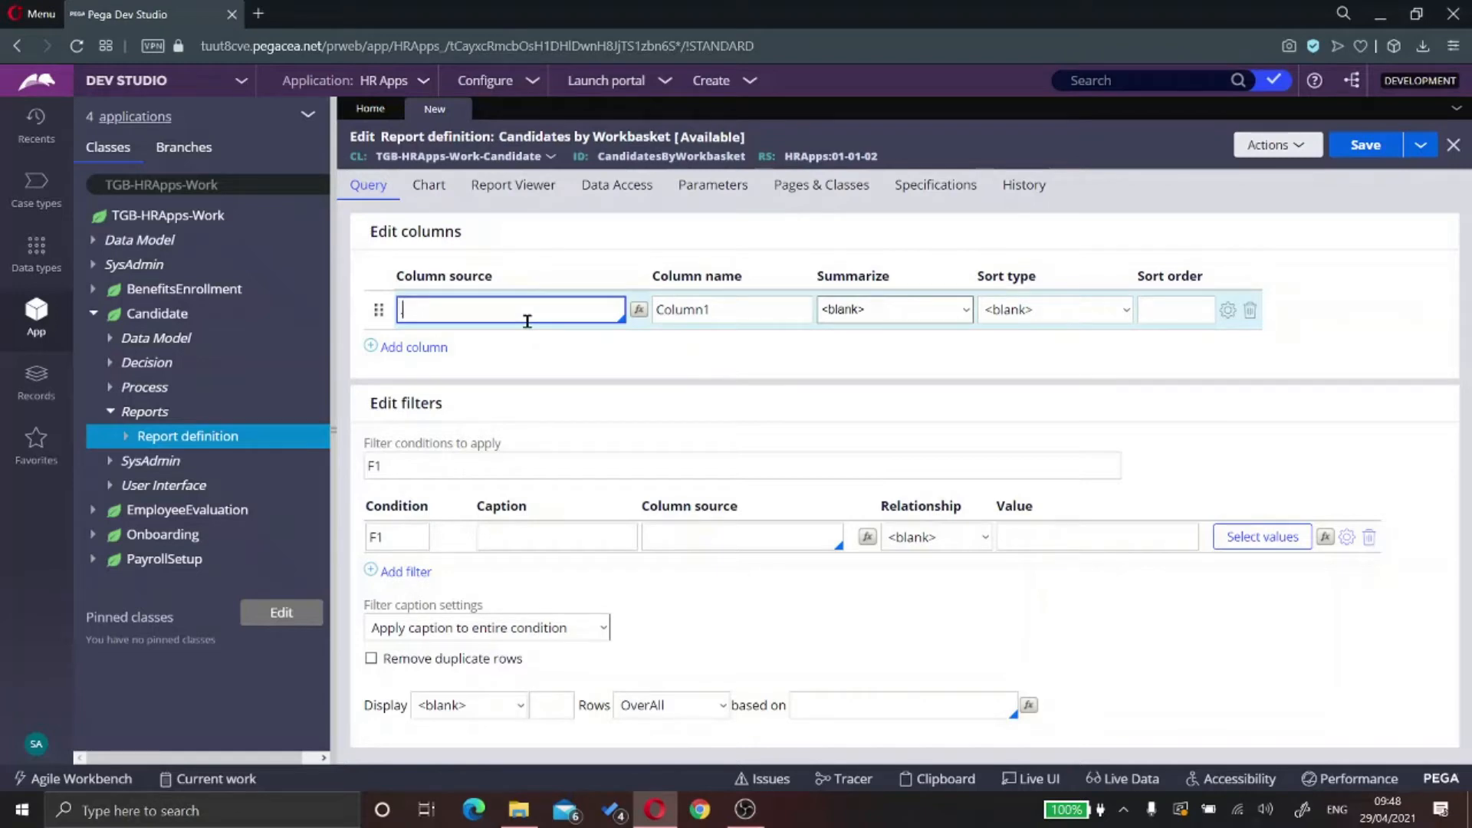
Step: Add .pyID and .pyStatusWork as the first two columns, with a third empty column row ready
type(".py")
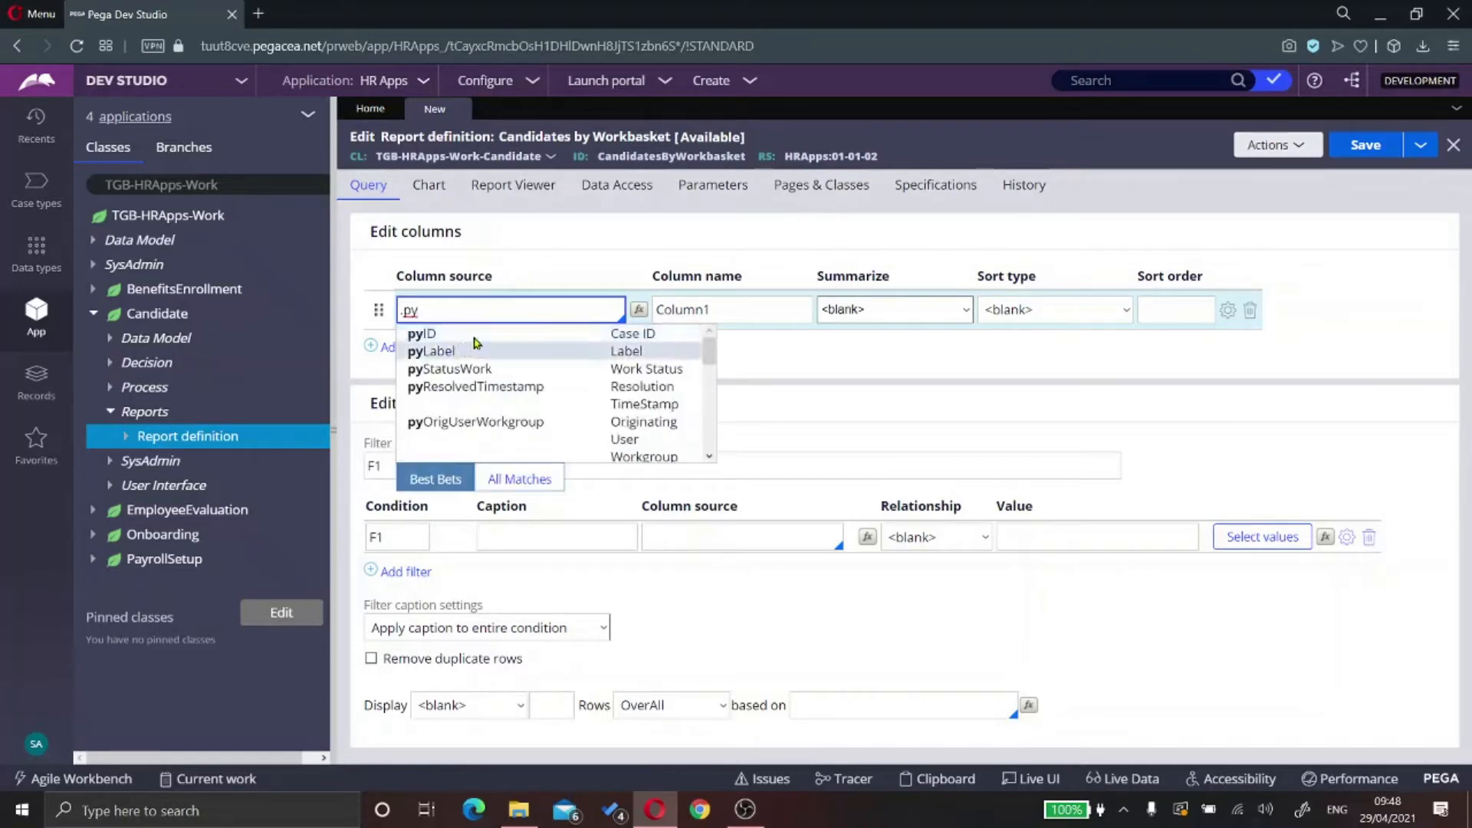
left_click(421, 333)
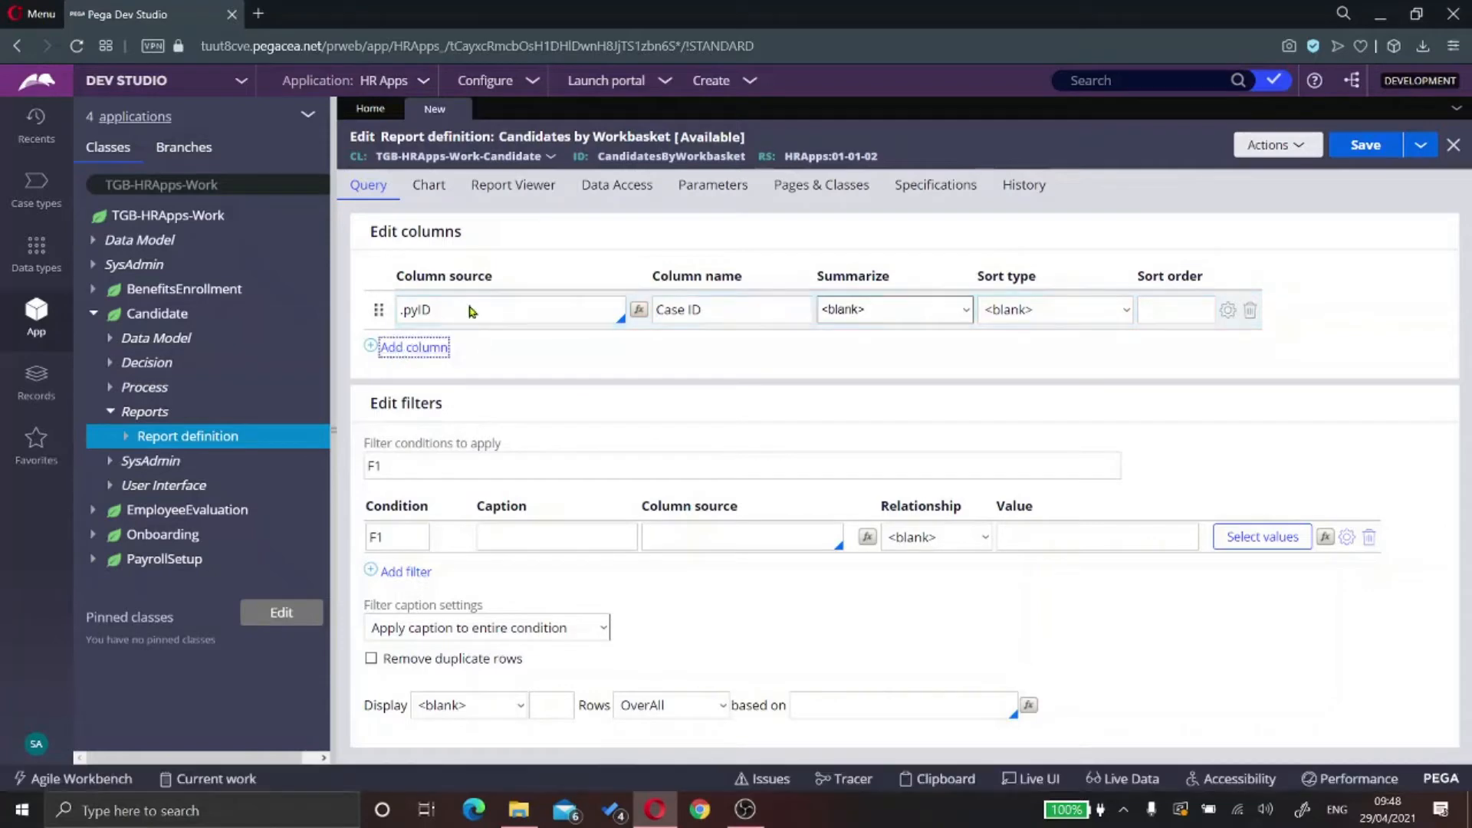
left_click(413, 347)
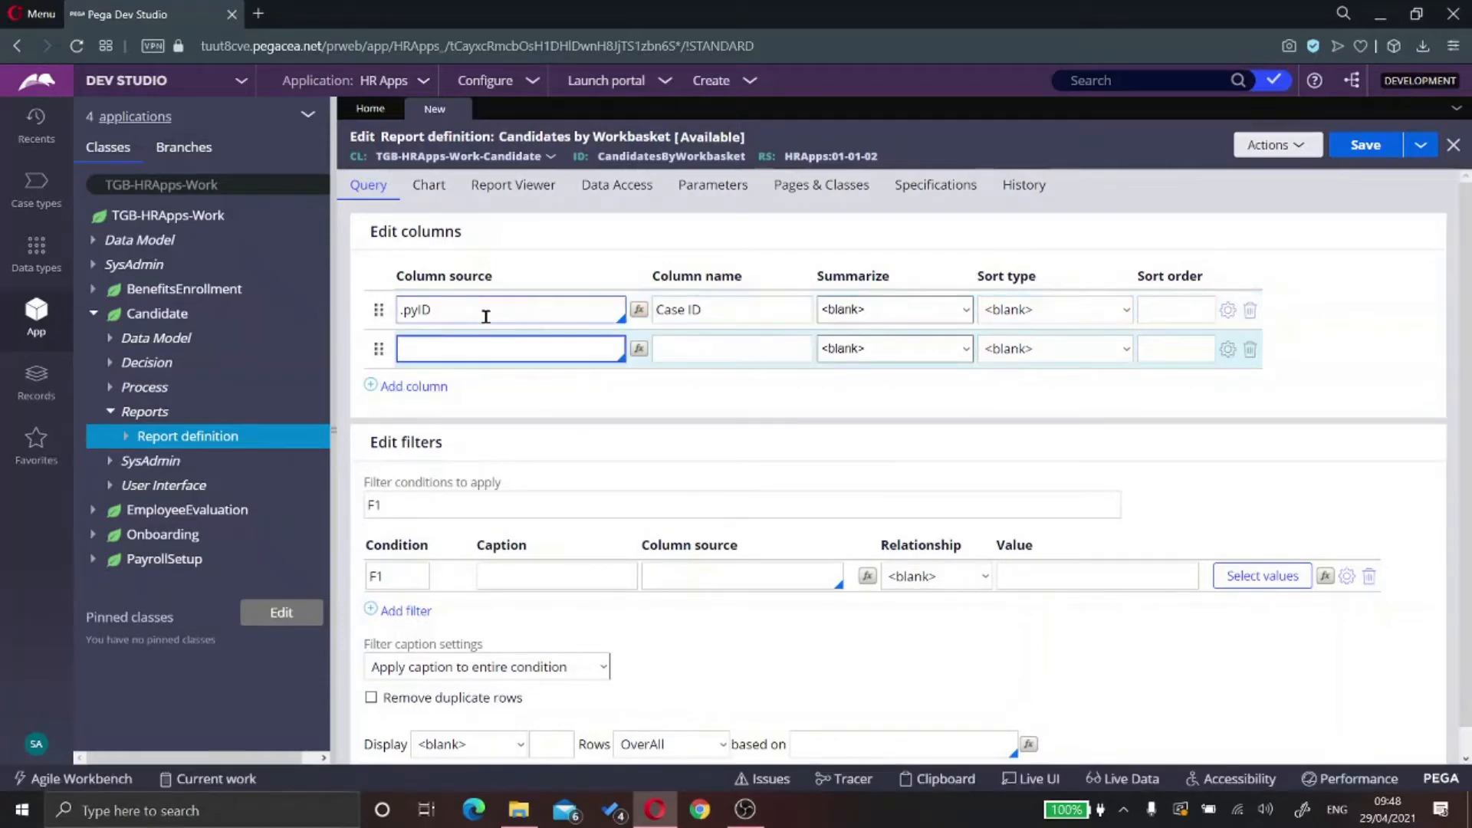
type(".p")
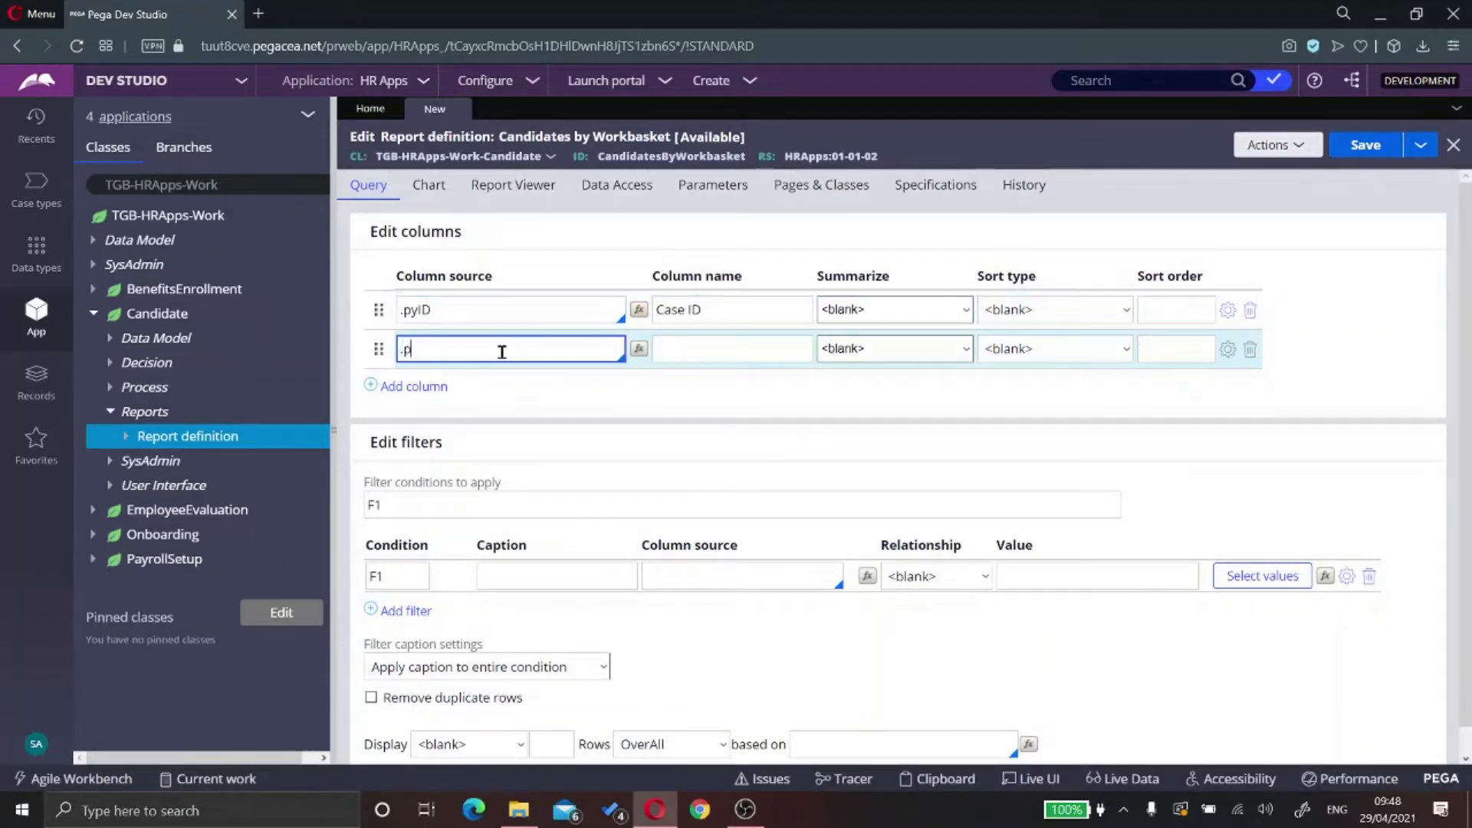
type("yStat")
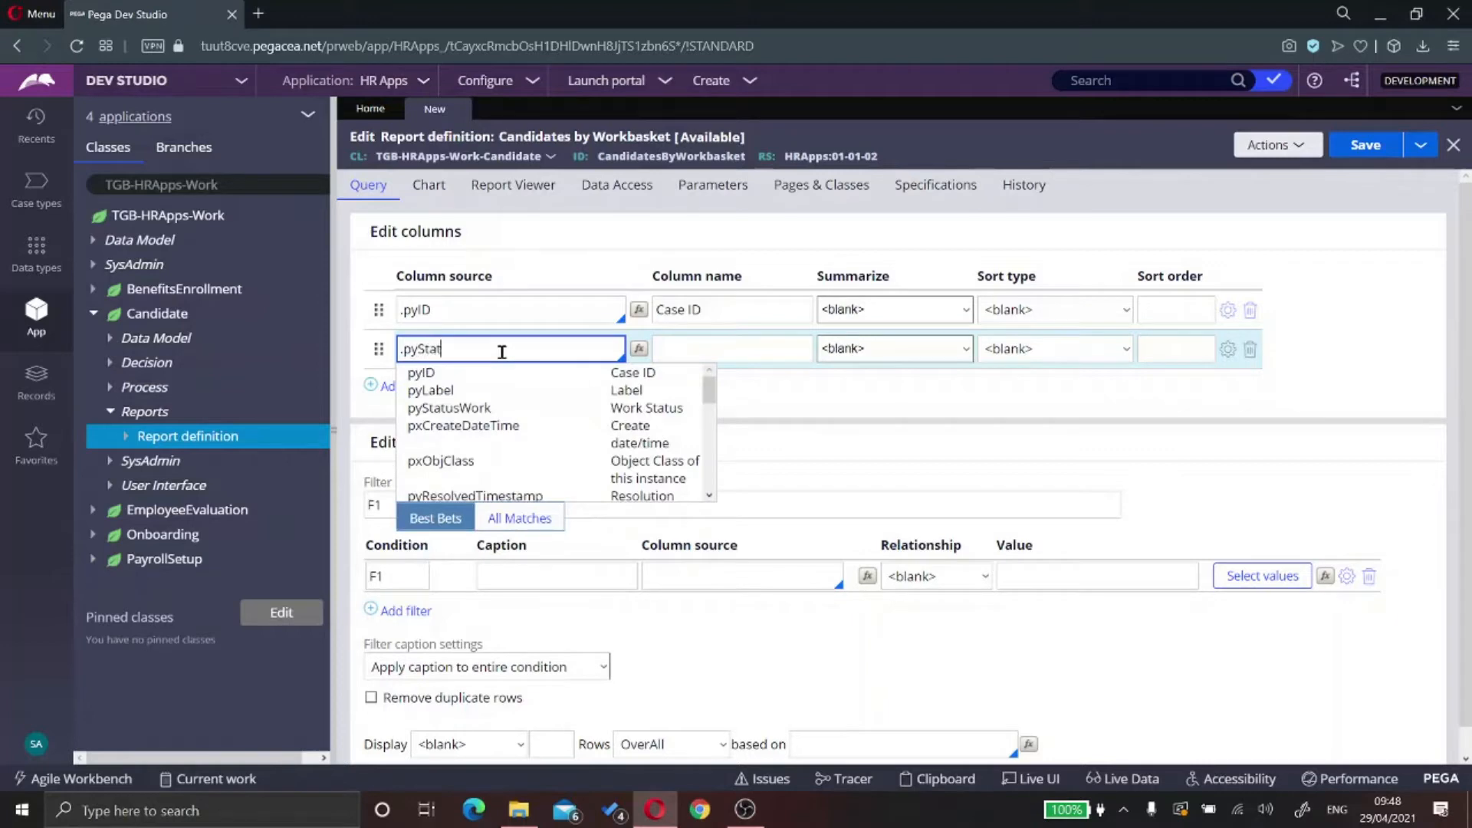
left_click(449, 408)
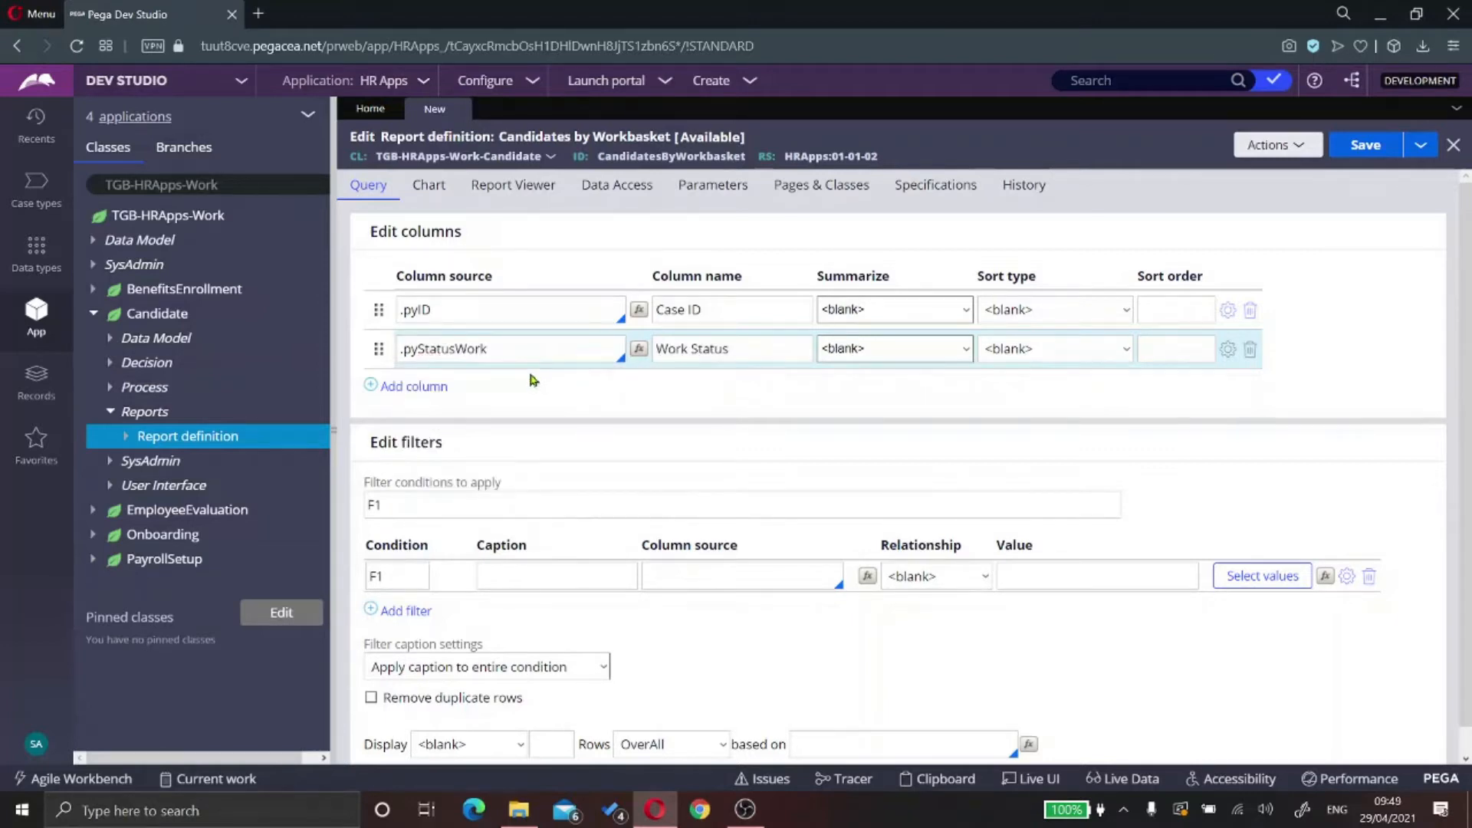
left_click(412, 386)
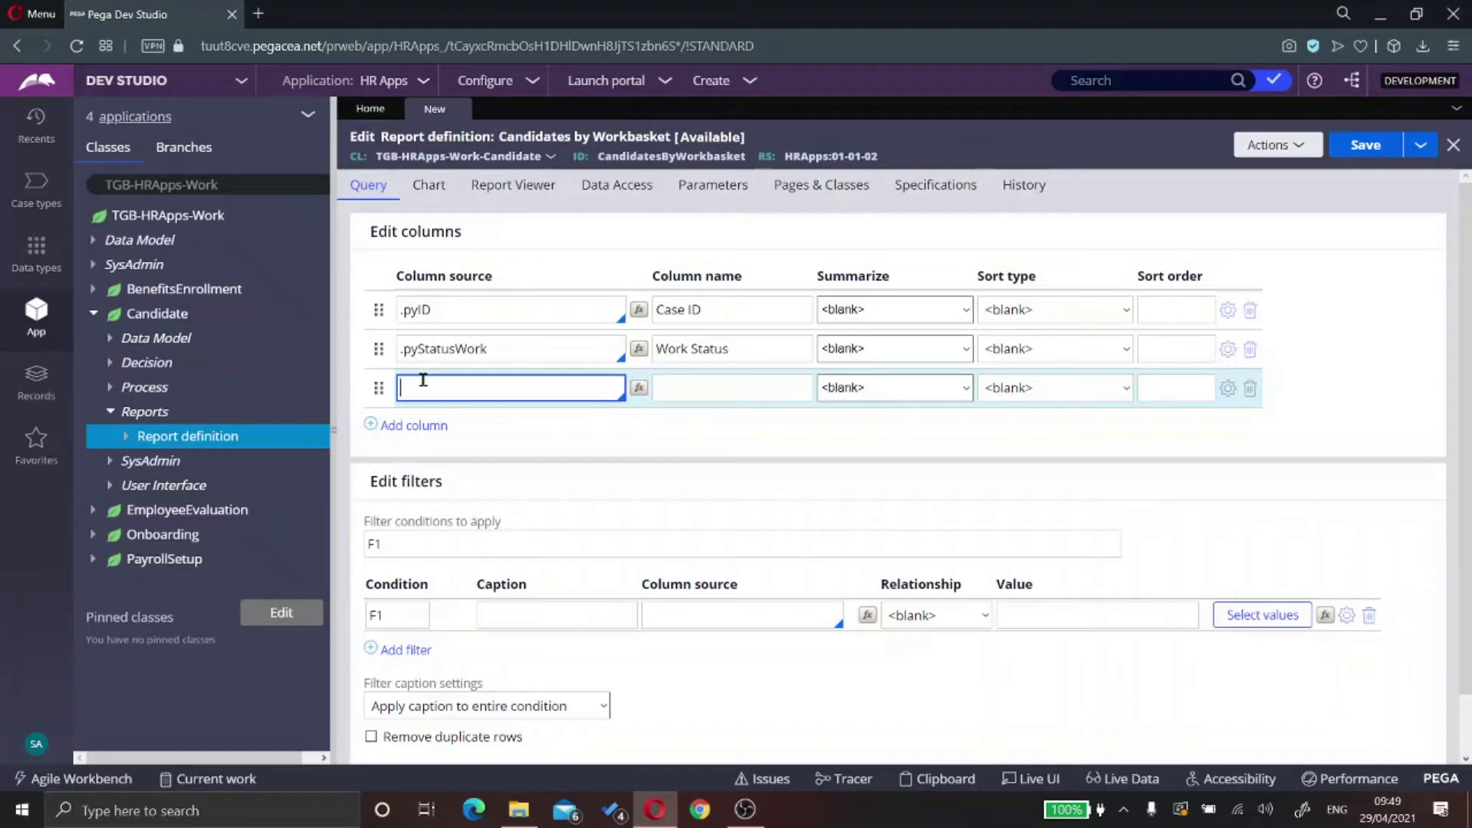
Step: Add pxWorkbasketAssignments.pxAssignedWorkbasket ID as the third column and a fourth empty row
type("px")
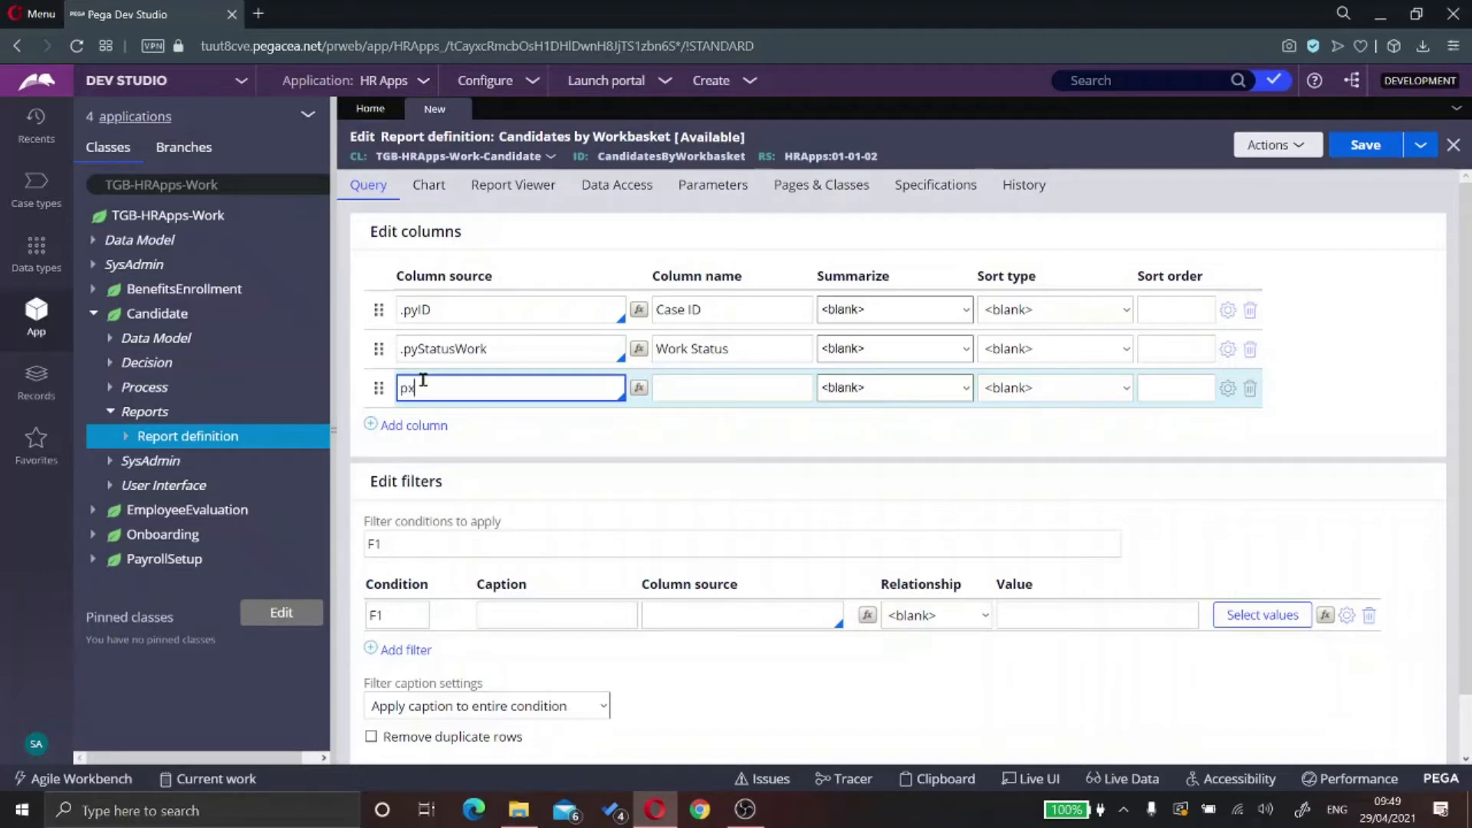
type("WorkbasketAss")
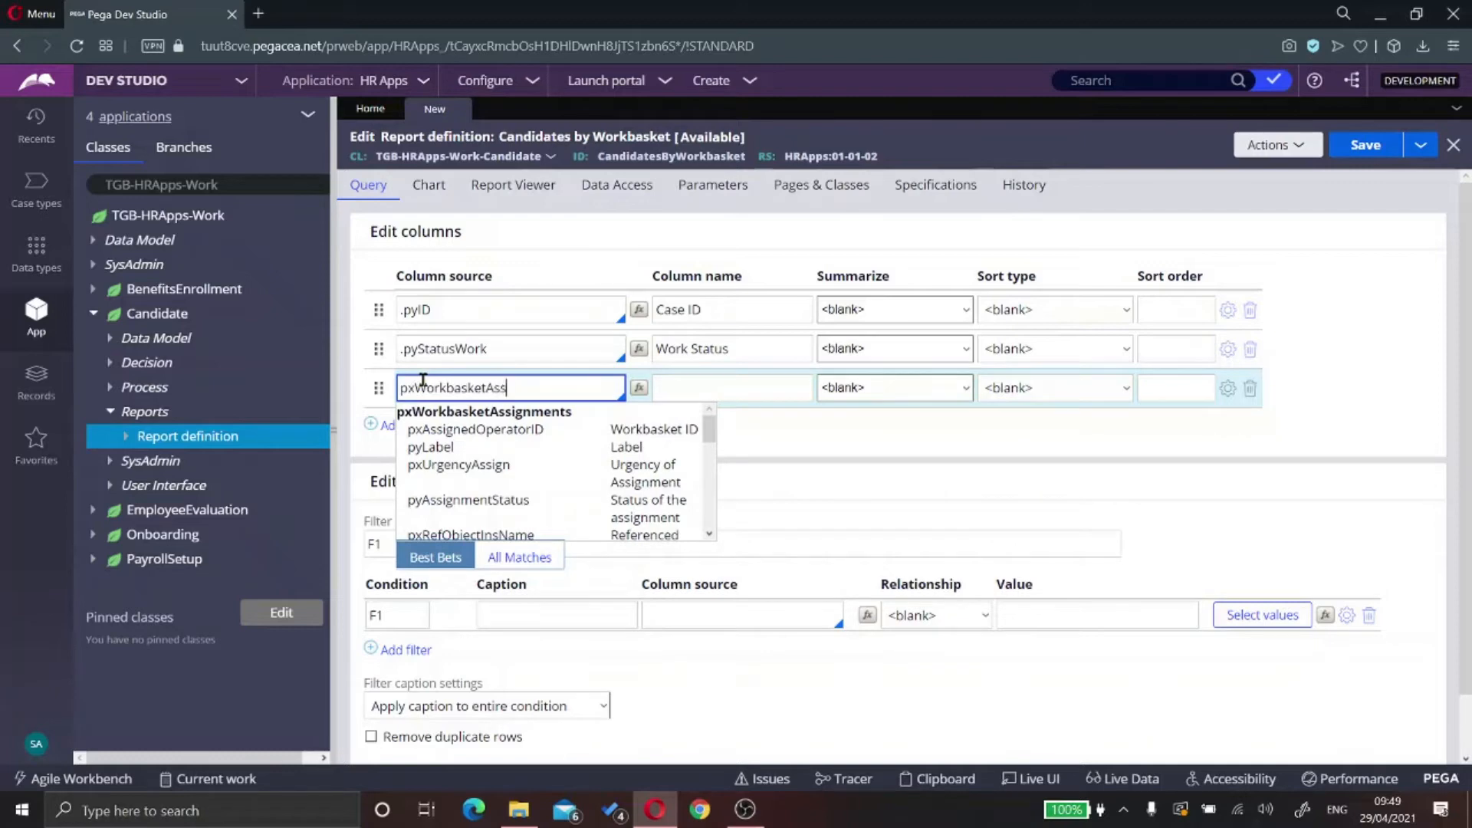
type("ignments")
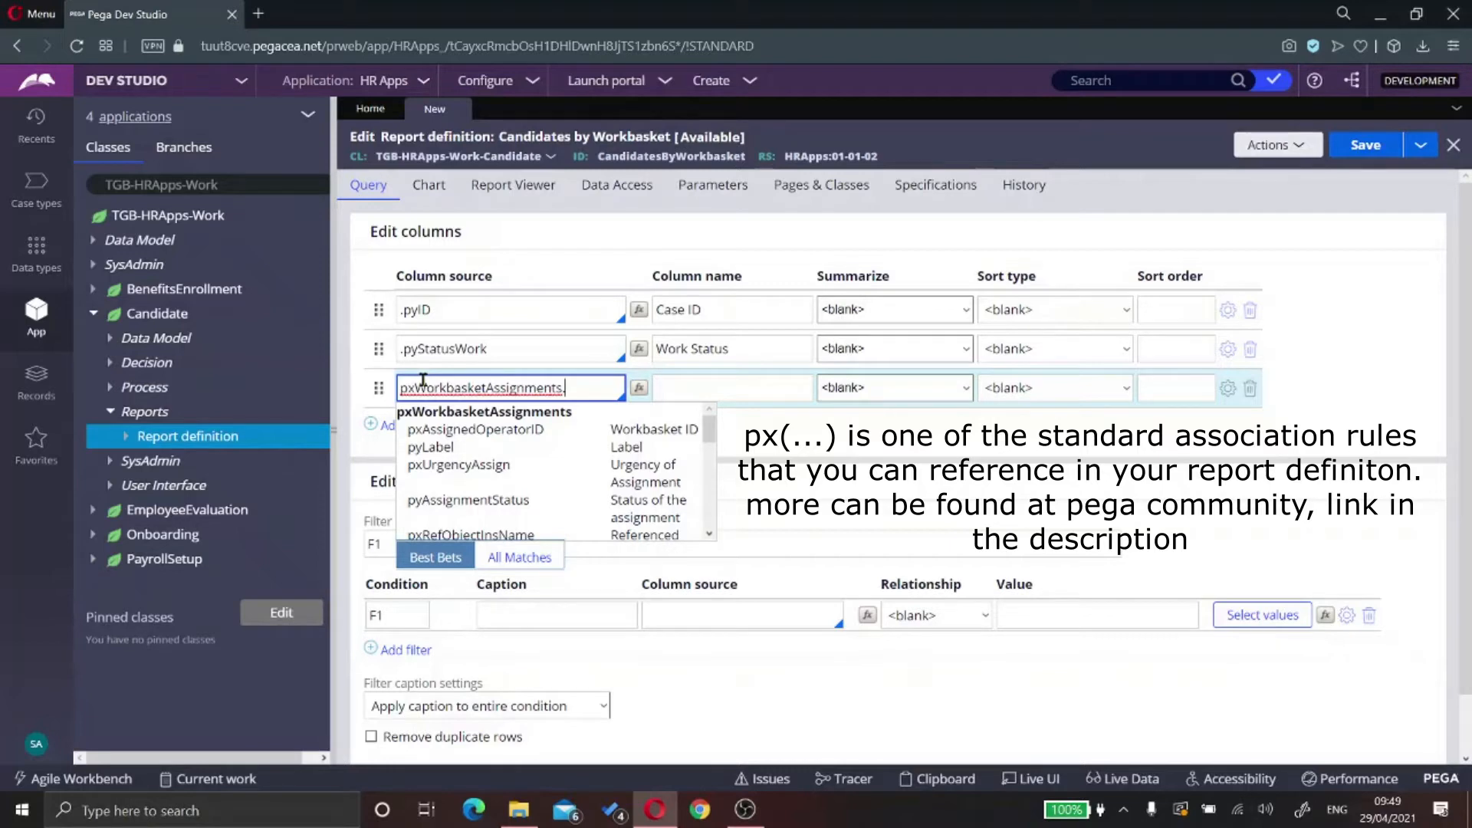
type(".pxAssignedOp")
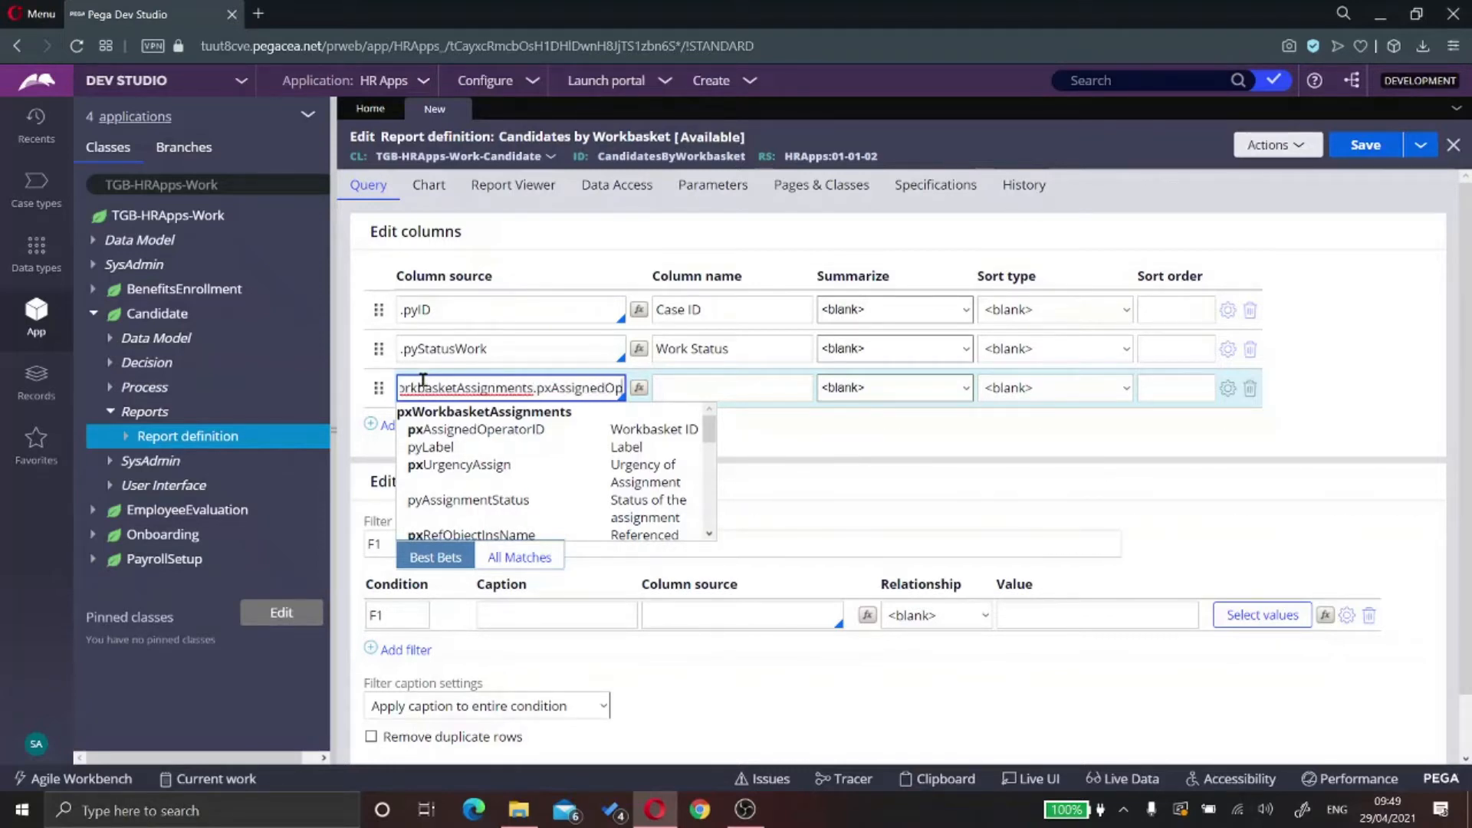
left_click(474, 429)
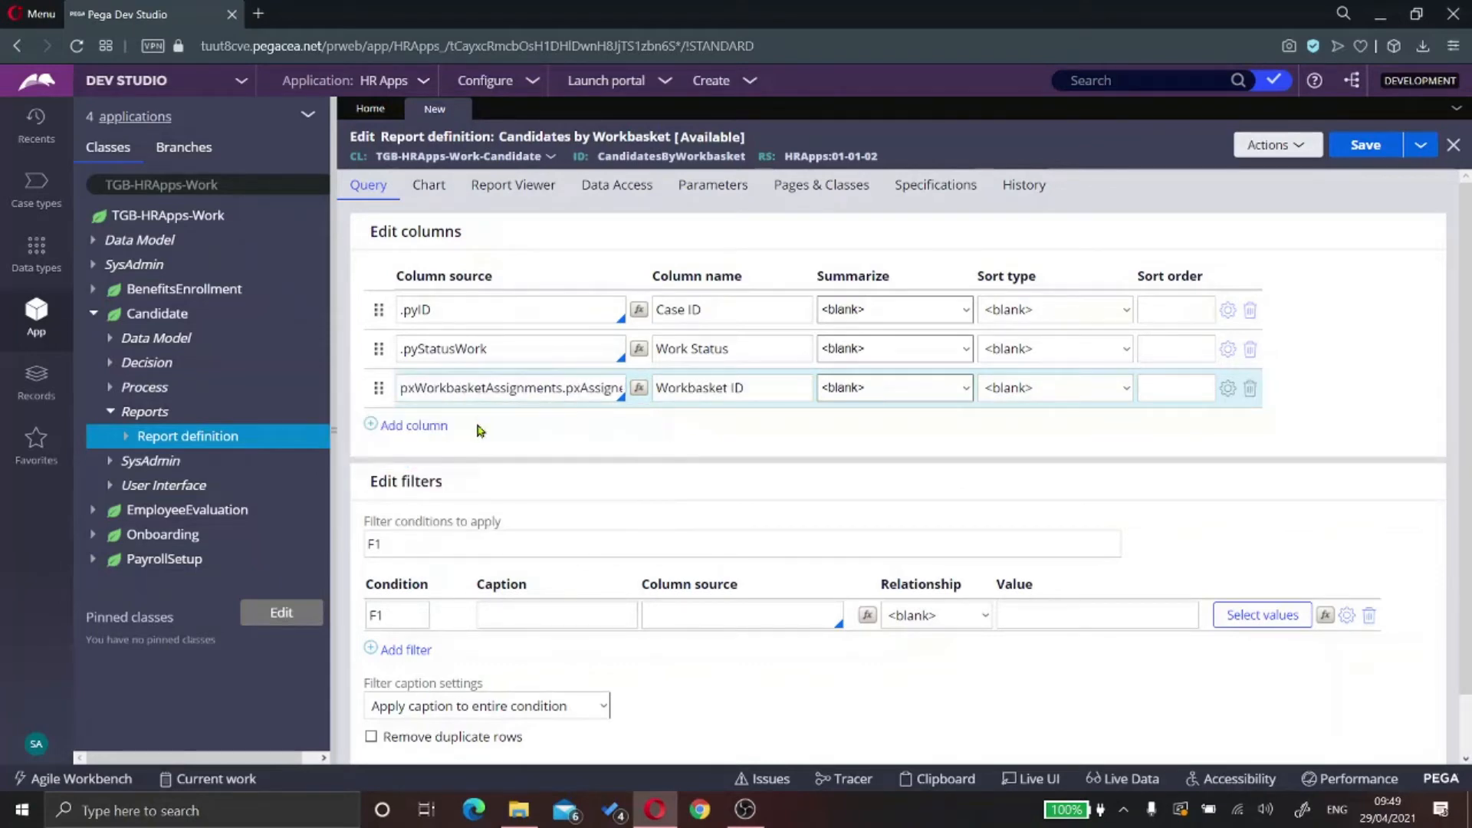
left_click(413, 425)
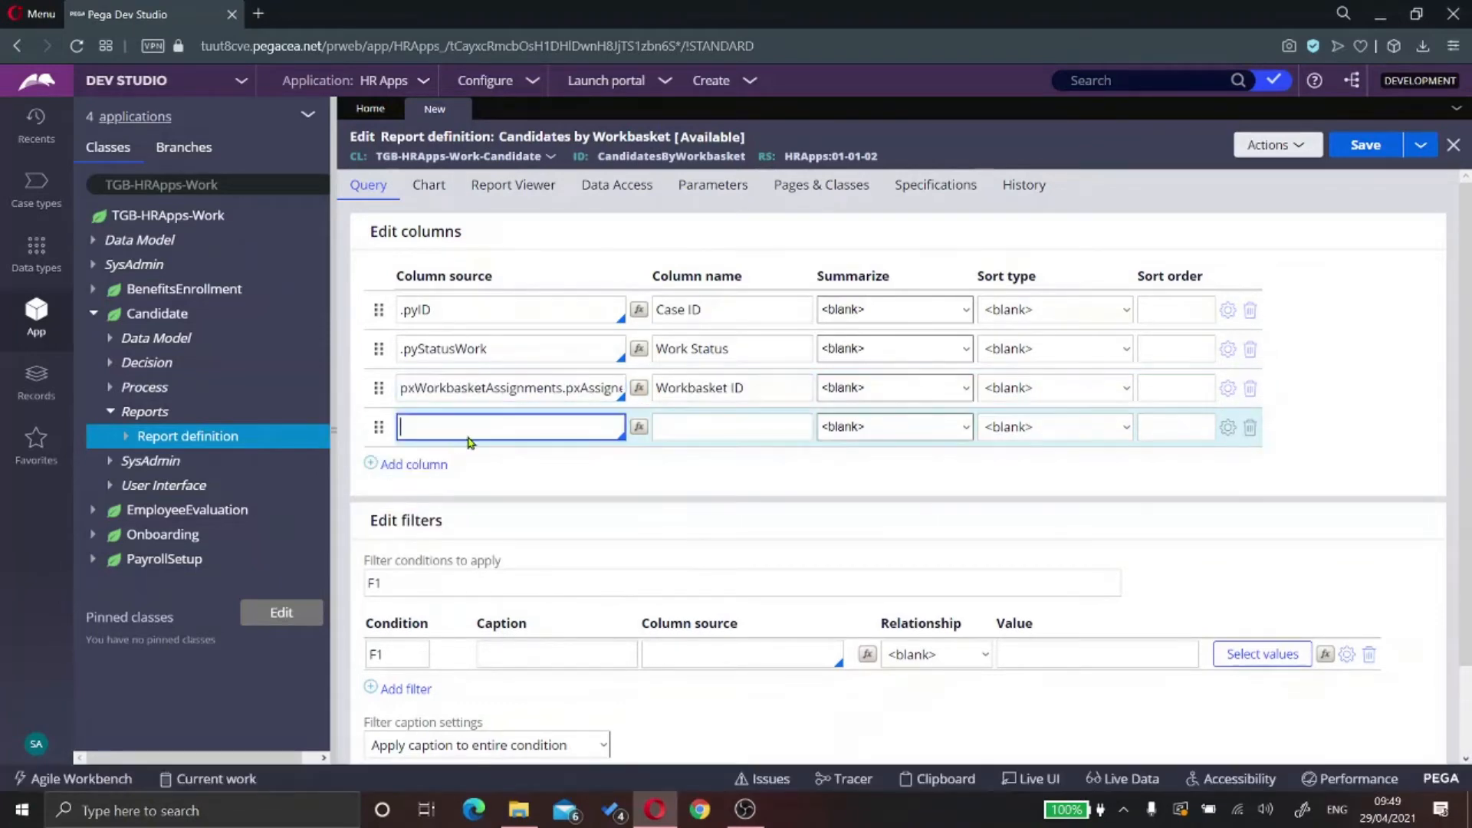
Step: Add pxWorkbasketAssignments.pxUrgencyAssign as the fourth column and a fifth empty row
type("p")
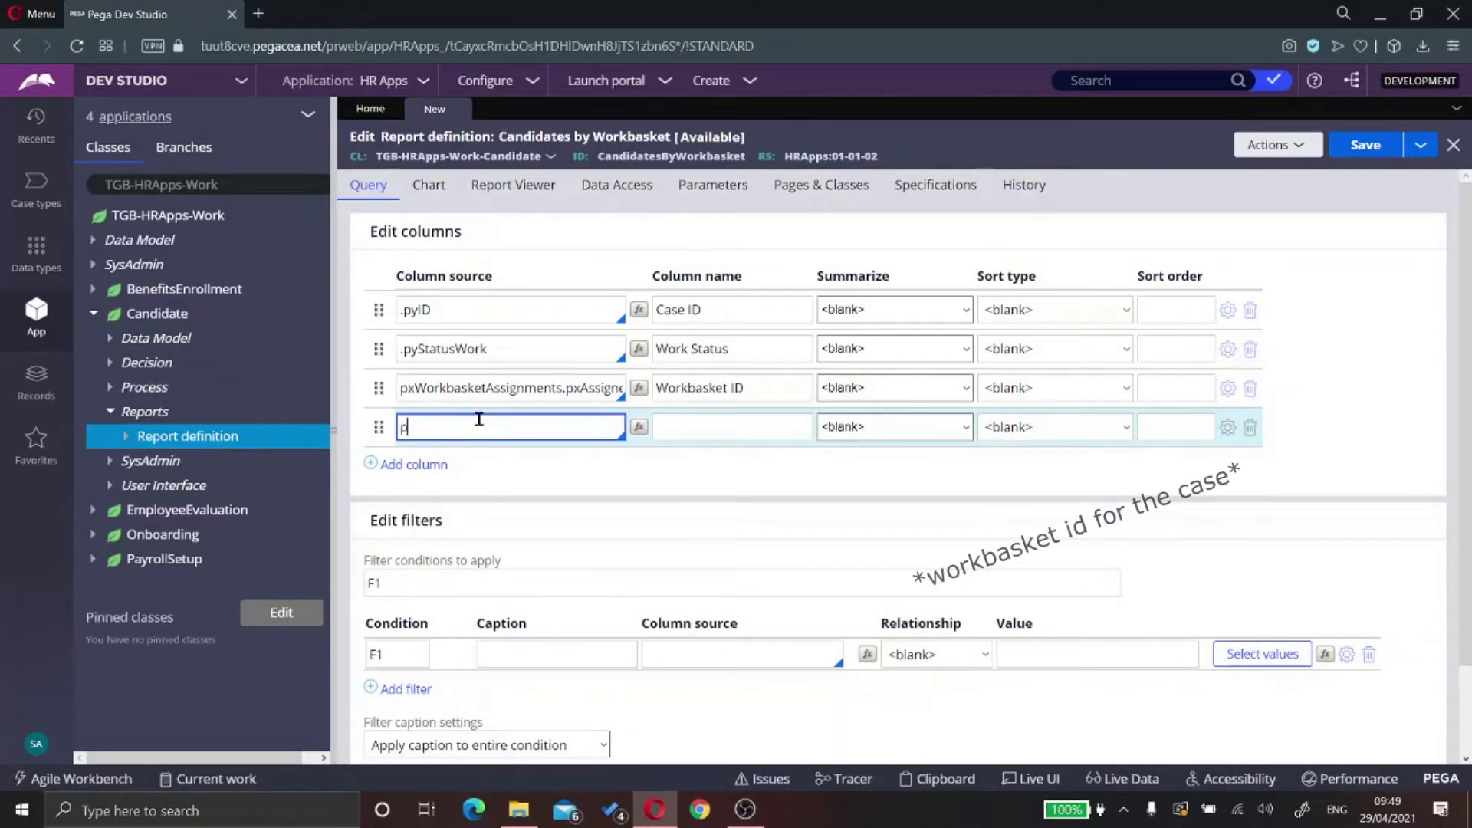
type("xWorkbasketA")
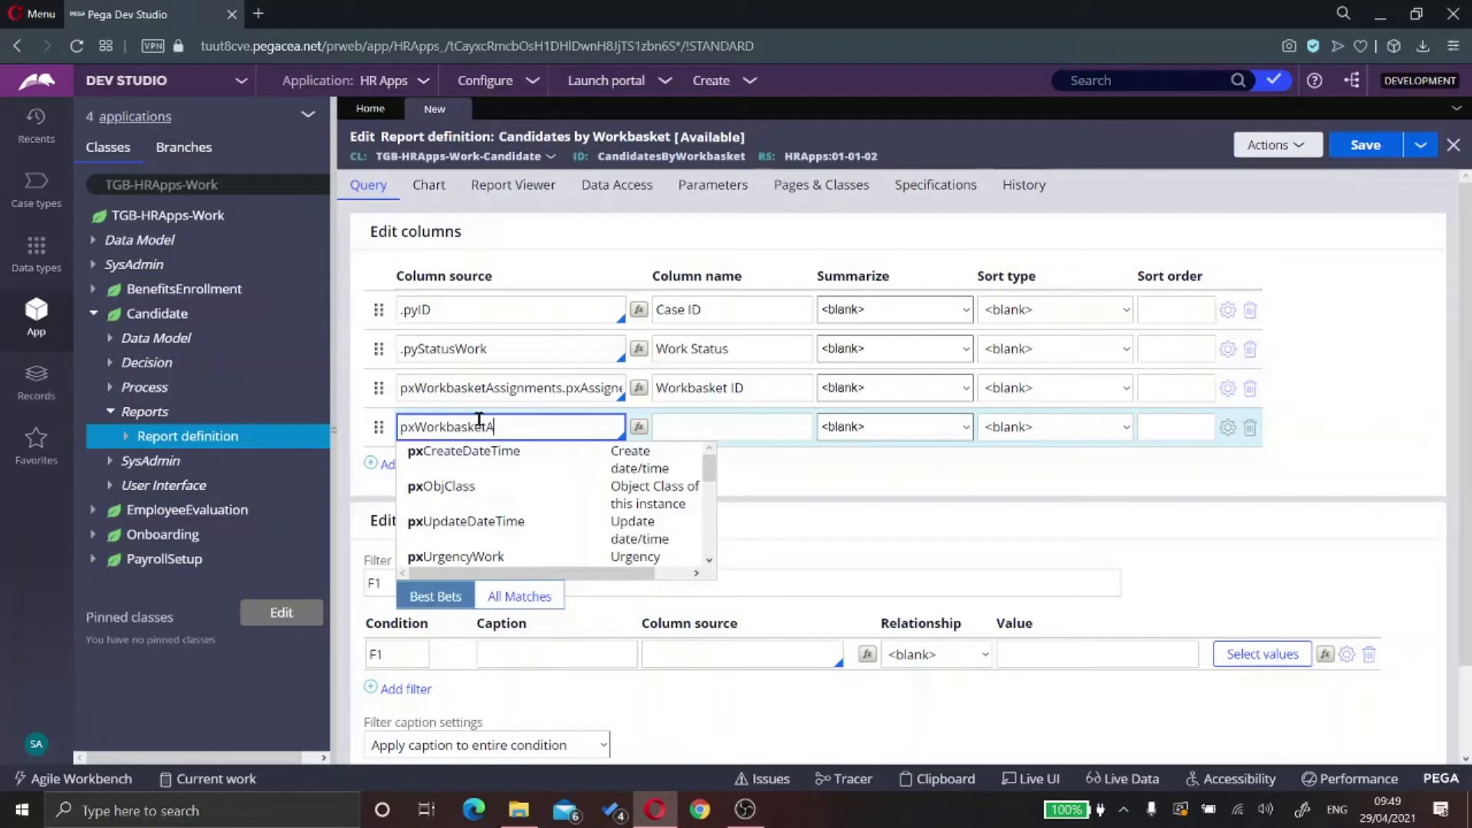
type("ssign")
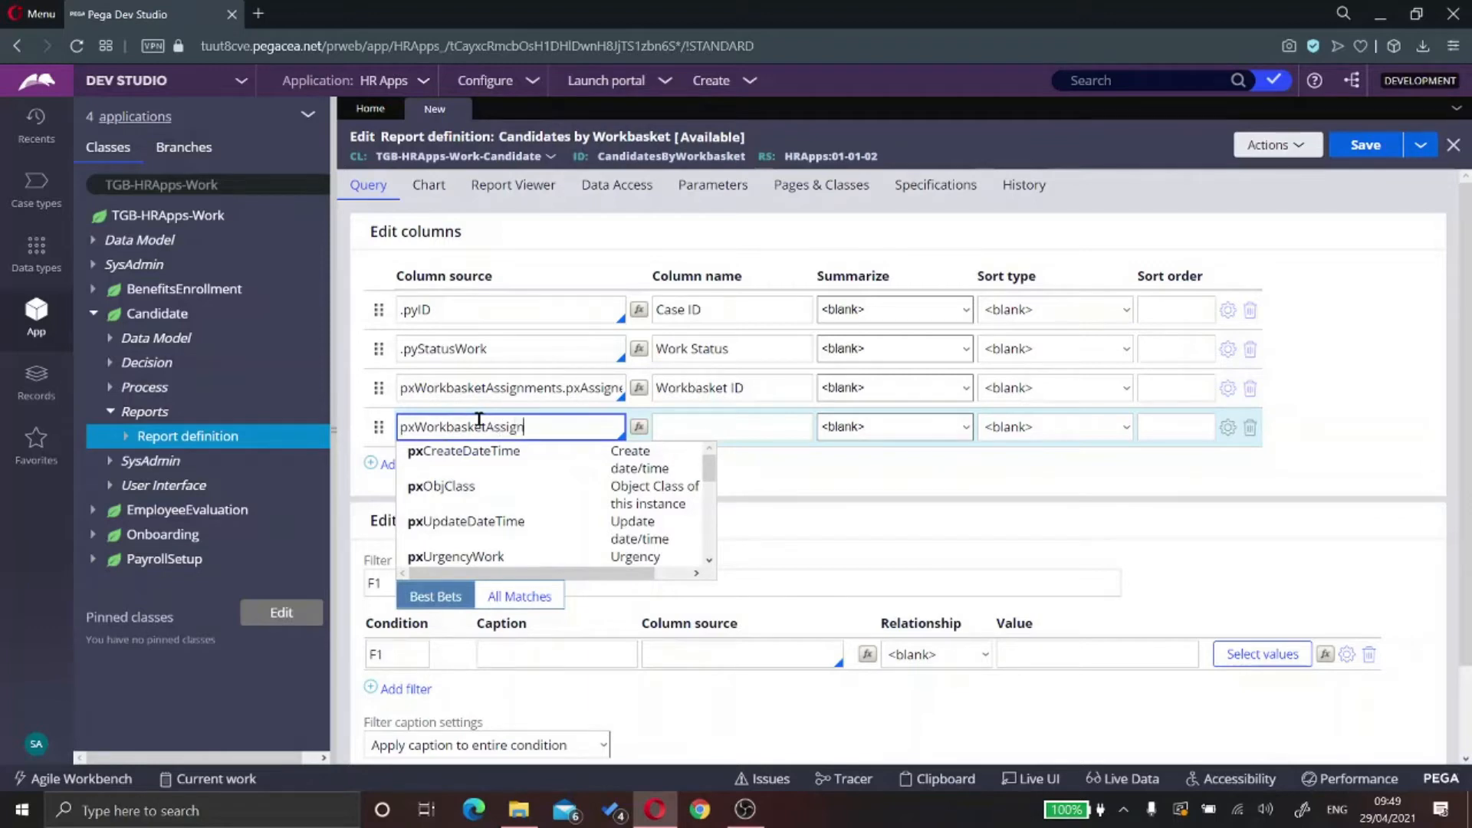
type(".")
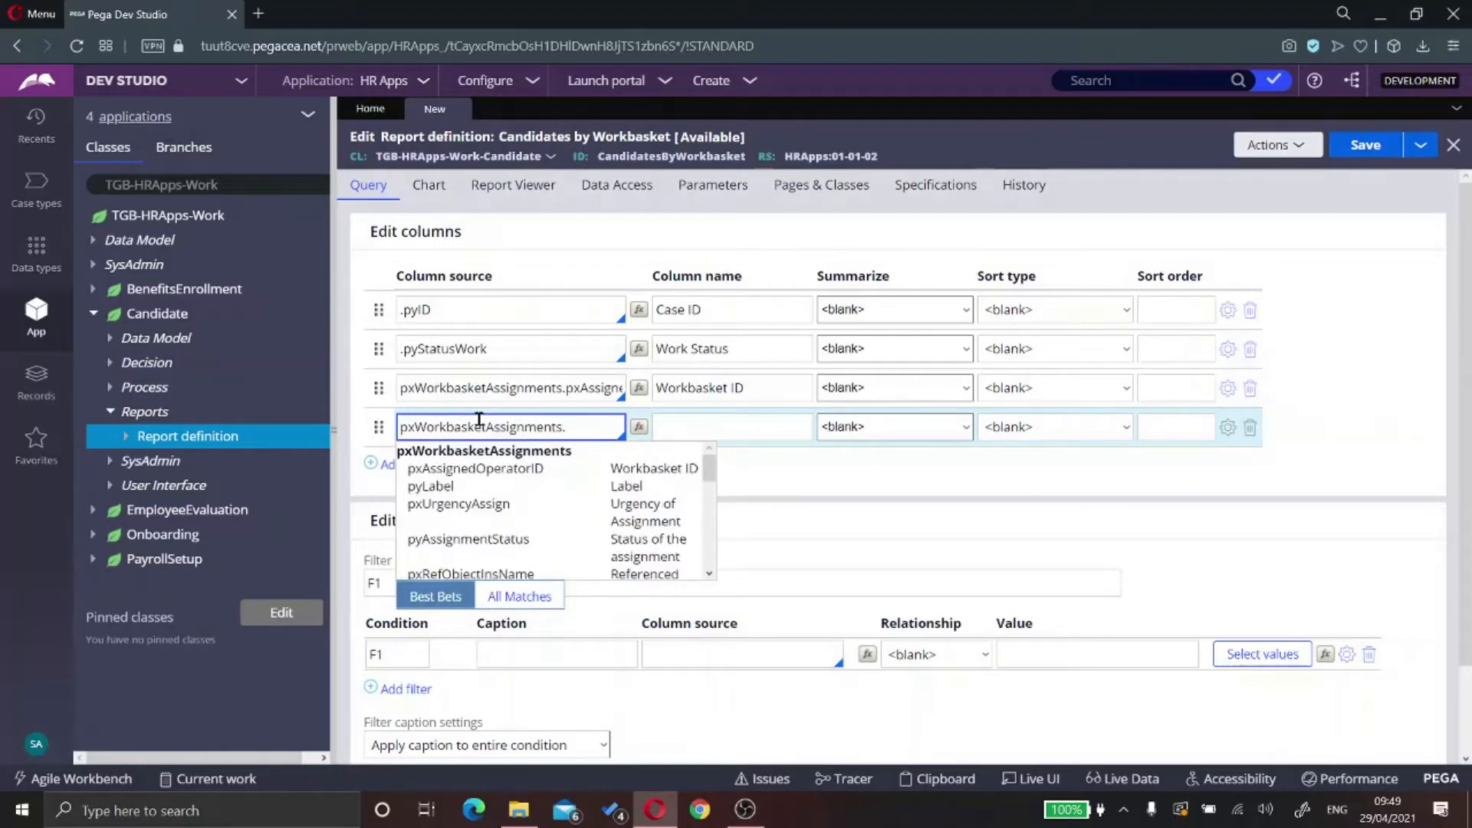
type("[x")
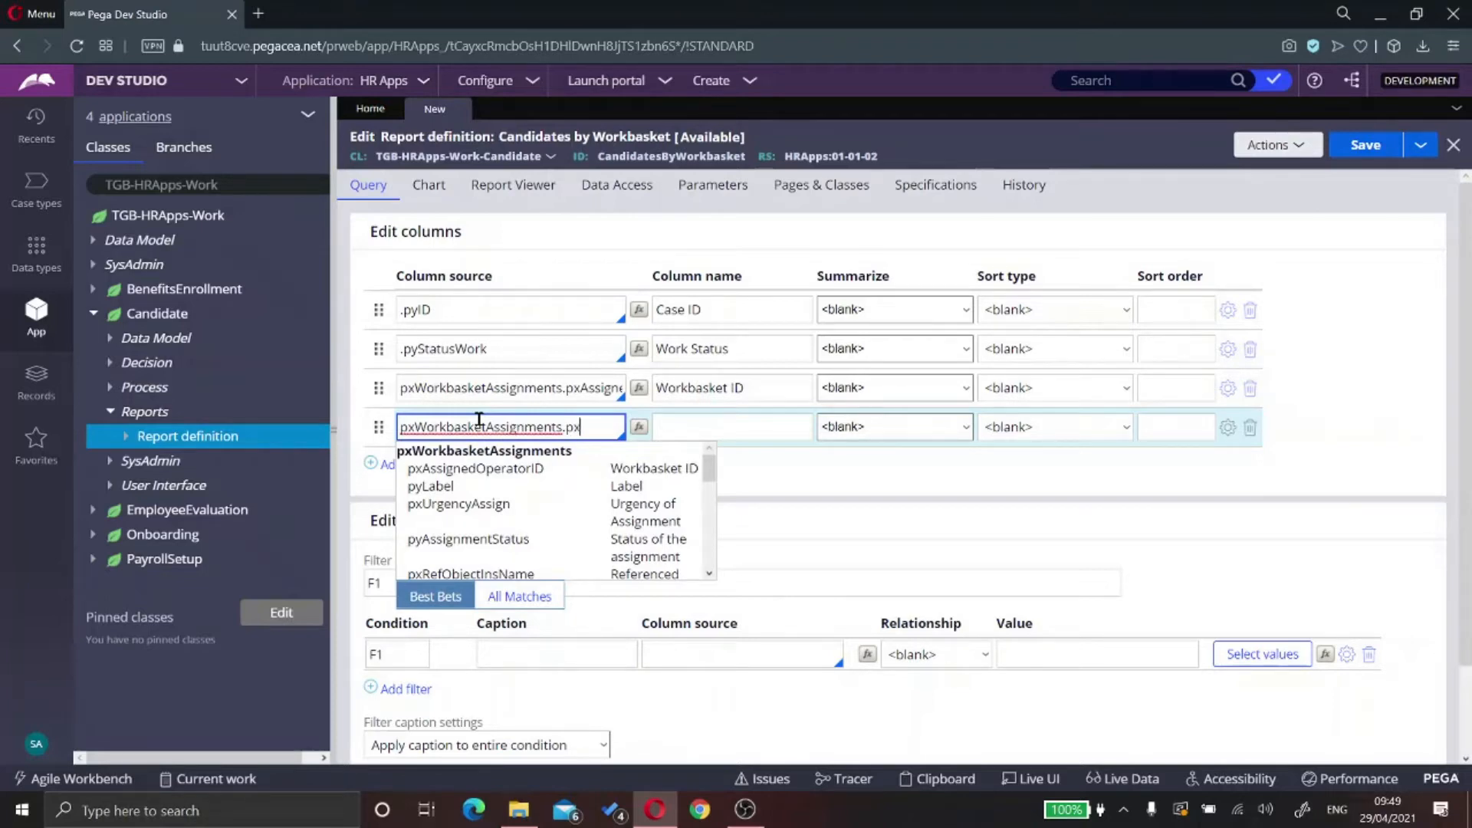
type("Urg")
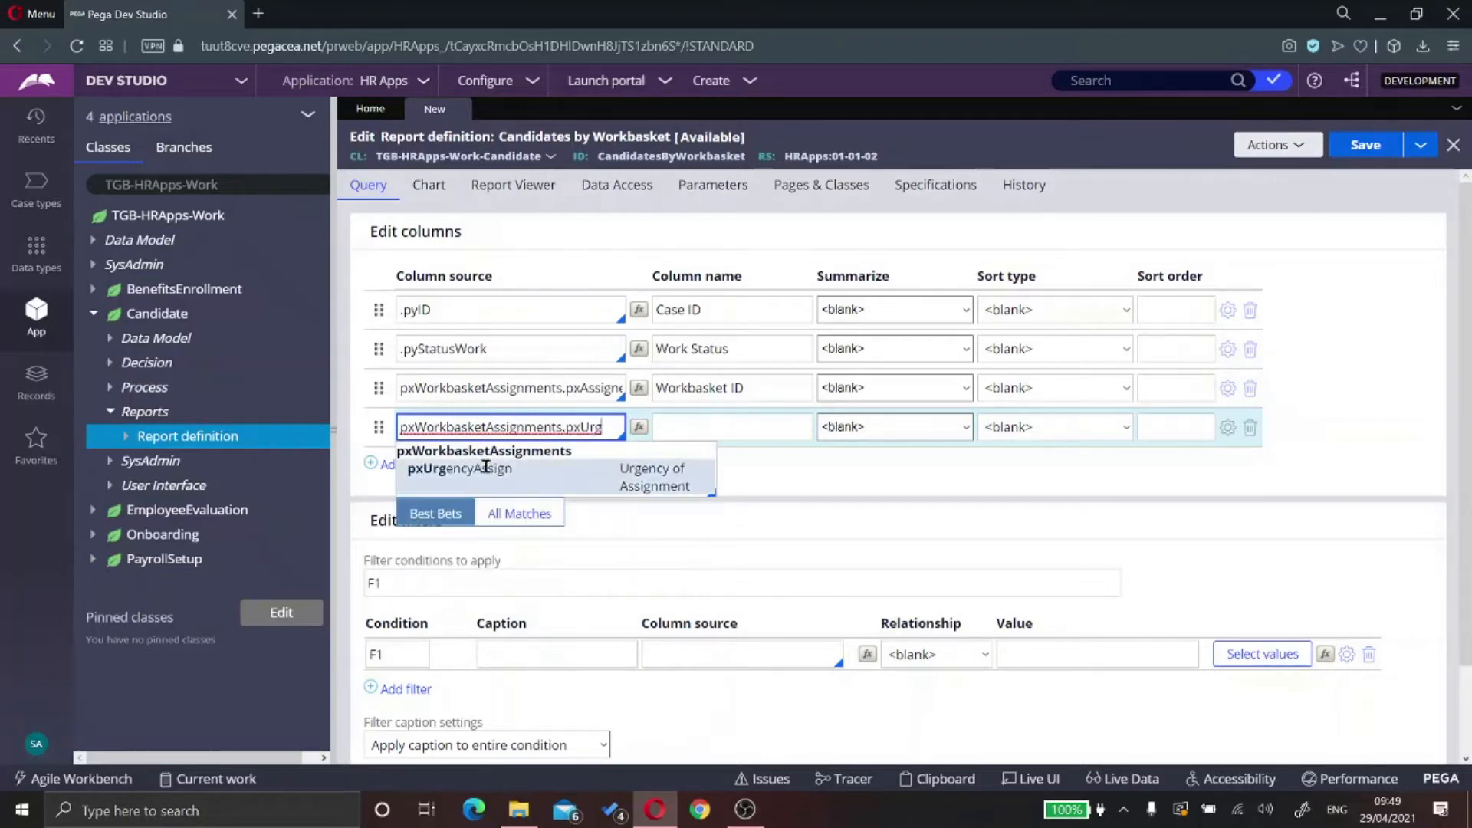
left_click(460, 469)
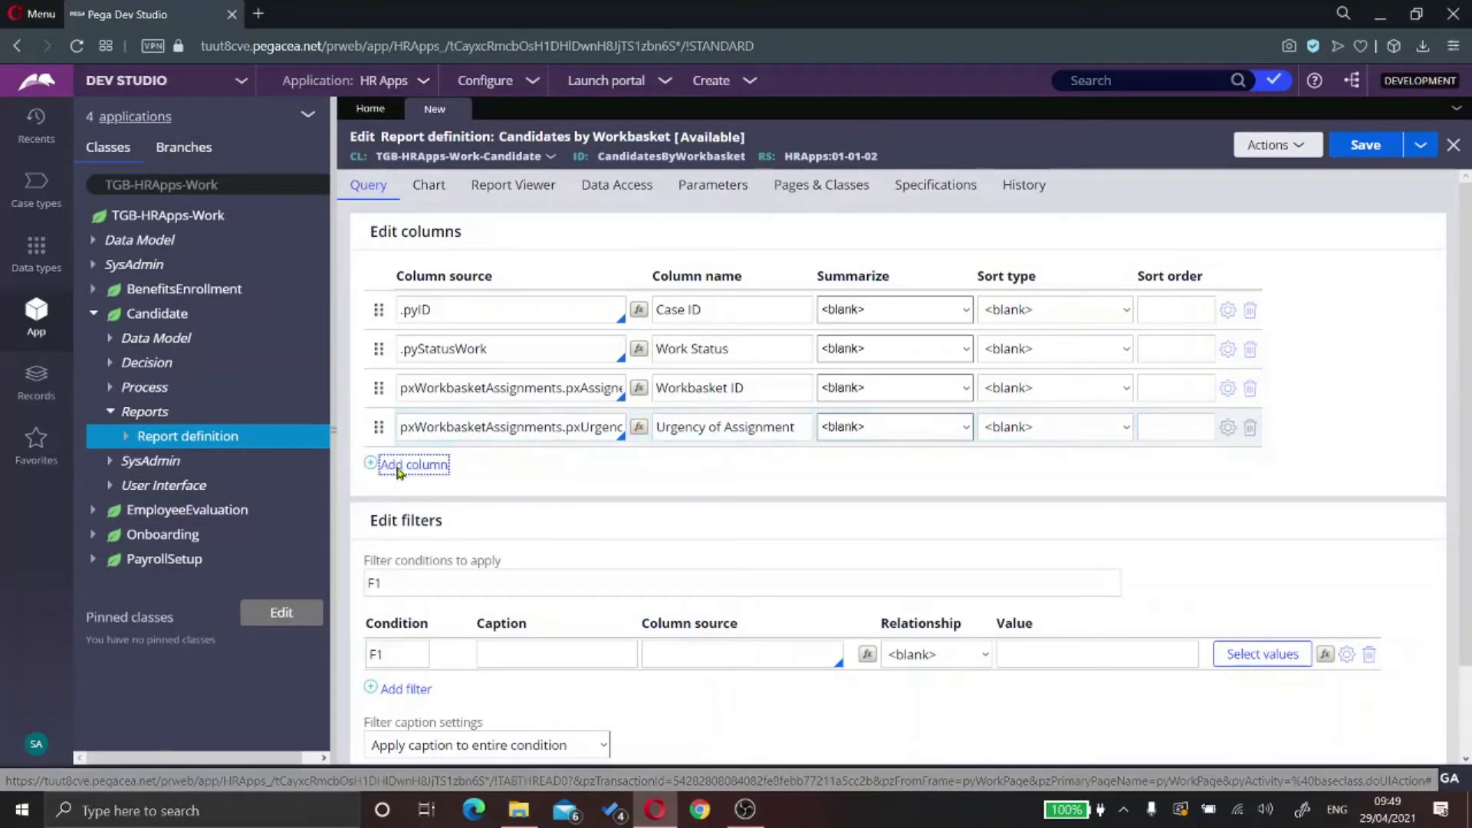
left_click(413, 465)
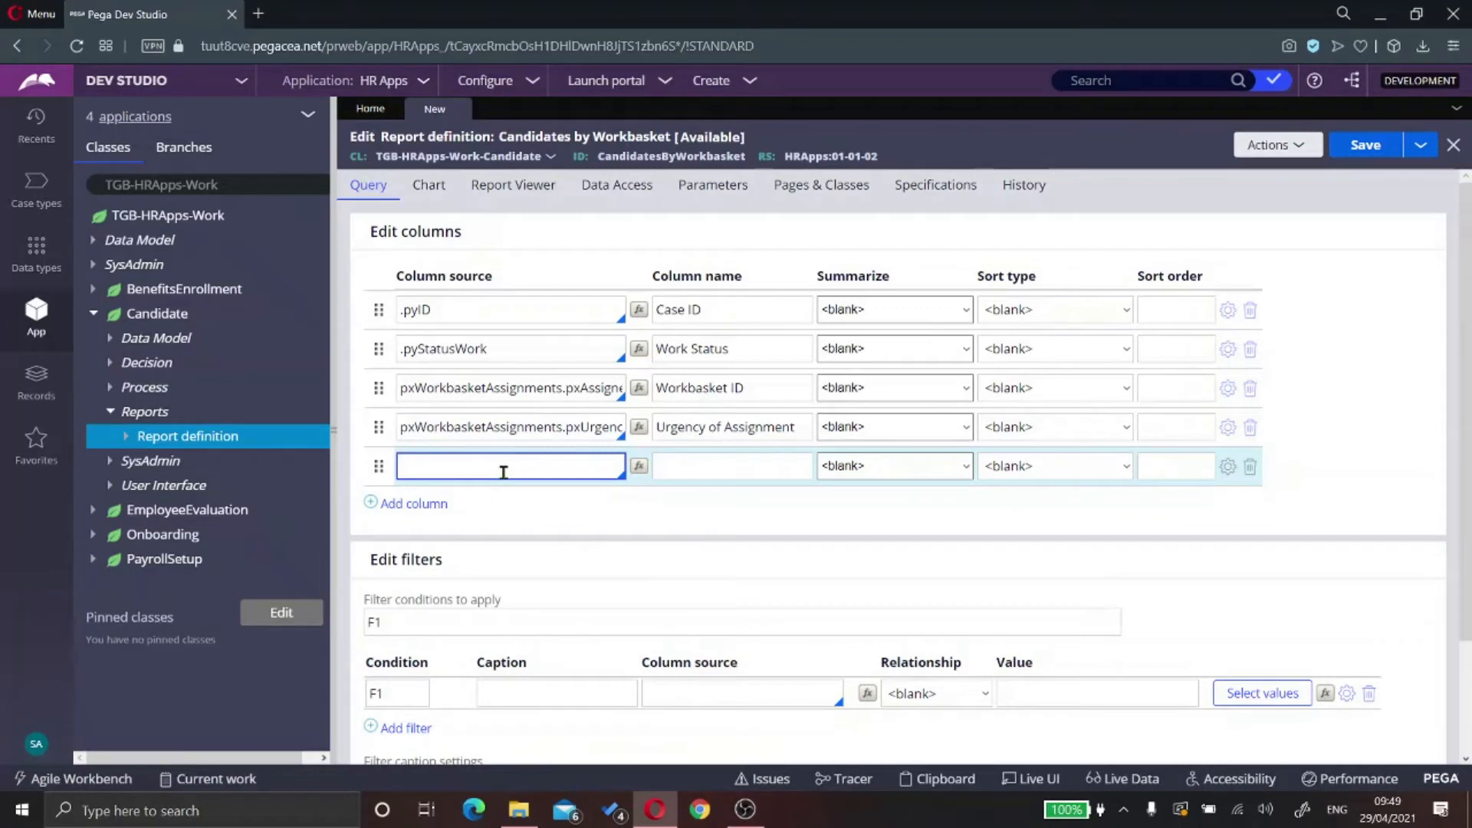
Step: Add pxWorkbasketAssignments.pxTaskLabel as the fifth column and save the report definition
type("pxWork")
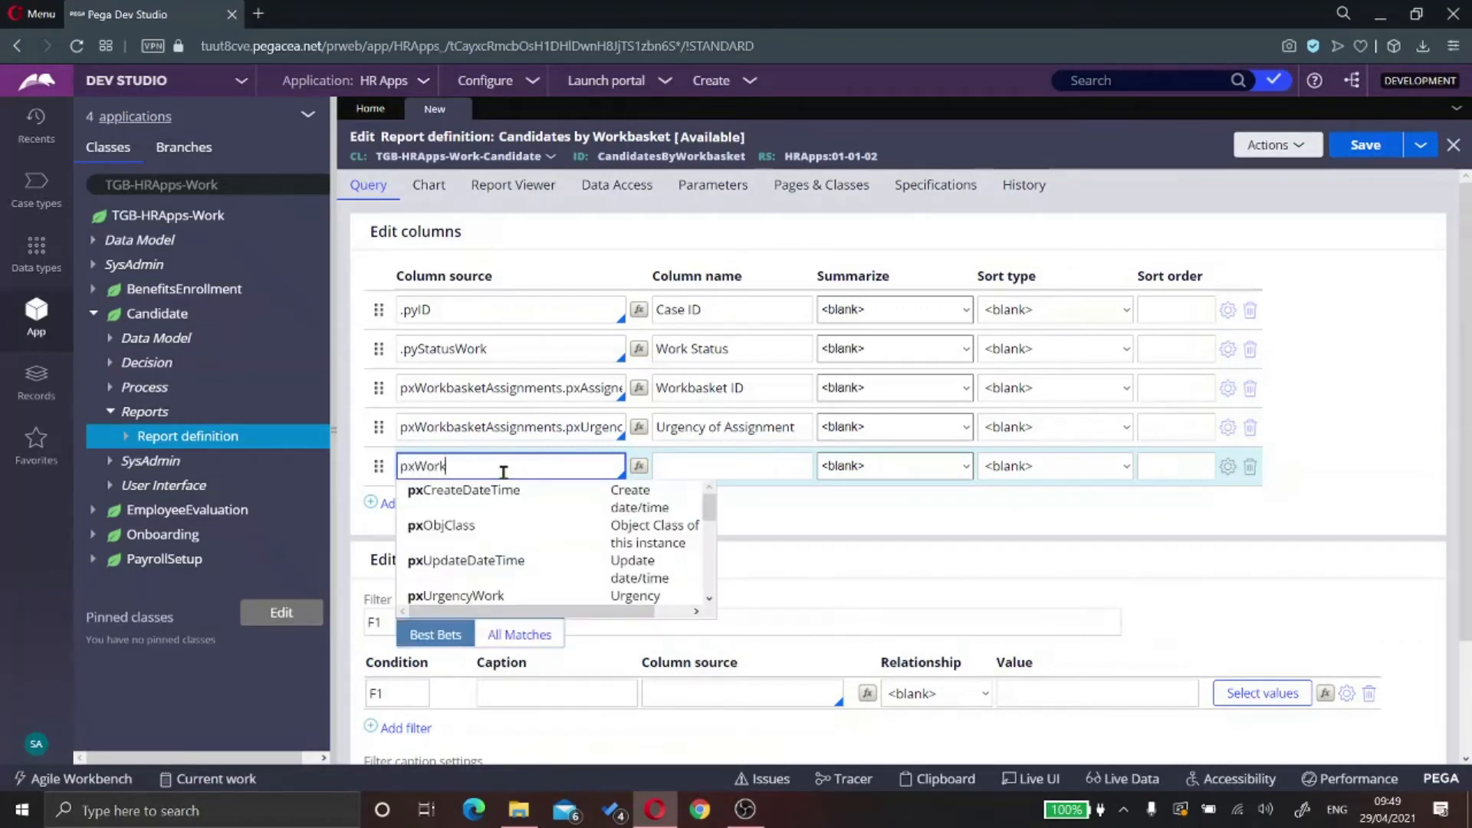
type("bas")
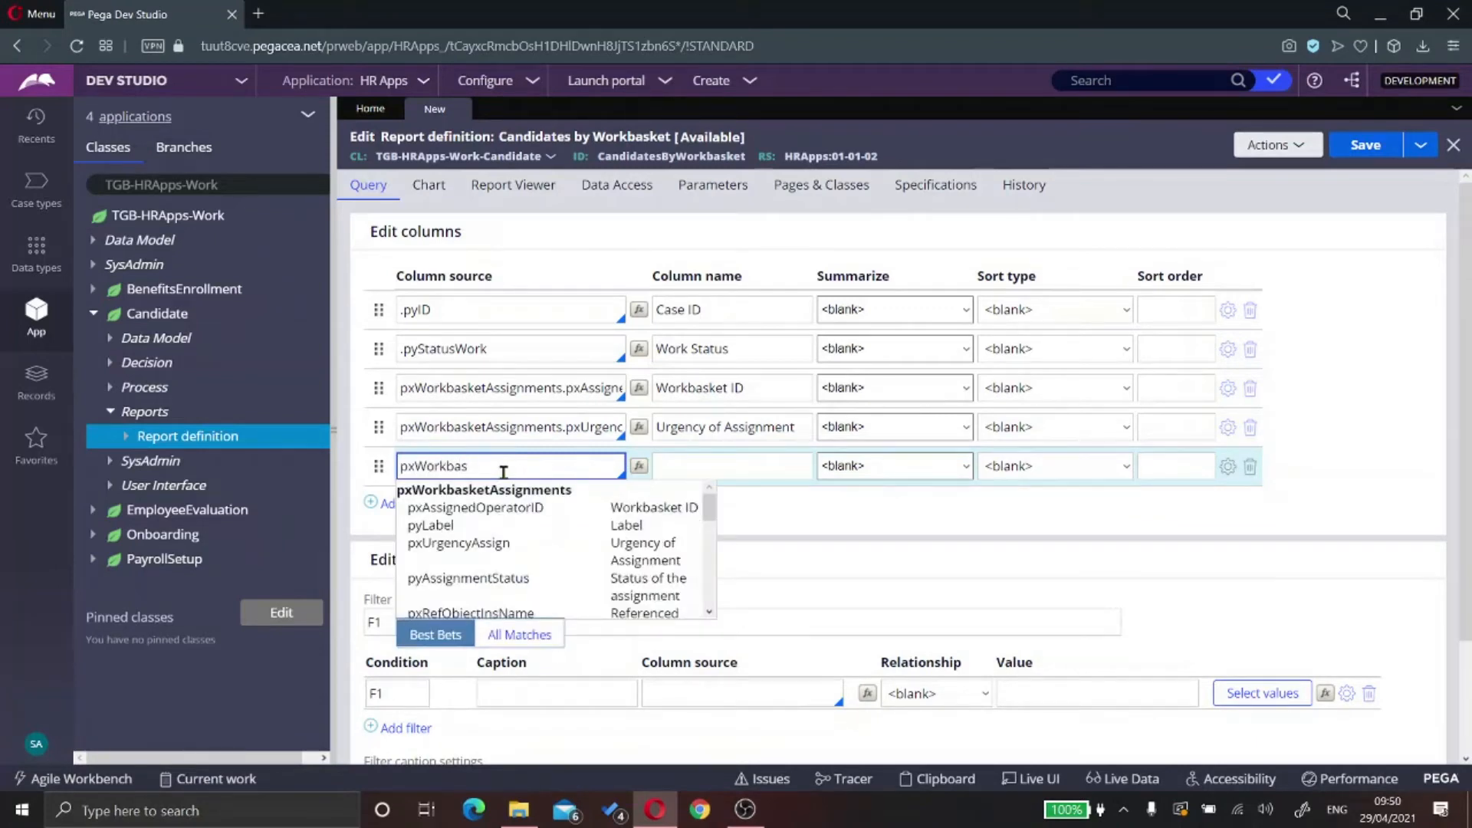
type("ketAssignments")
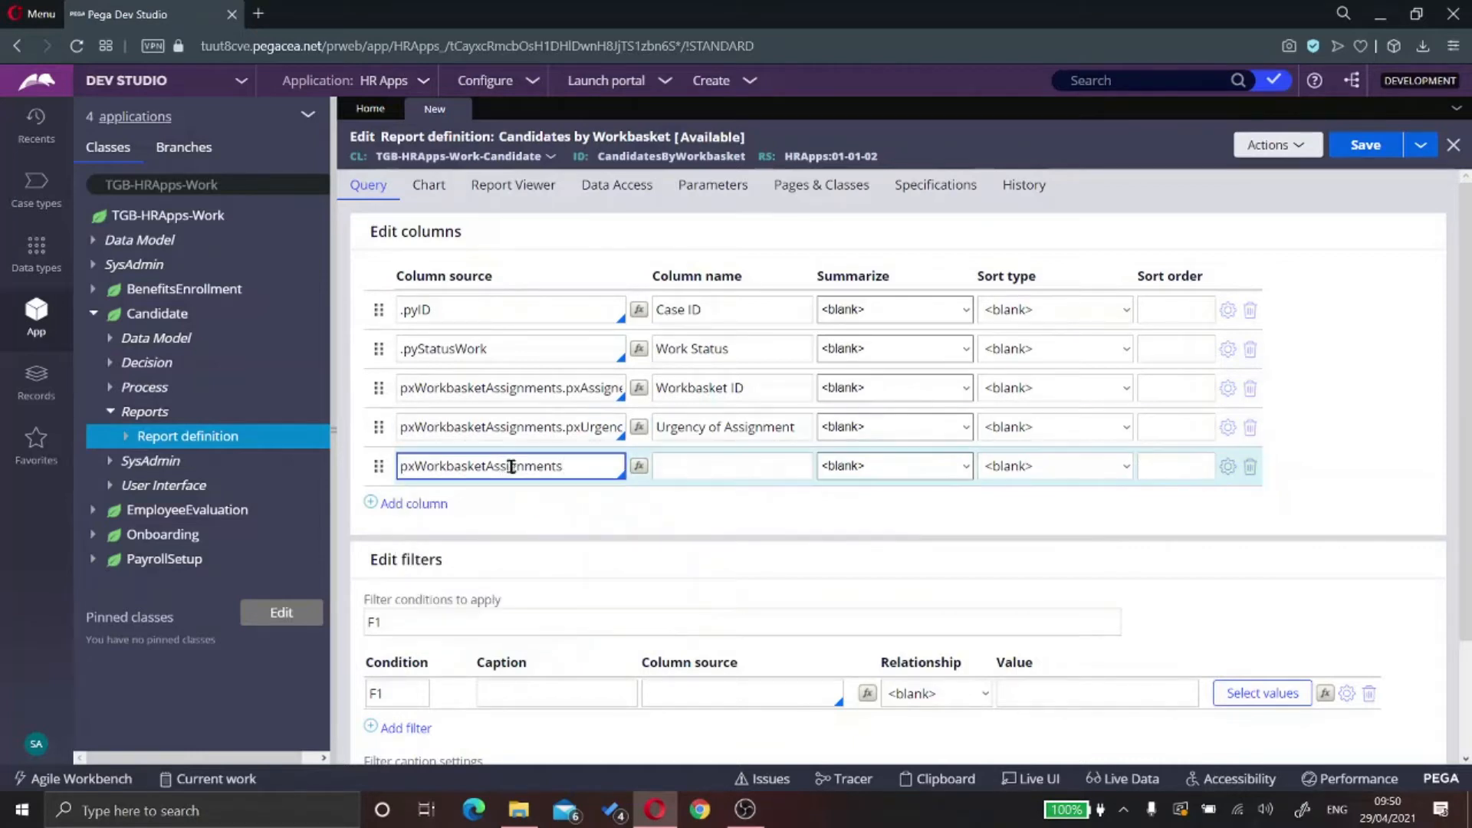
type(".")
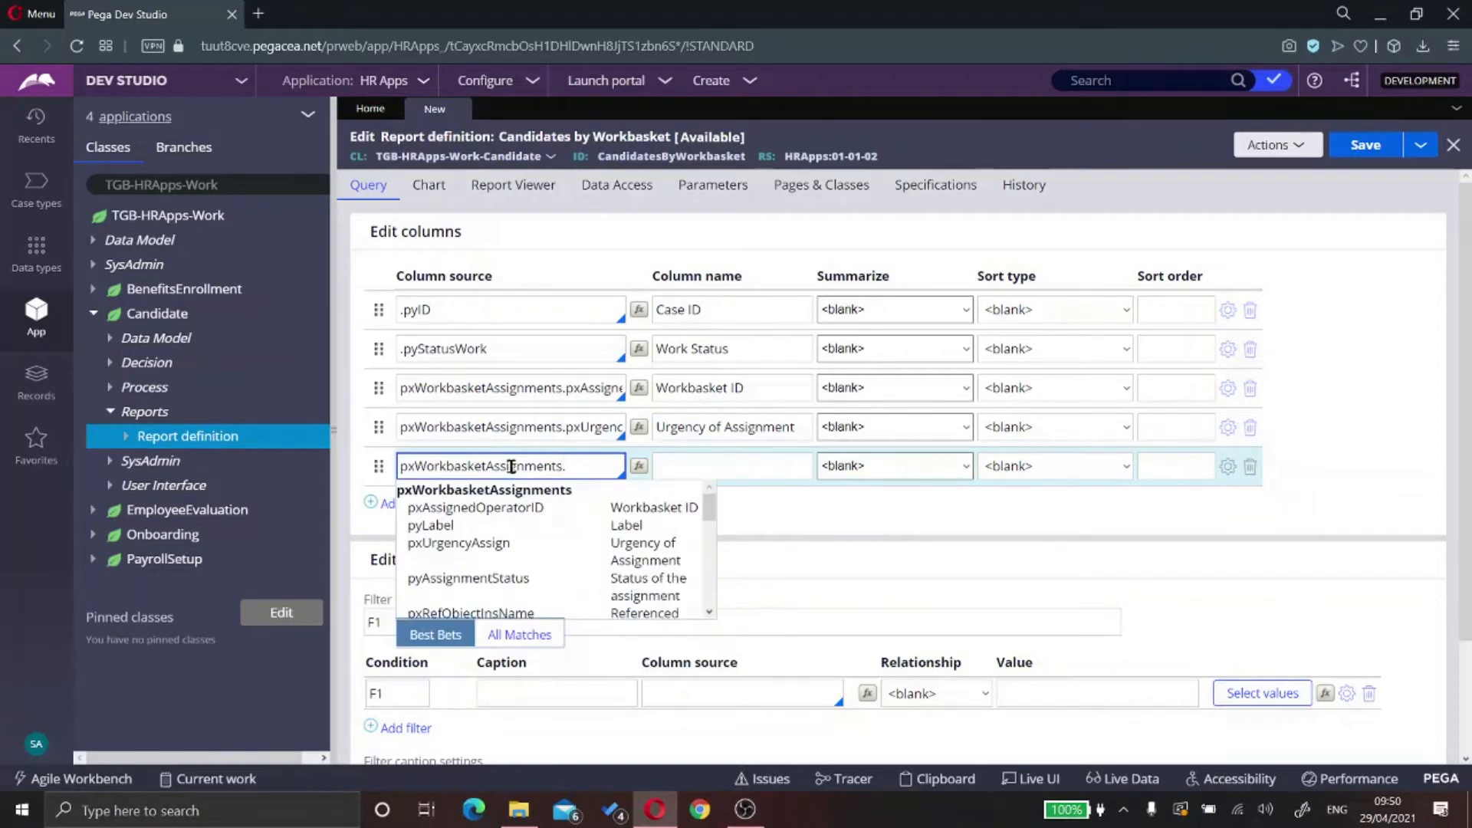
type("pxTas")
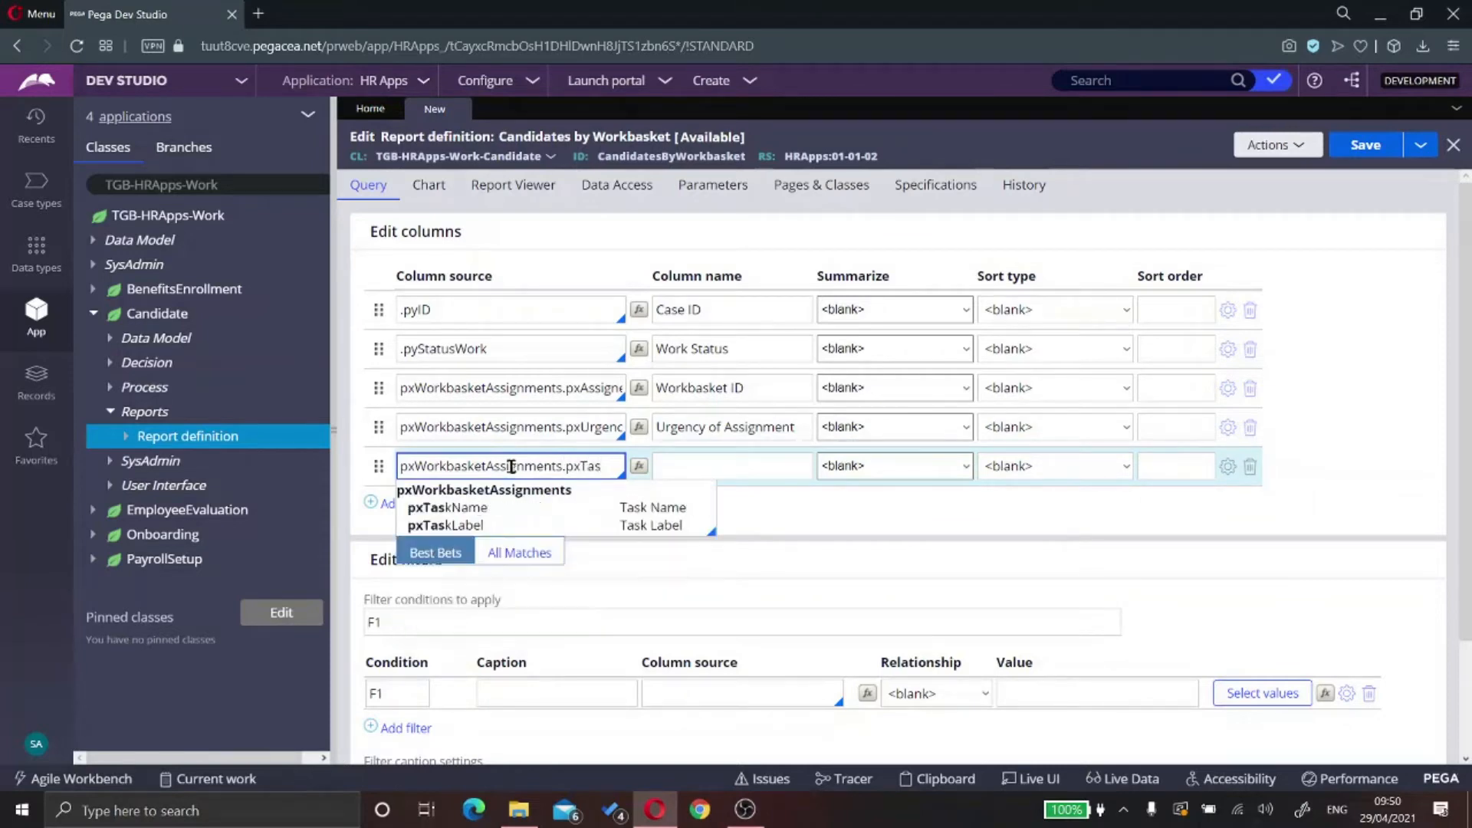
left_click(445, 525)
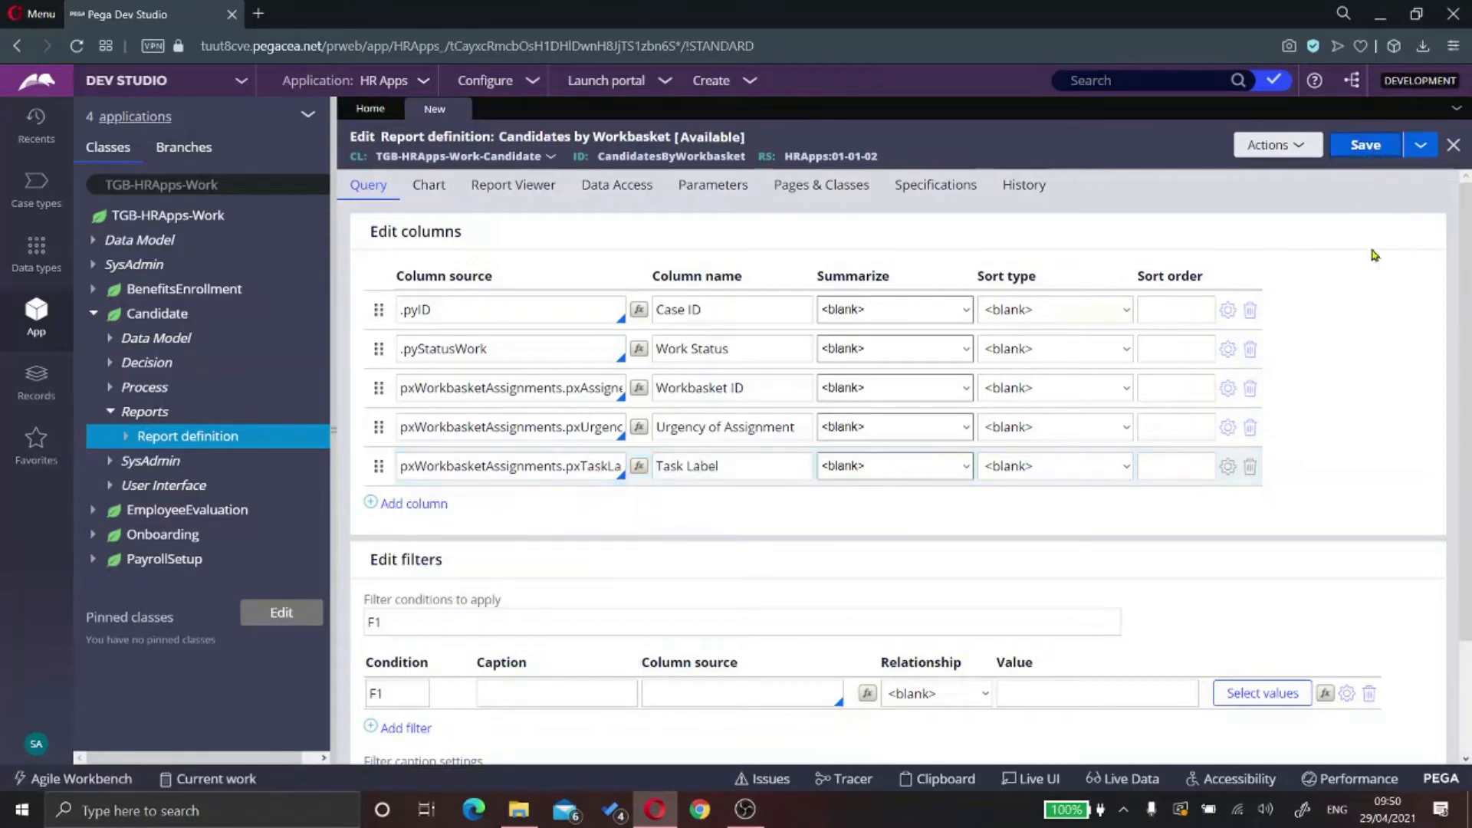
left_click(1365, 144)
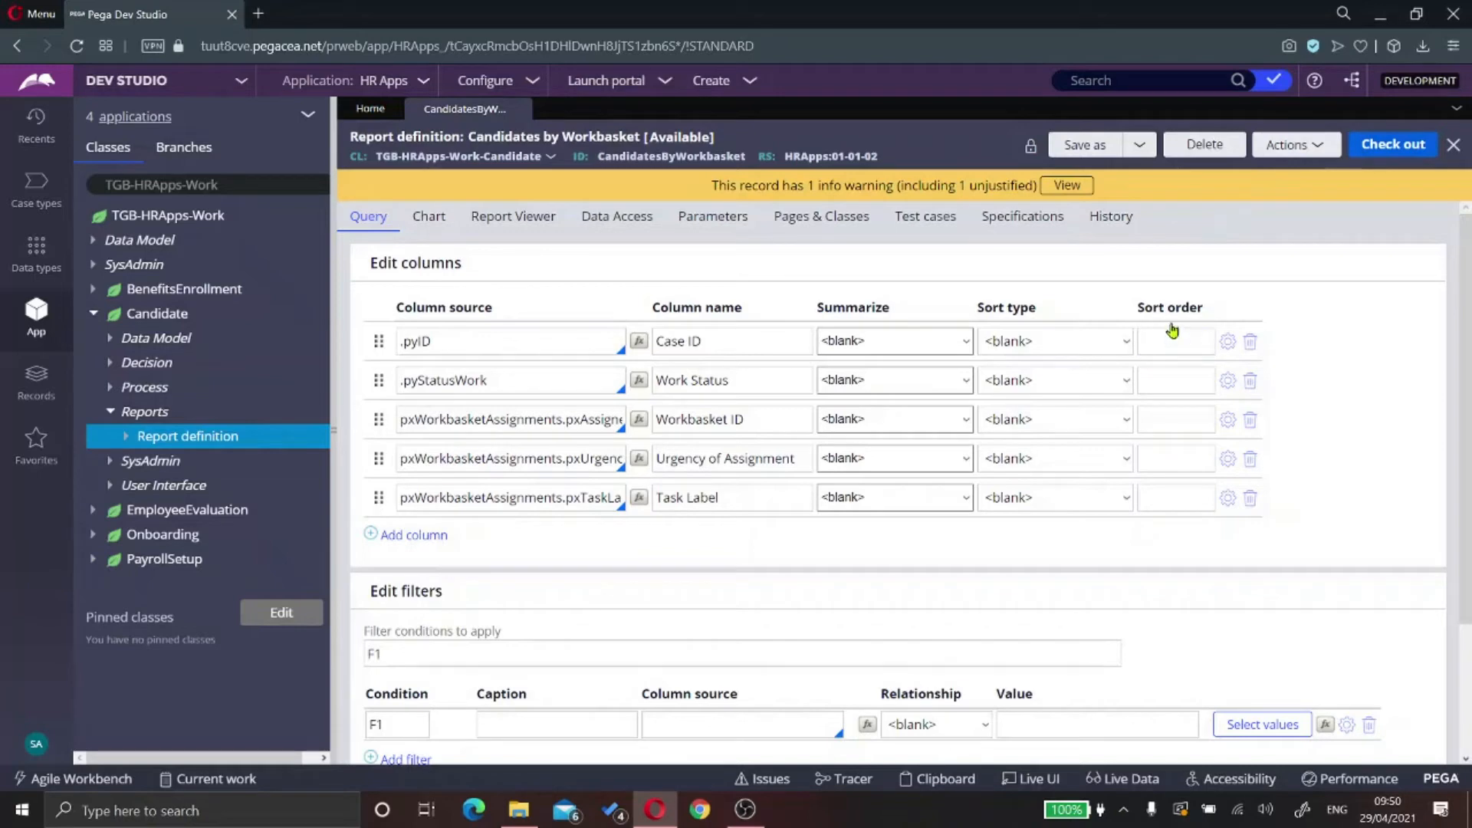
Step: Run the report from Actions > Run, opening its results window with no items yet
left_click(1294, 144)
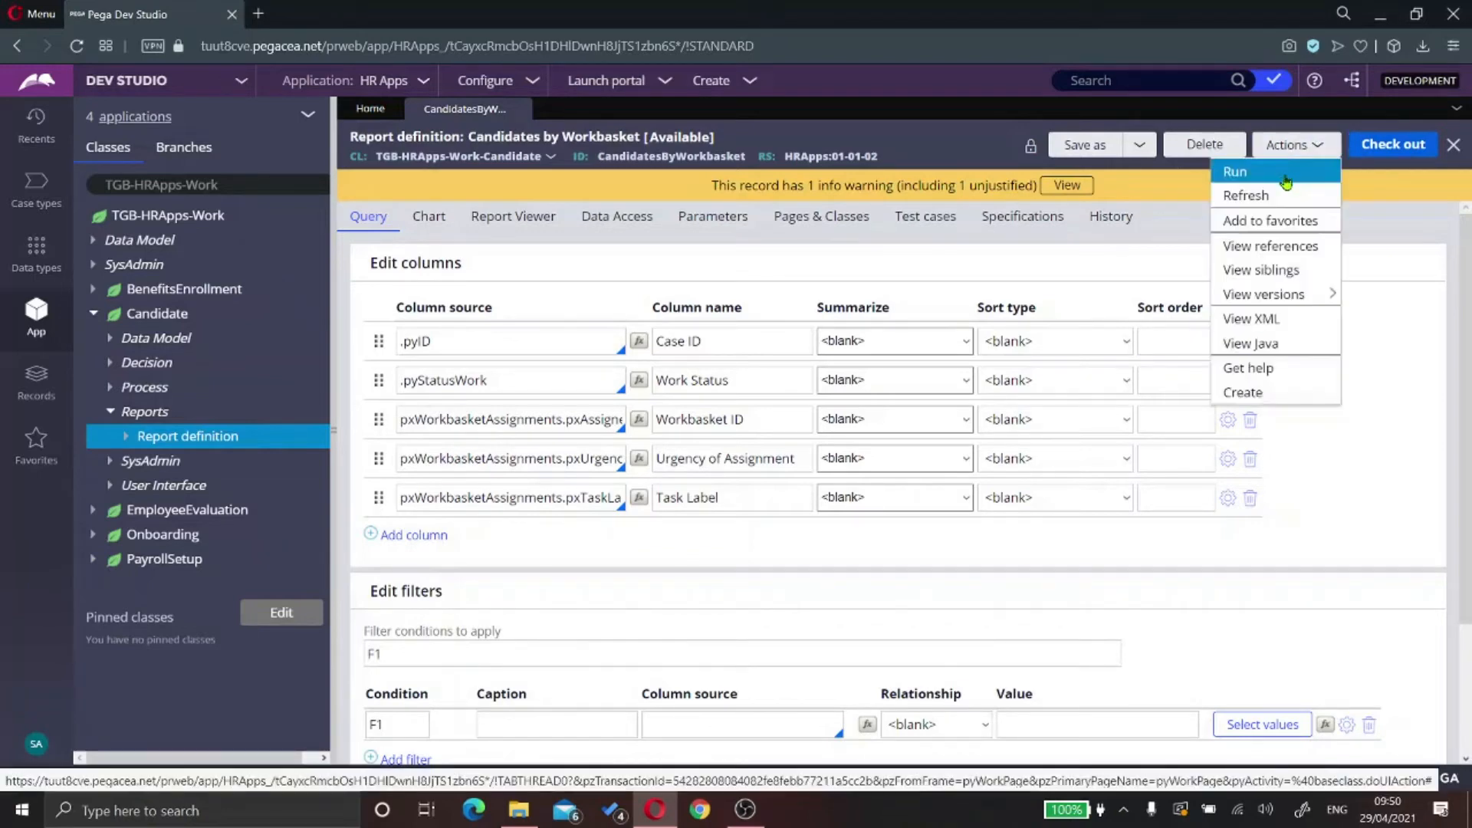
left_click(1234, 170)
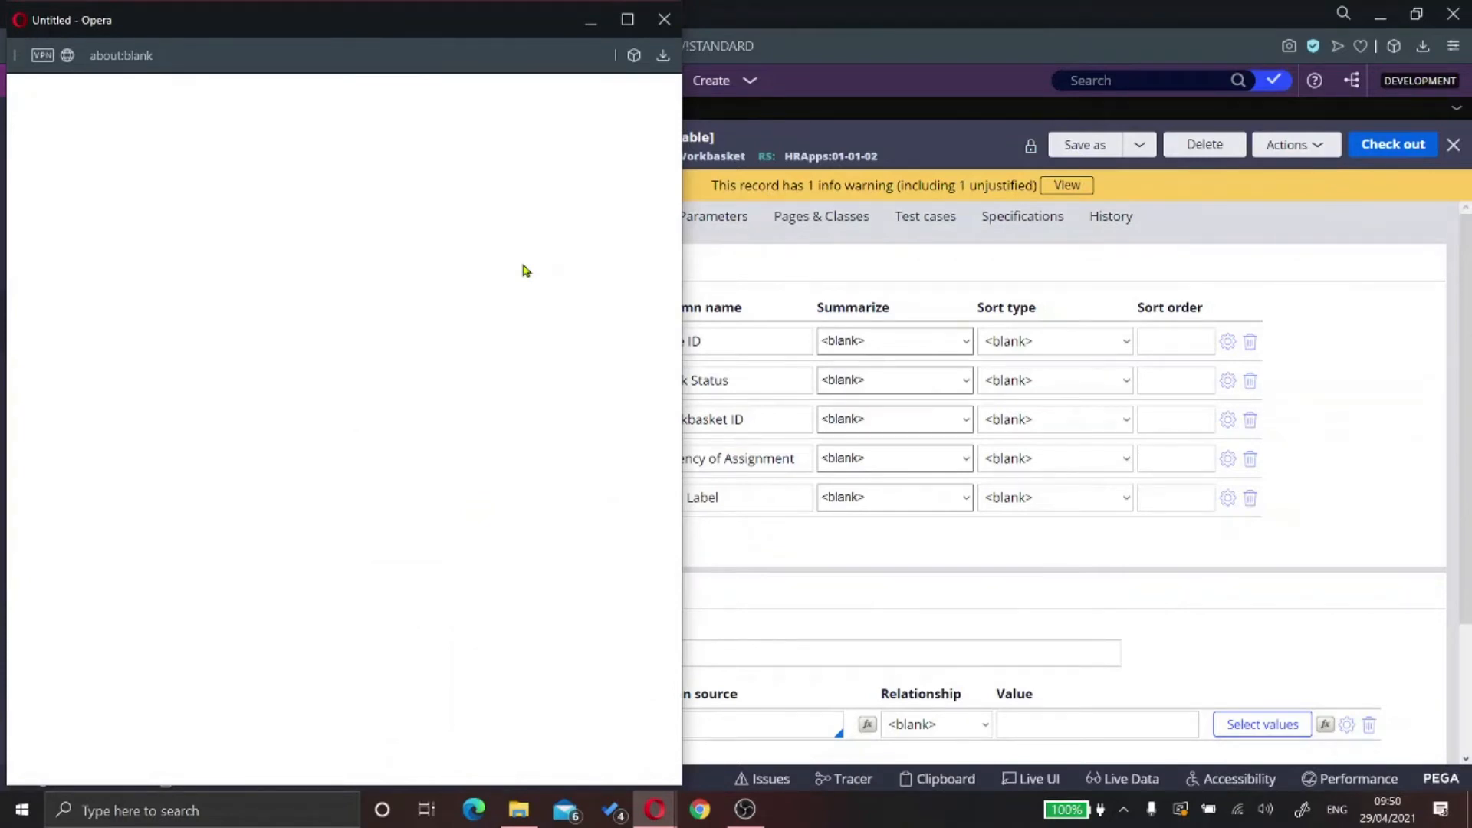
mouse_move(547, 220)
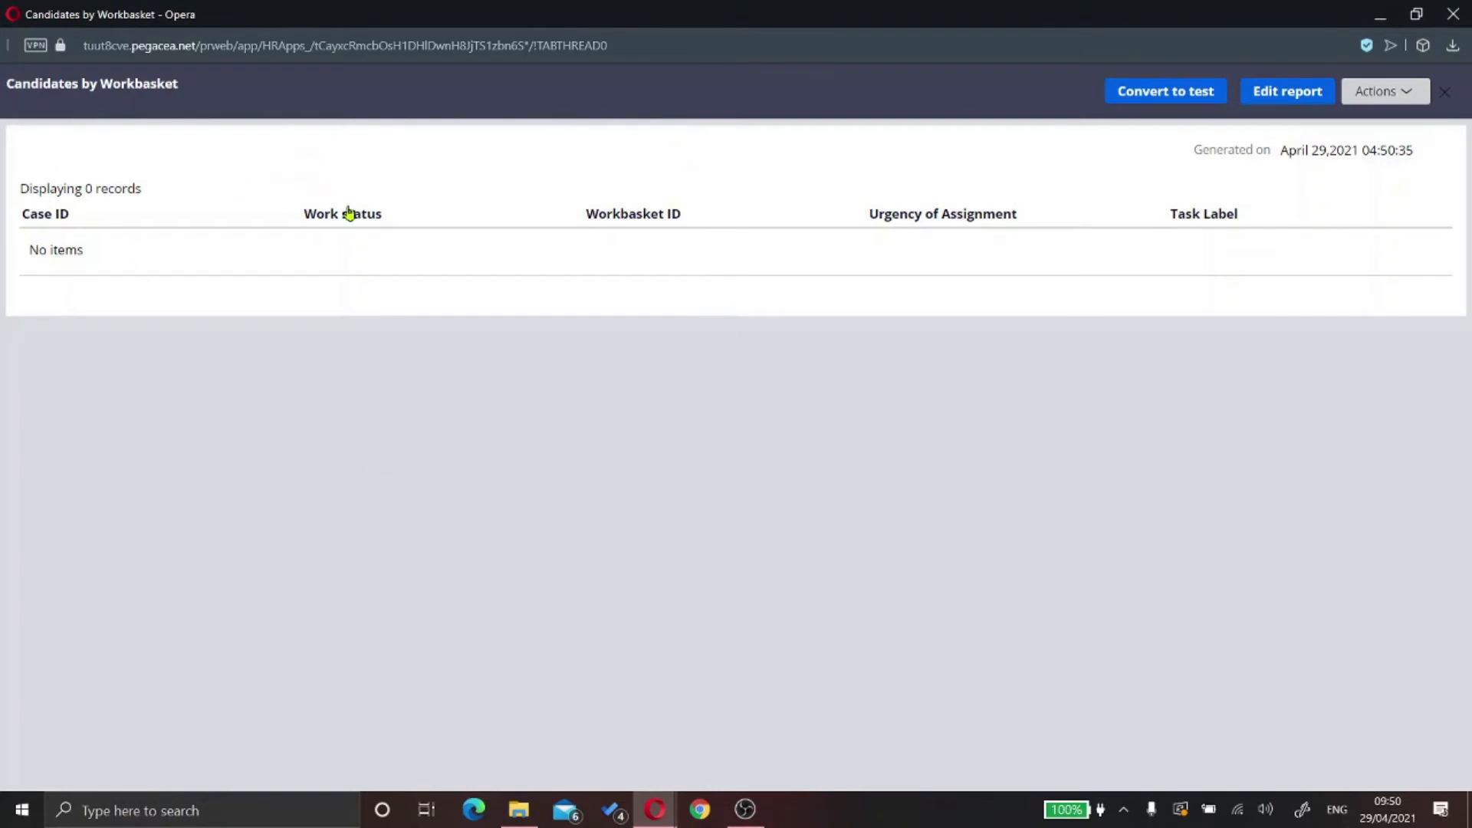
mouse_move(230, 278)
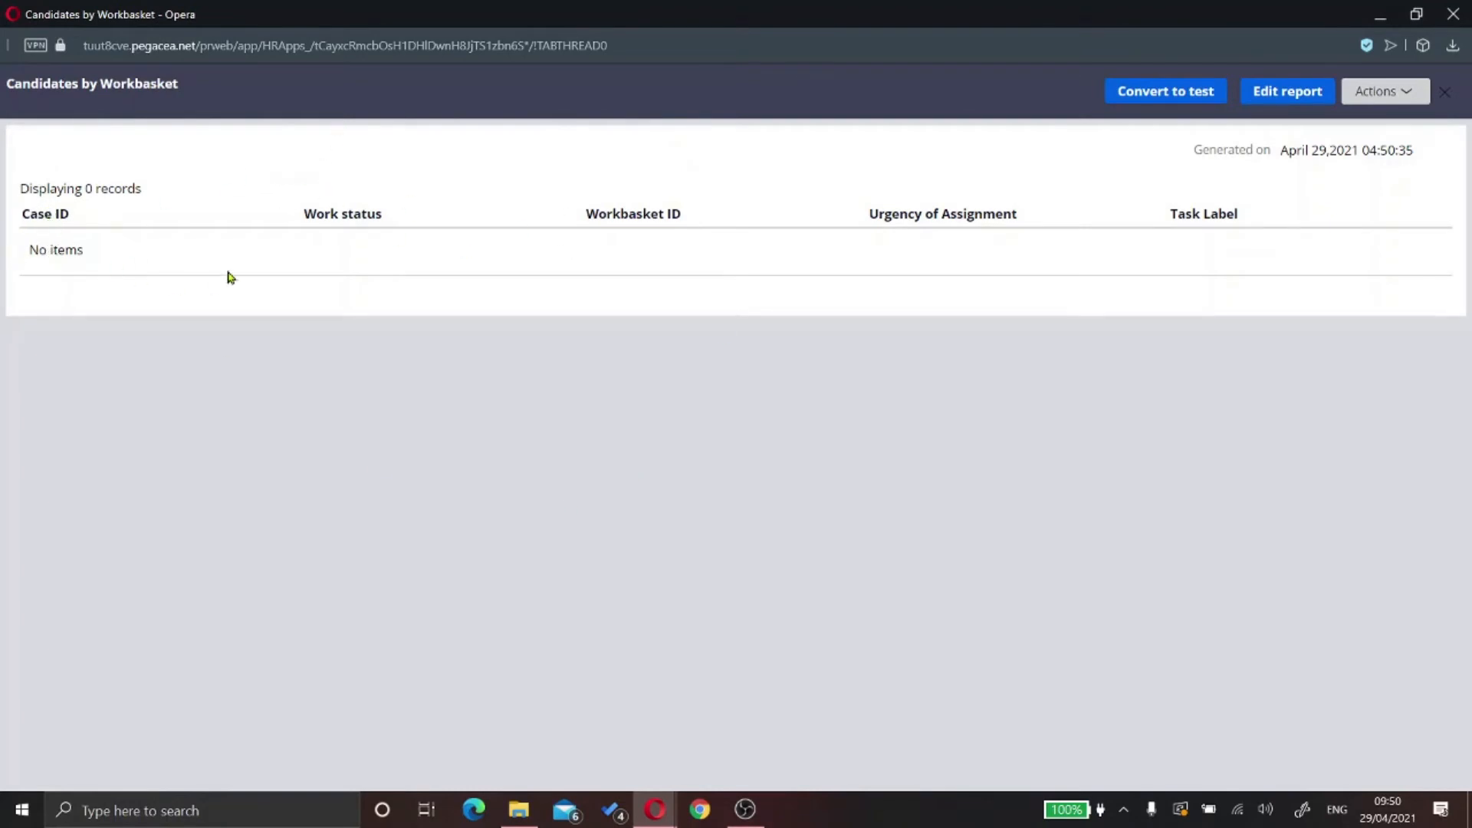
mouse_move(1215, 308)
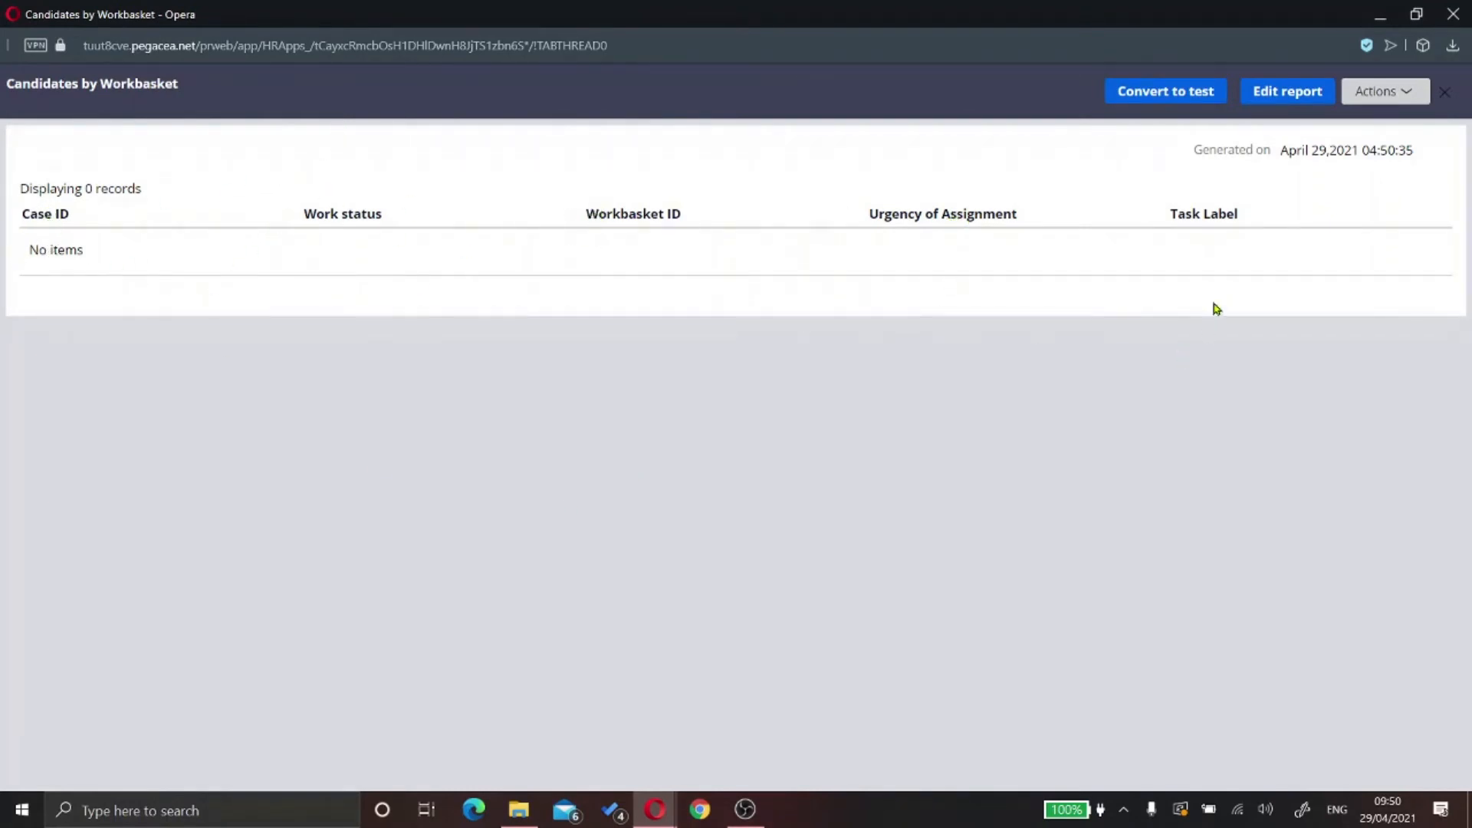
mouse_move(93, 248)
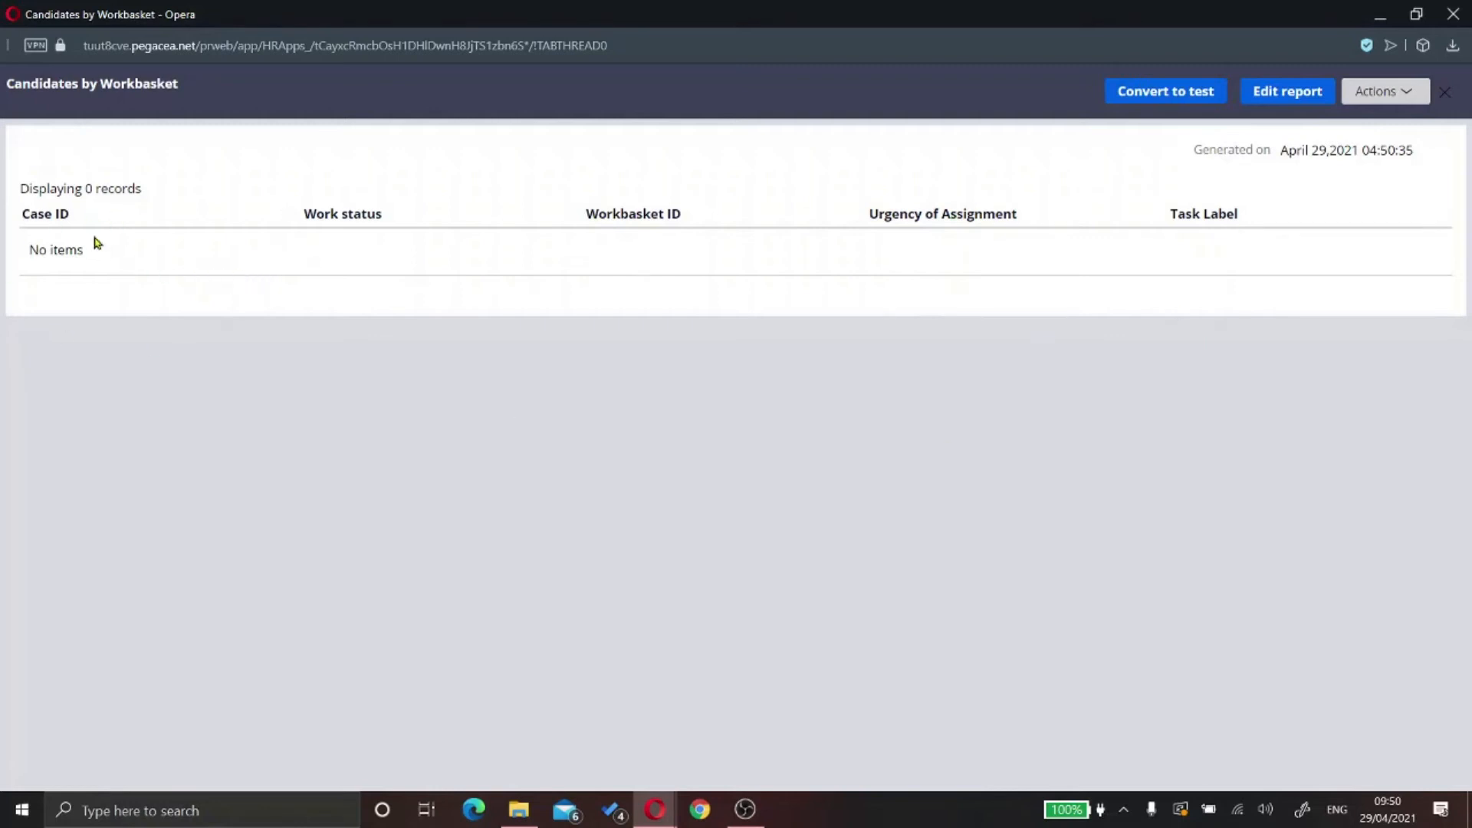
mouse_move(1286, 143)
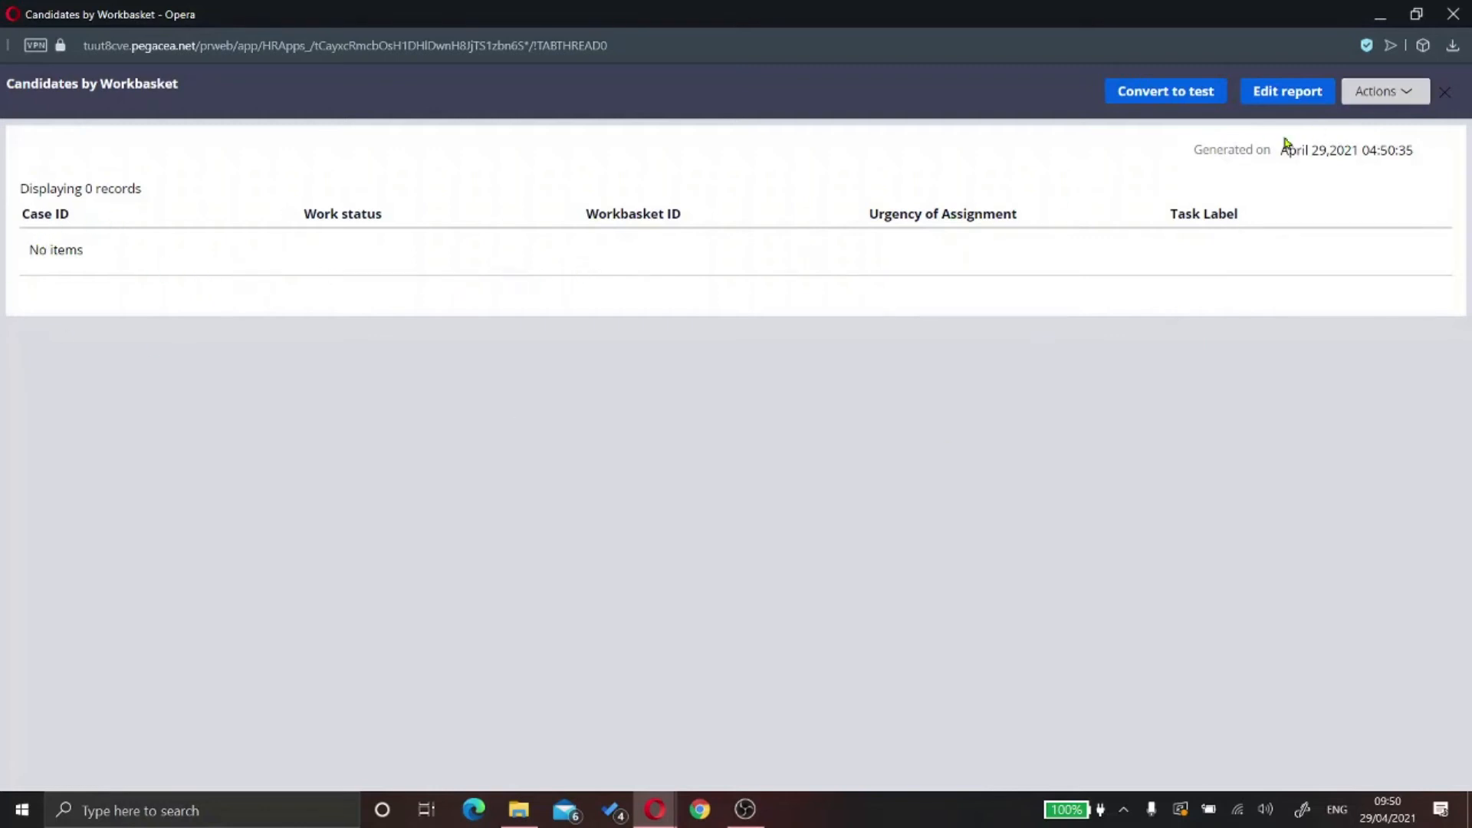
left_click(1284, 90)
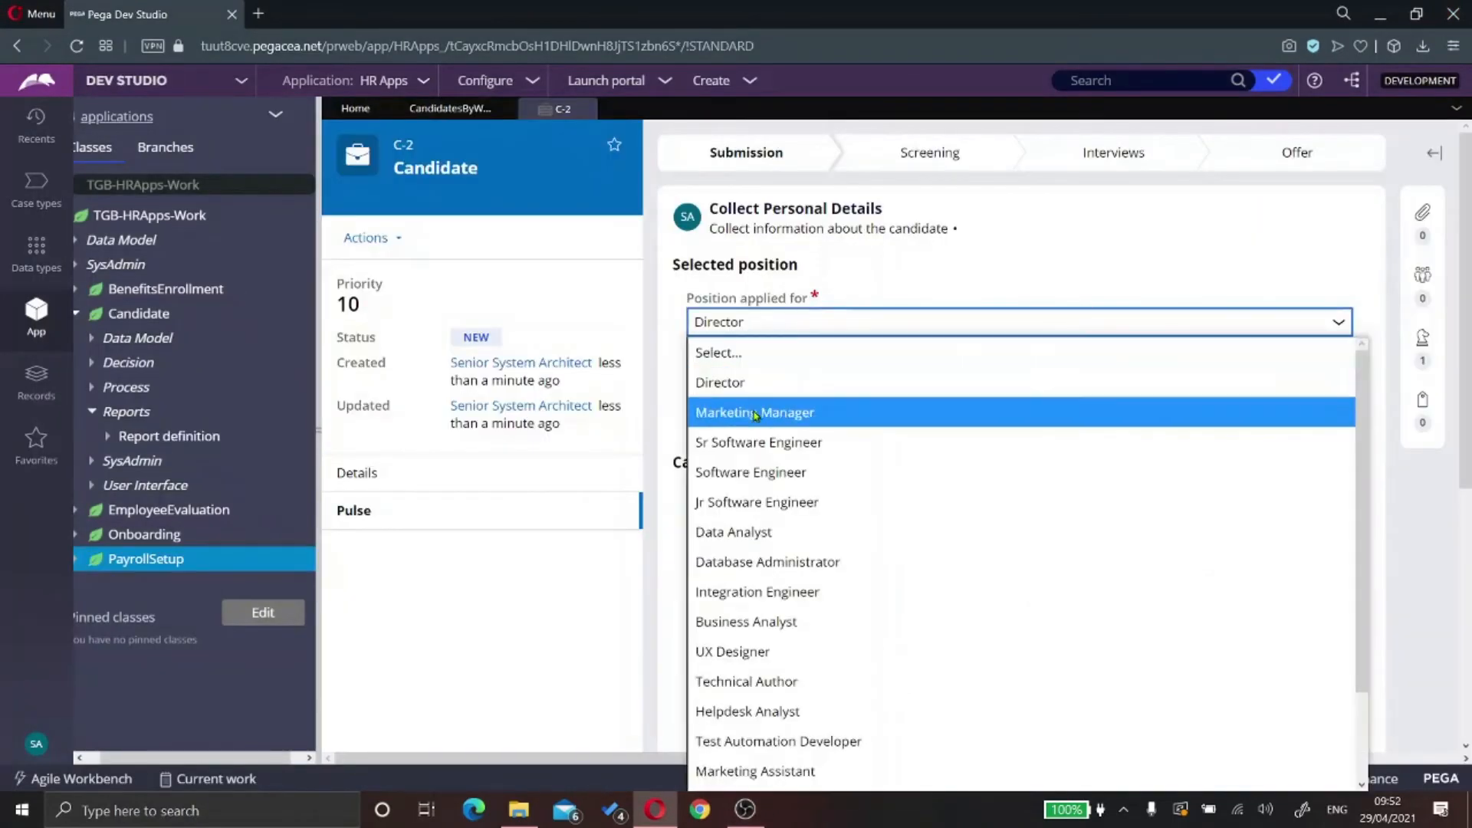
left_click(718, 381)
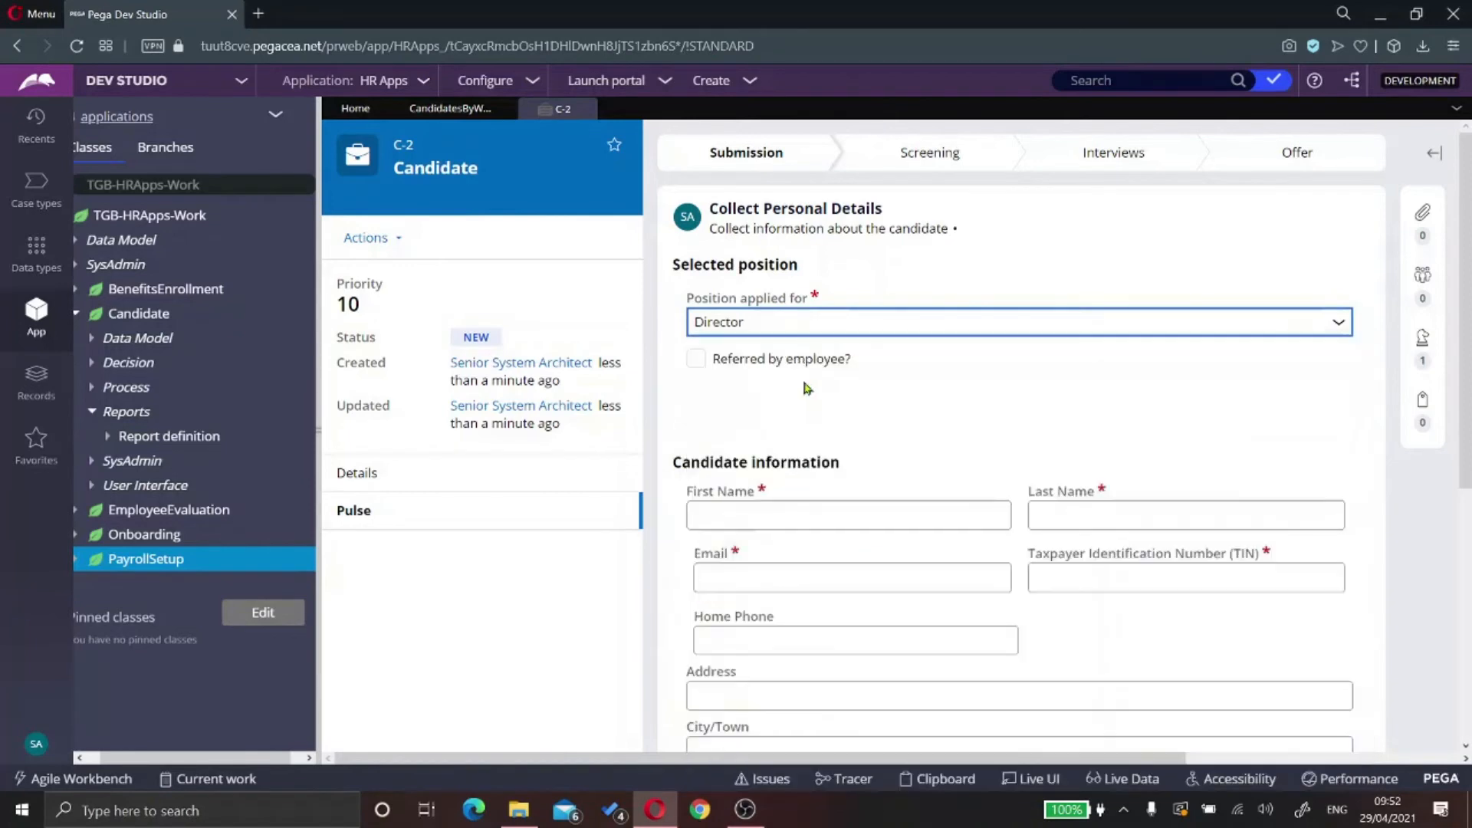
type("Thursday")
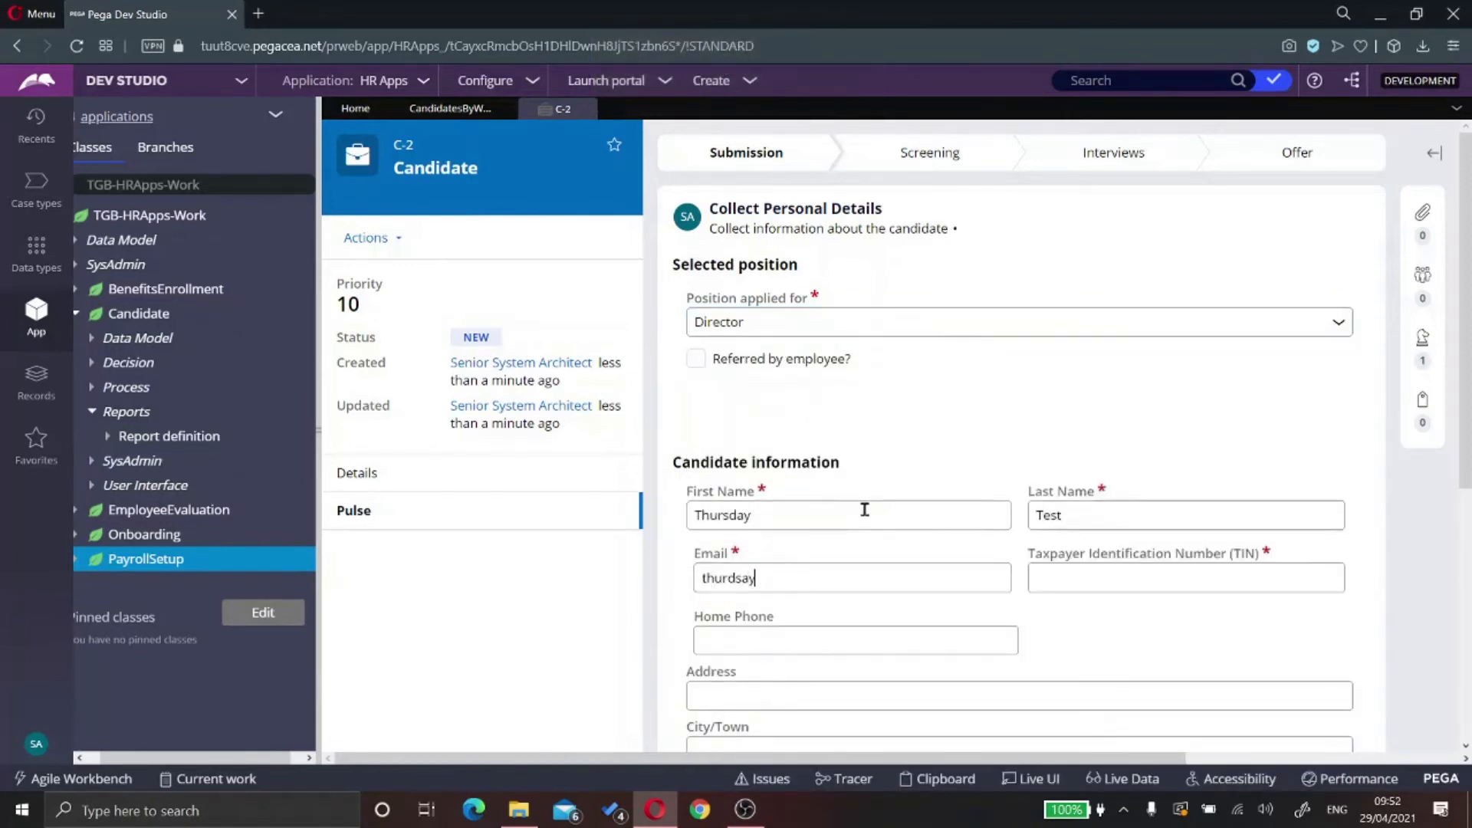
type("@newtest.com")
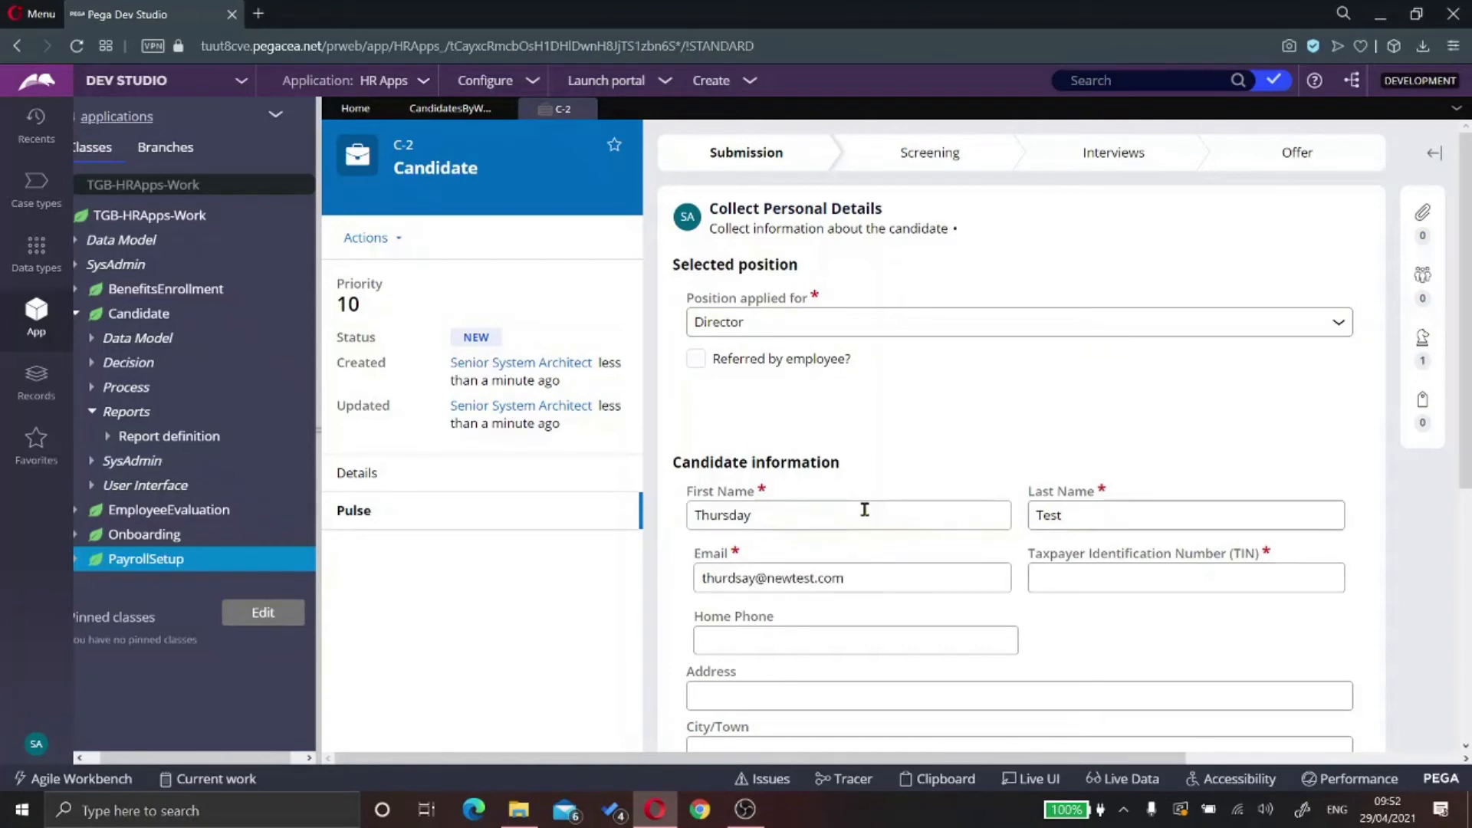
type("123-12-1234")
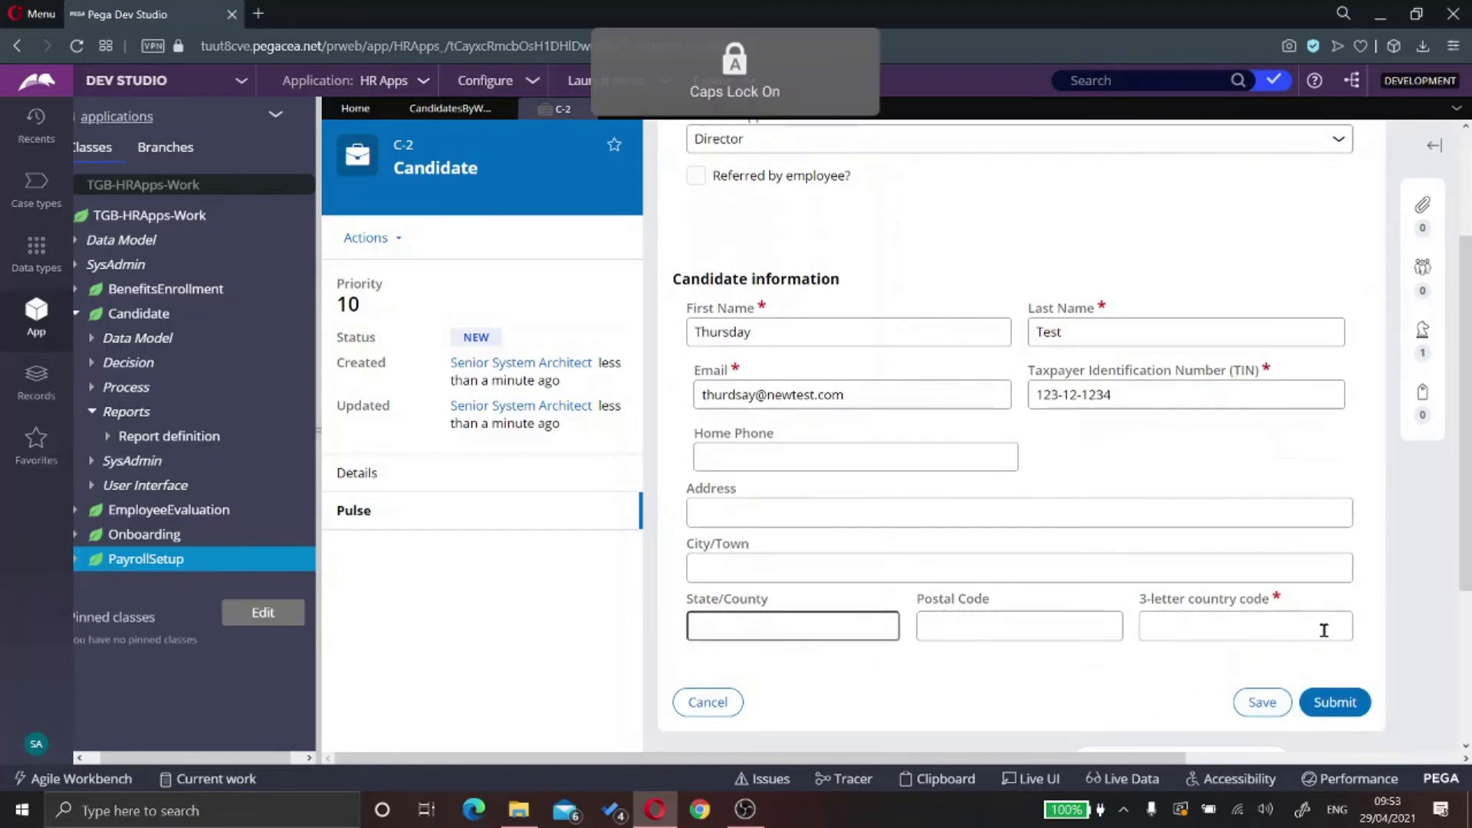
left_click(1333, 700)
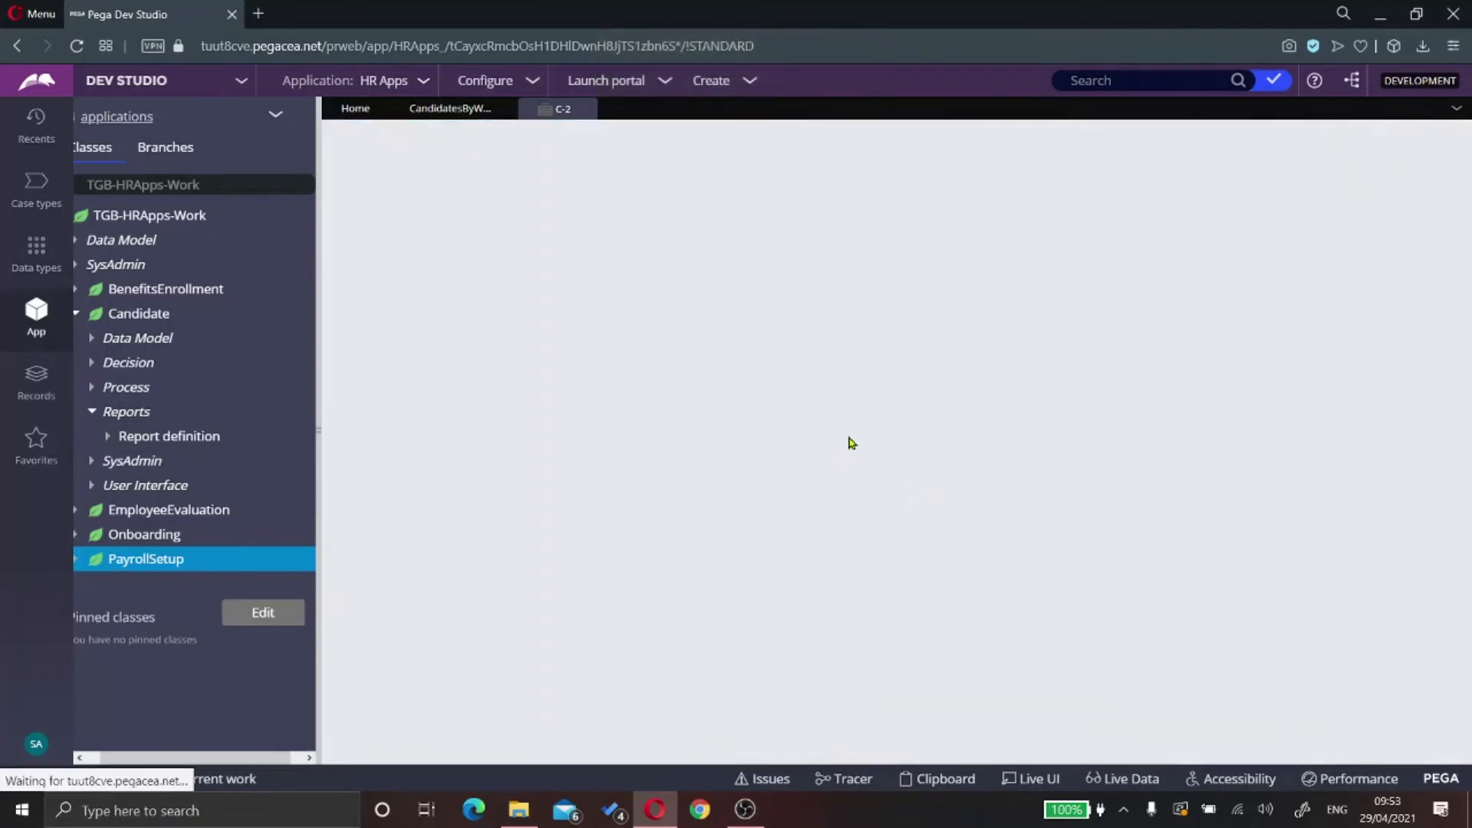
Step: Fill the work-history row with NA, start date 2/8/2021 and end date 6/22/2021
type("NA")
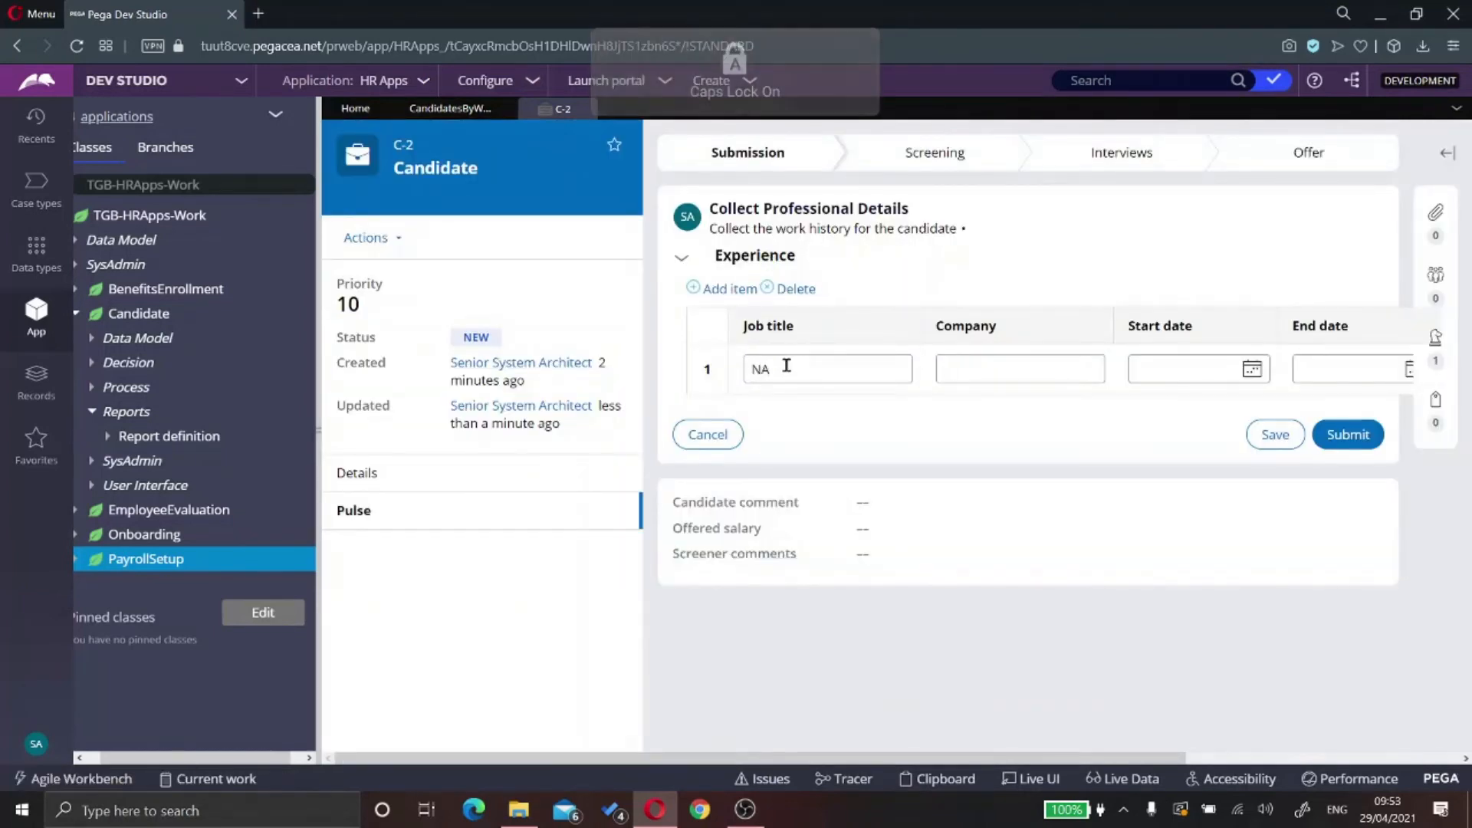
left_click(1250, 368)
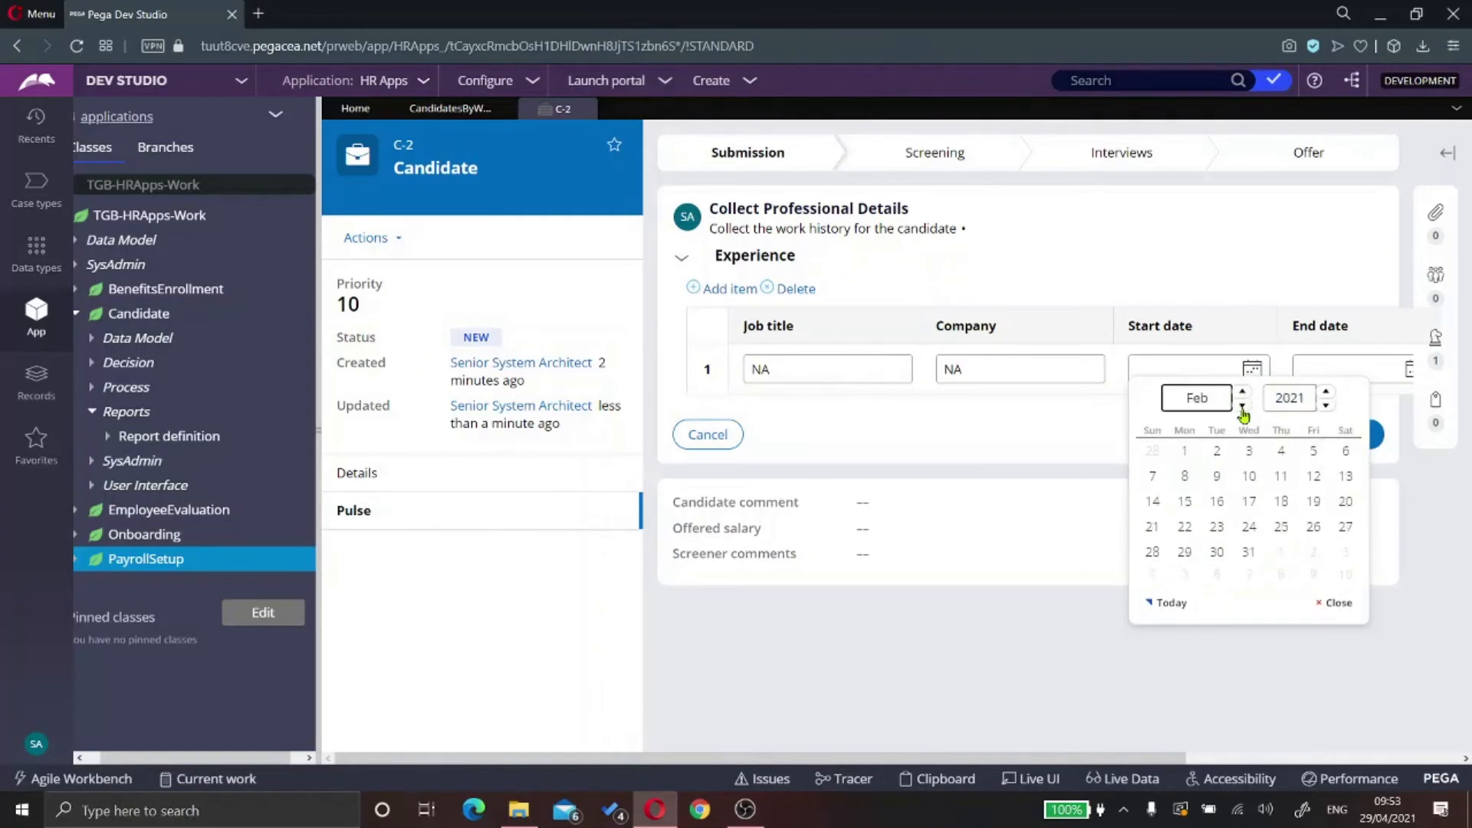
left_click(1184, 476)
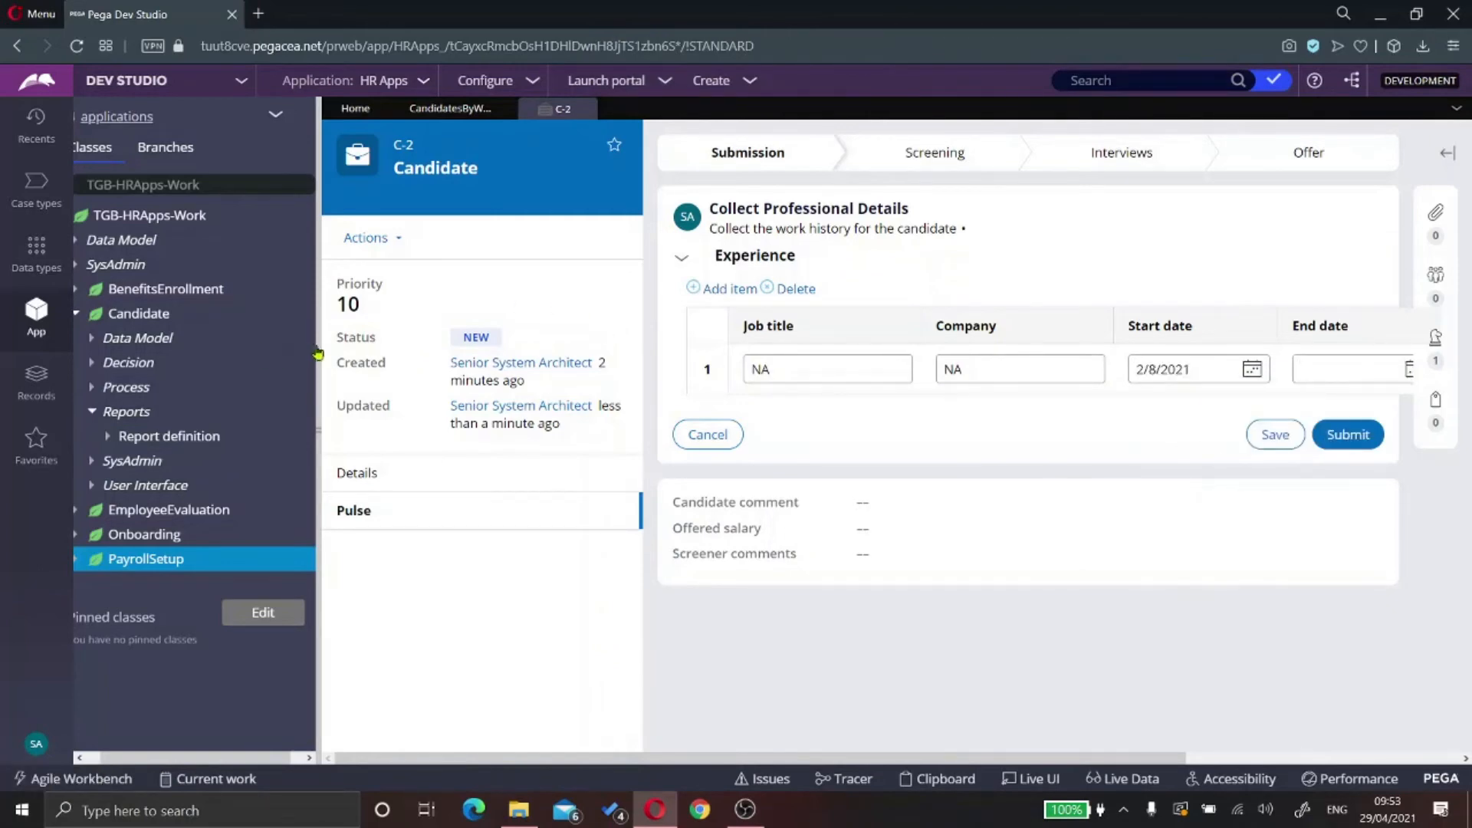
left_click(1364, 368)
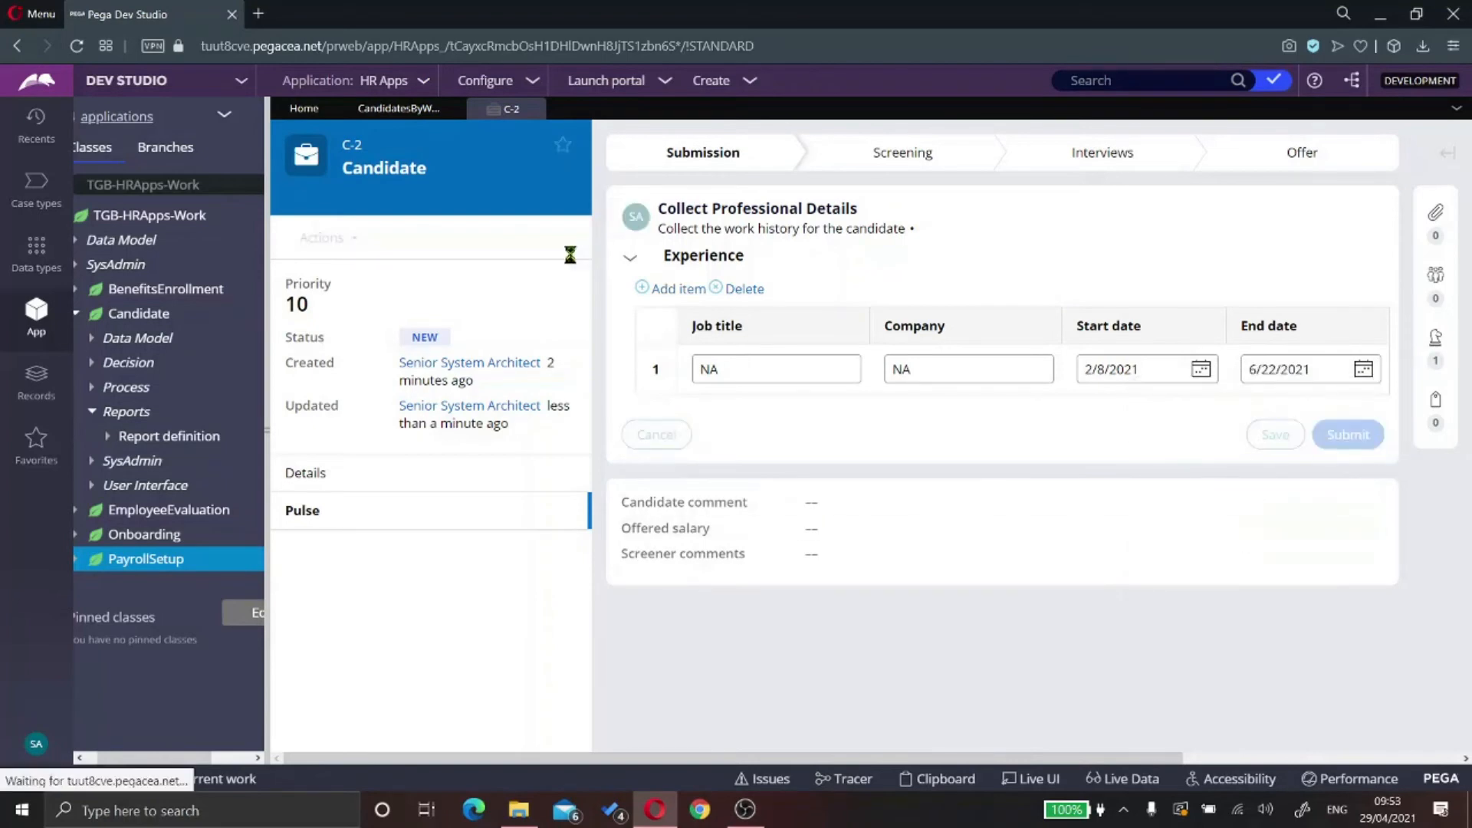
Step: Change the case's stage to Offer via Actions > Change stage, then return to the report definition
left_click(320, 237)
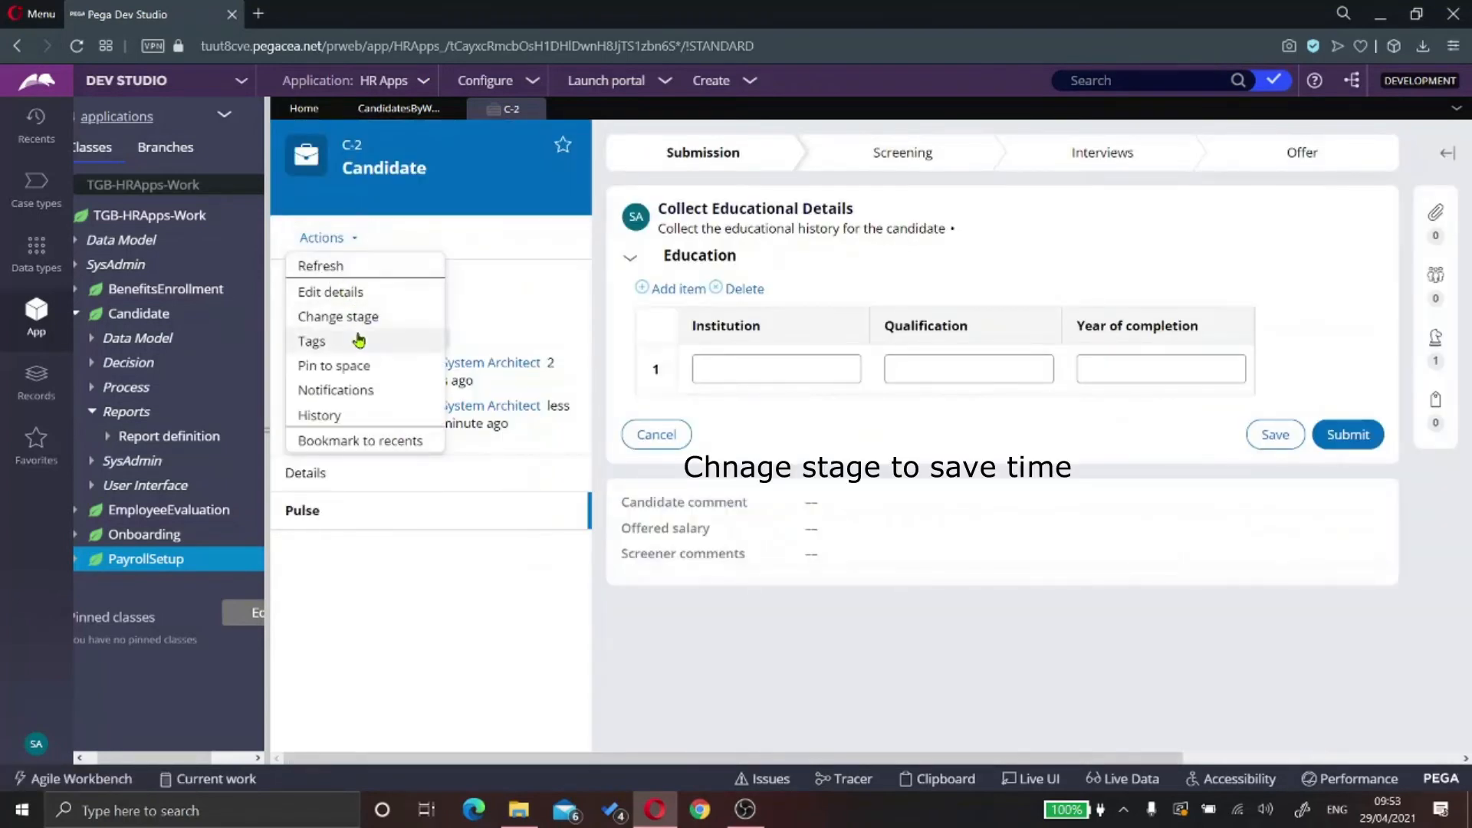
left_click(337, 316)
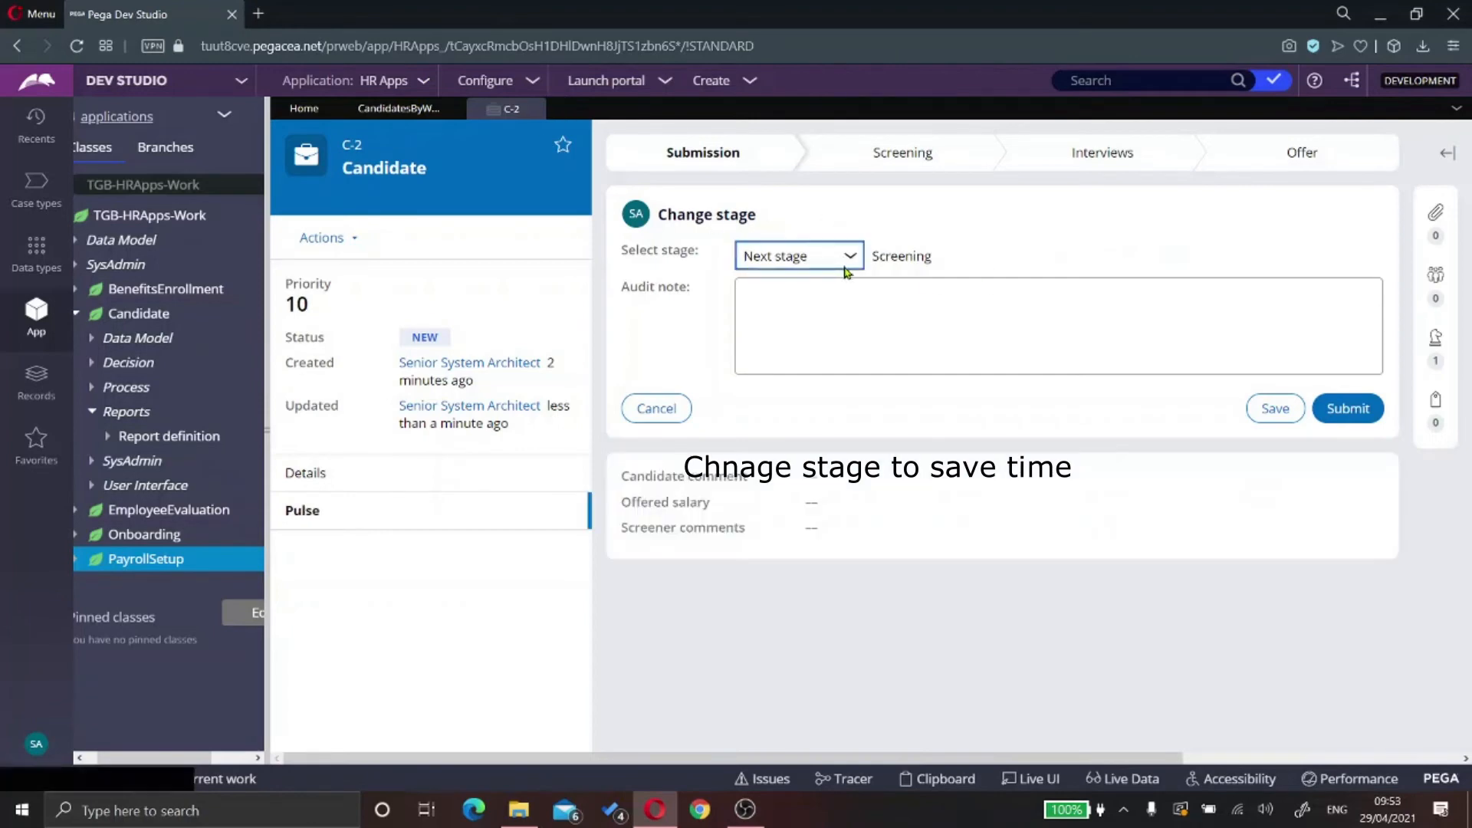
left_click(797, 256)
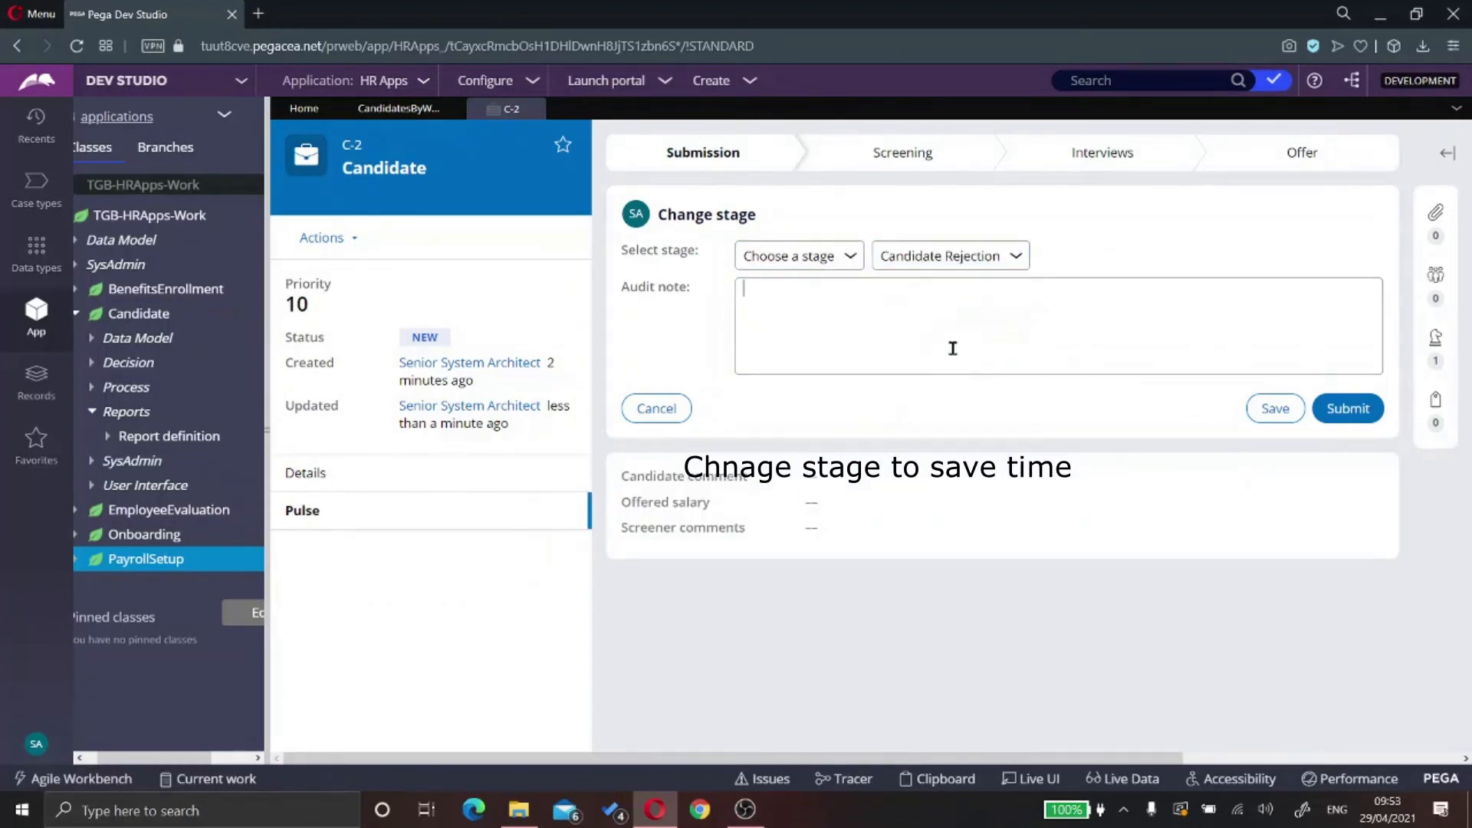
left_click(947, 256)
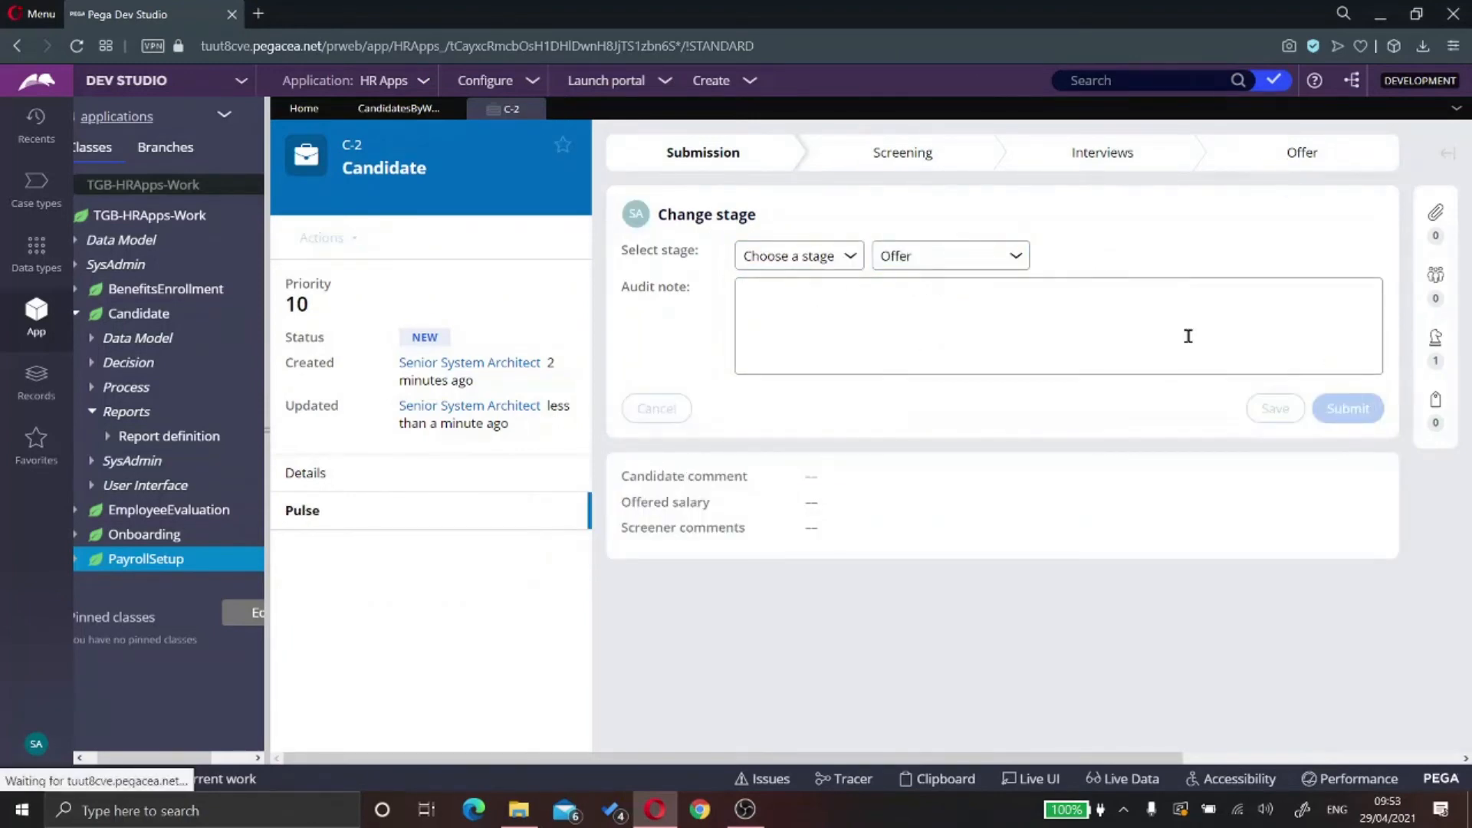
left_click(1346, 408)
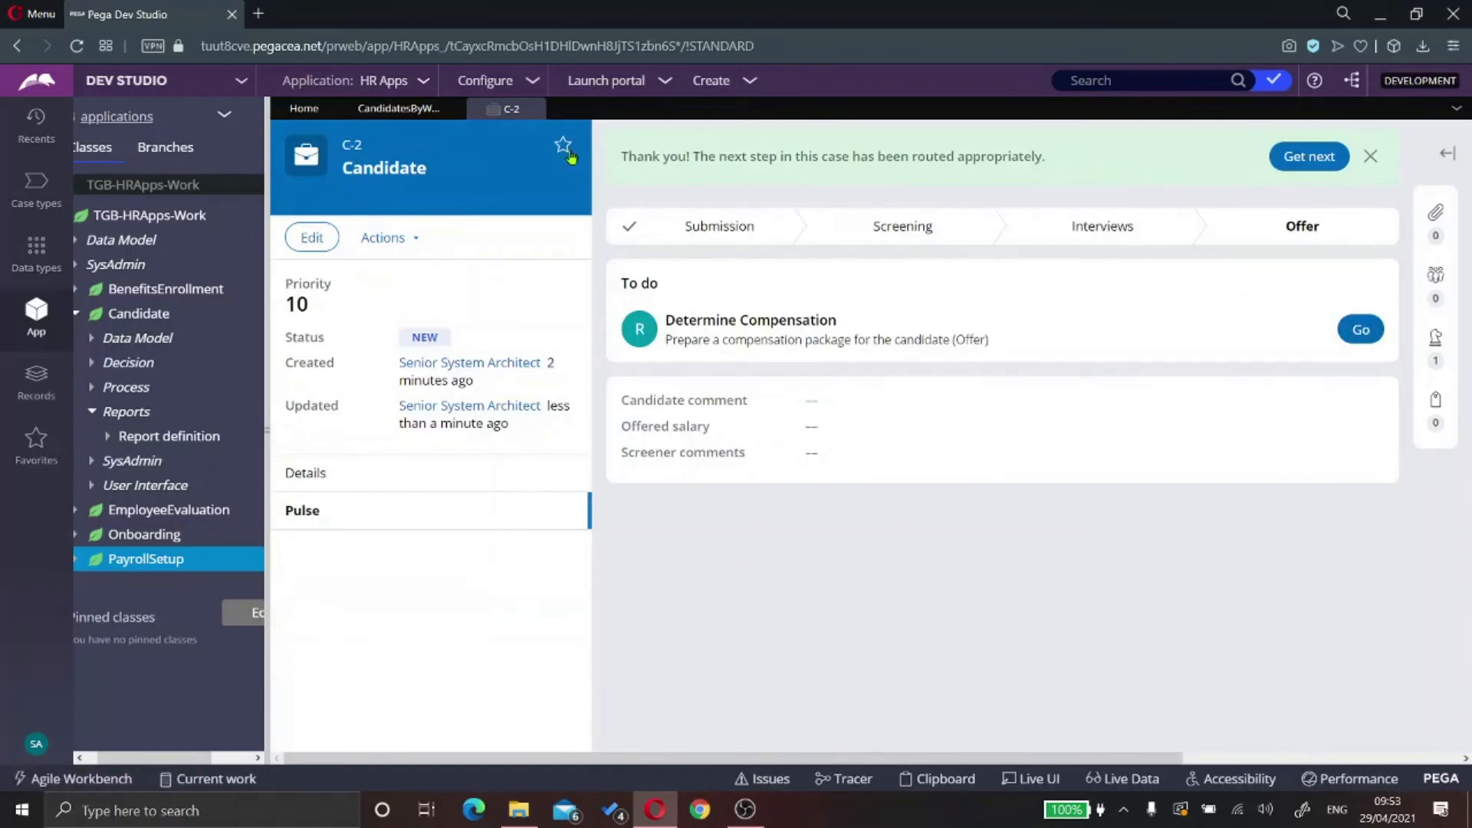
left_click(398, 107)
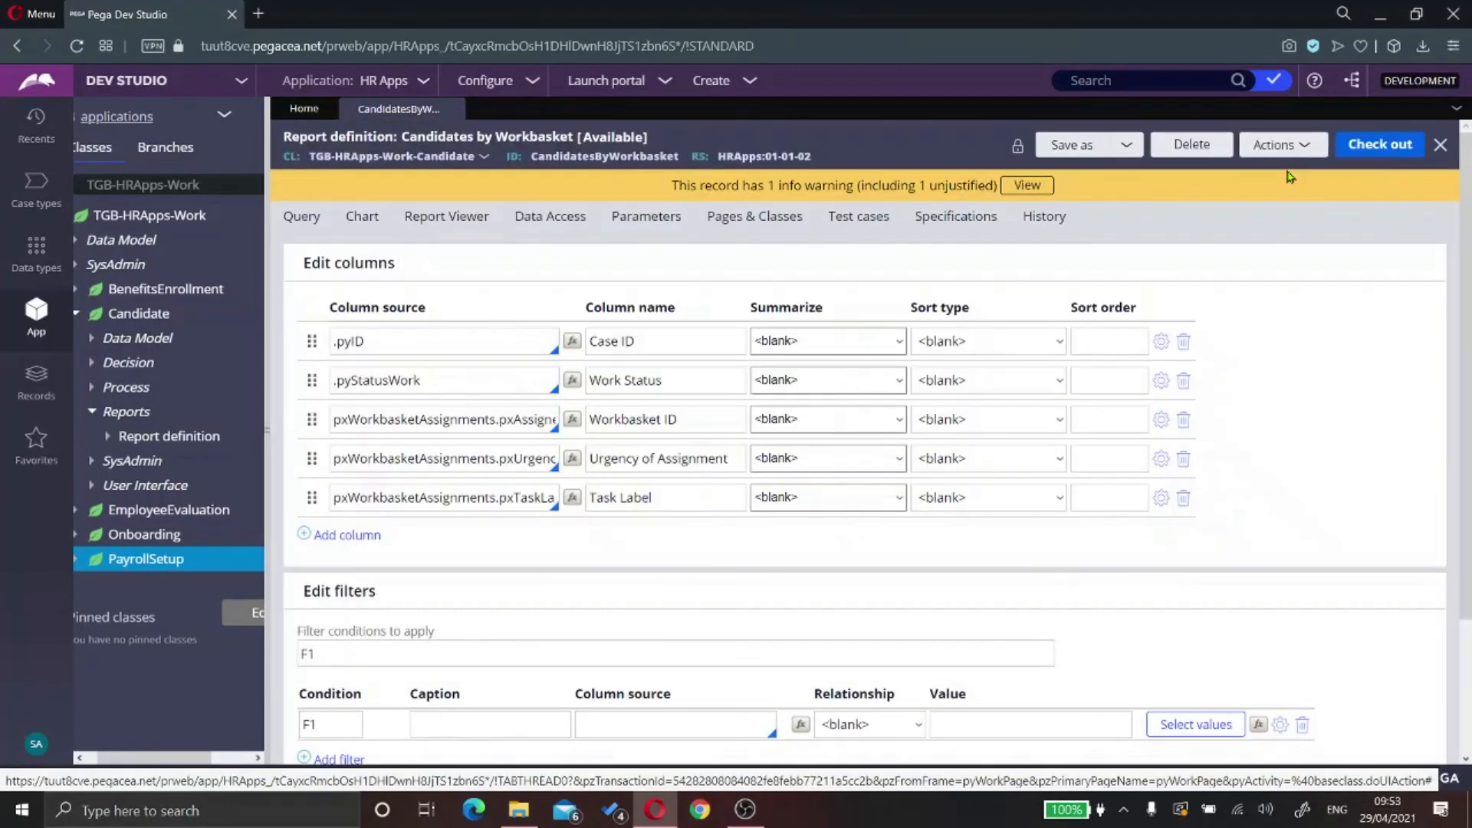
Step: Rerun the report via Actions > Run and maximize the results showing case C-2 in RecruitingWB
left_click(1279, 144)
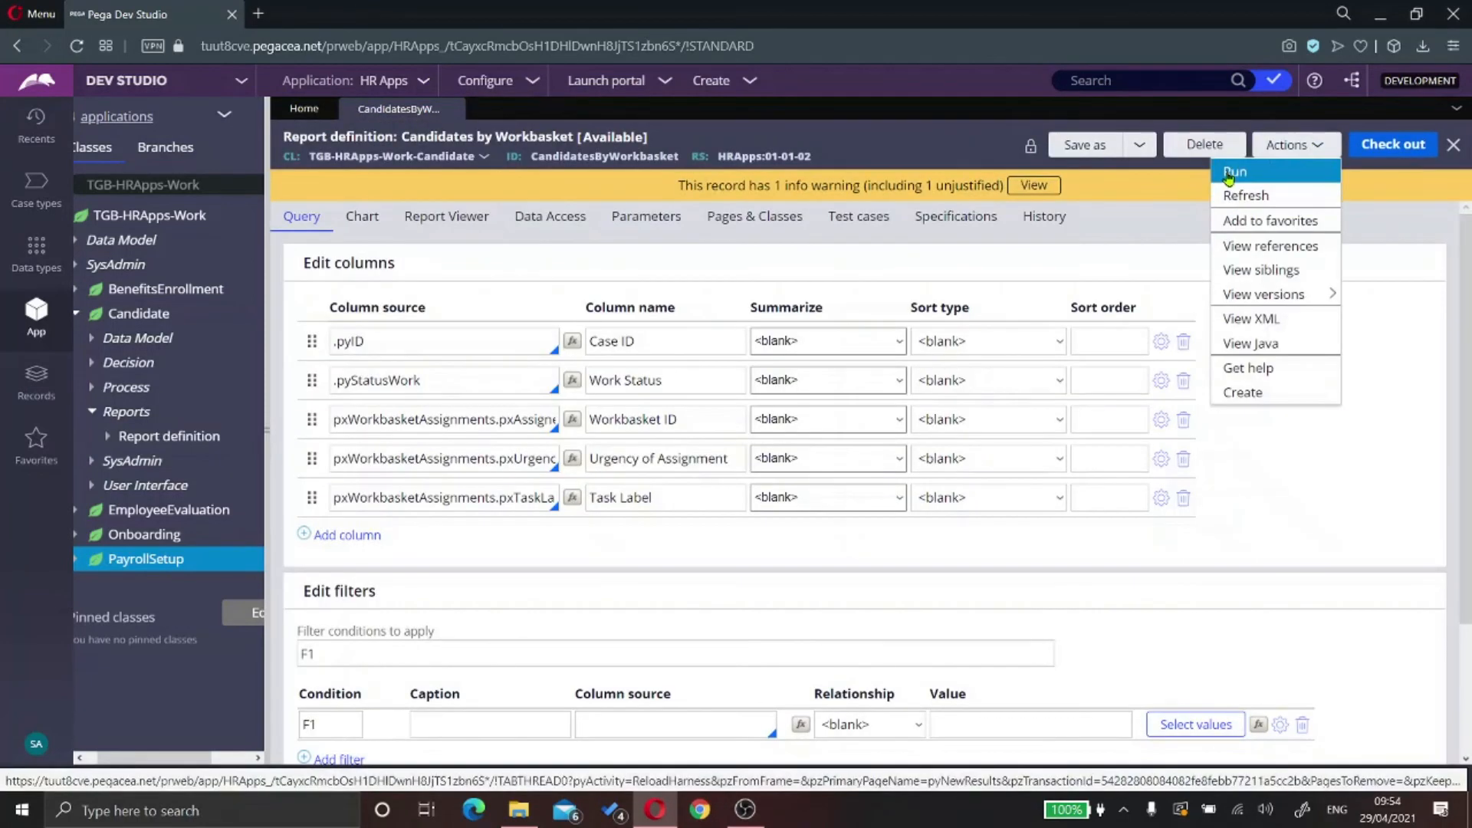
left_click(1235, 174)
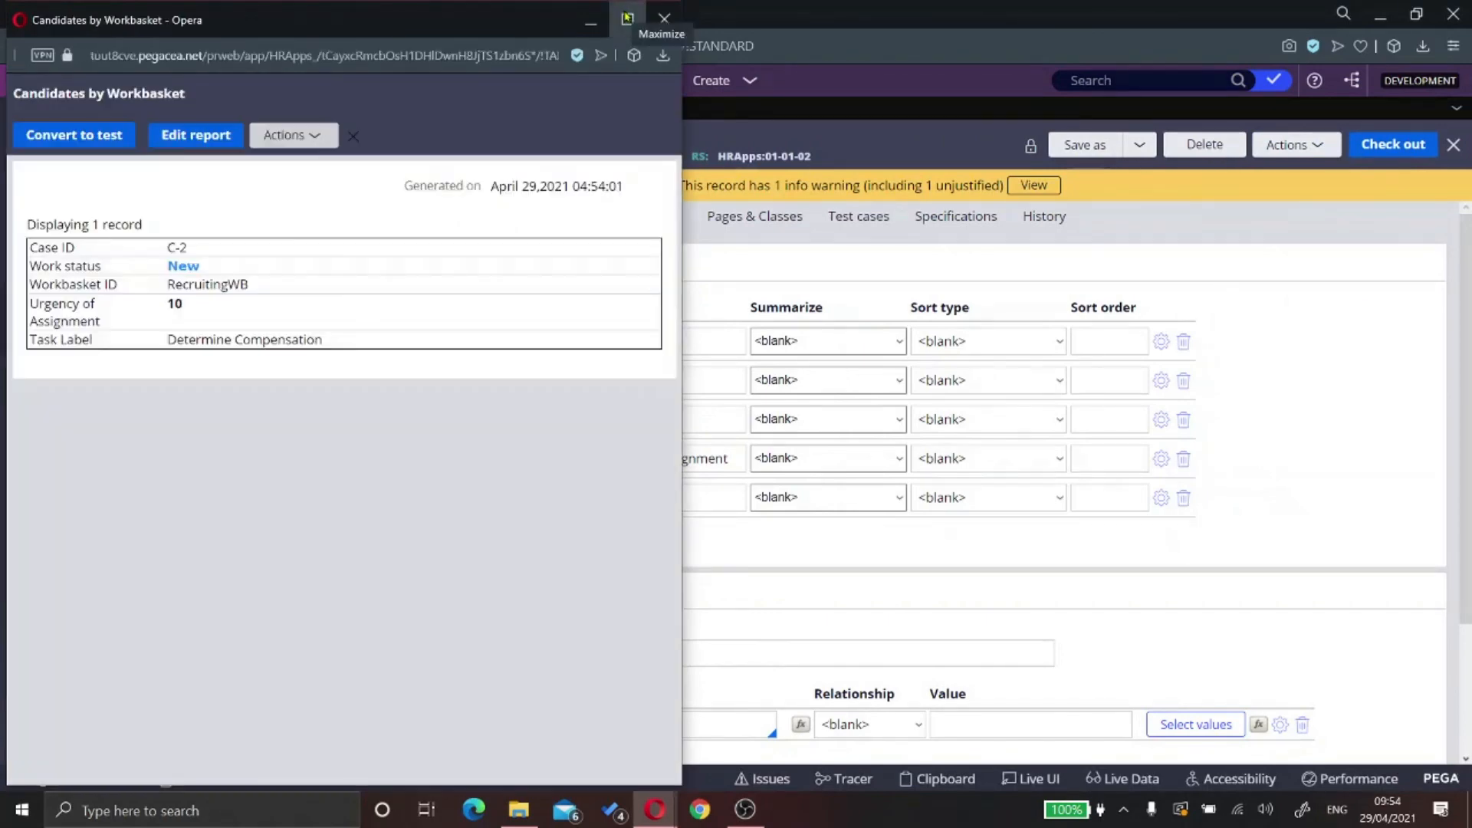
left_click(627, 16)
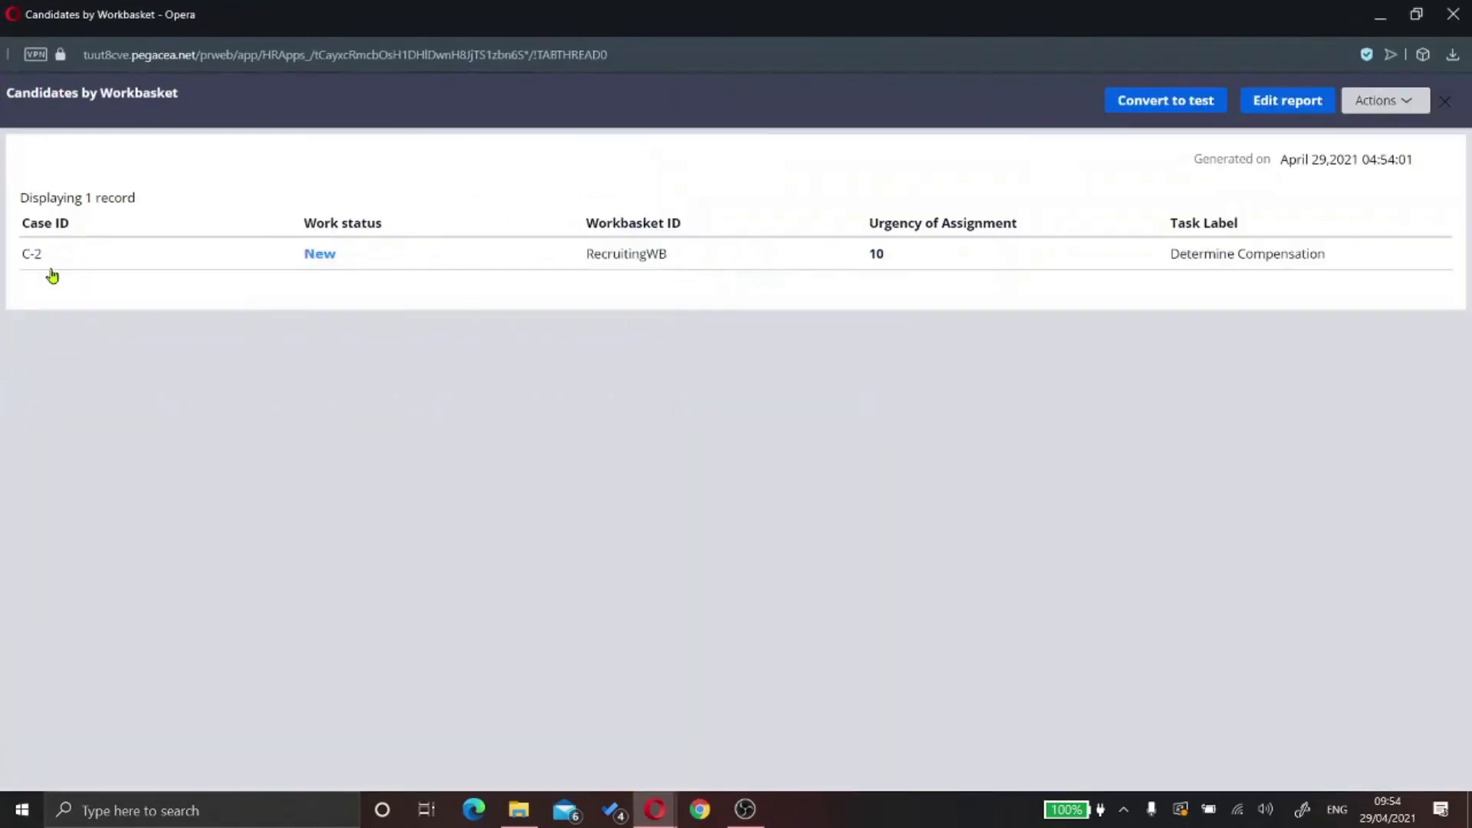
mouse_move(918, 253)
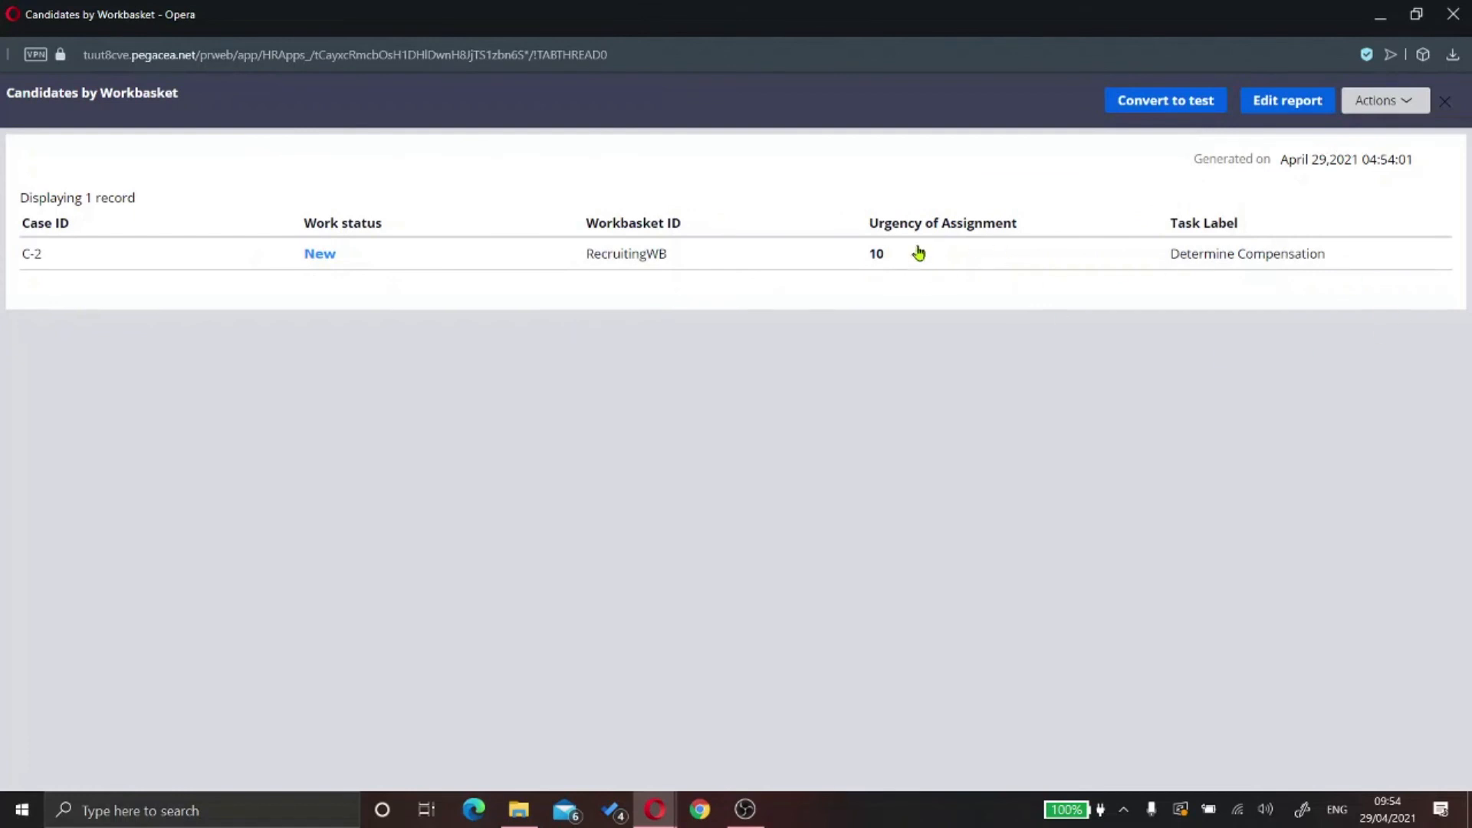
mouse_move(83, 279)
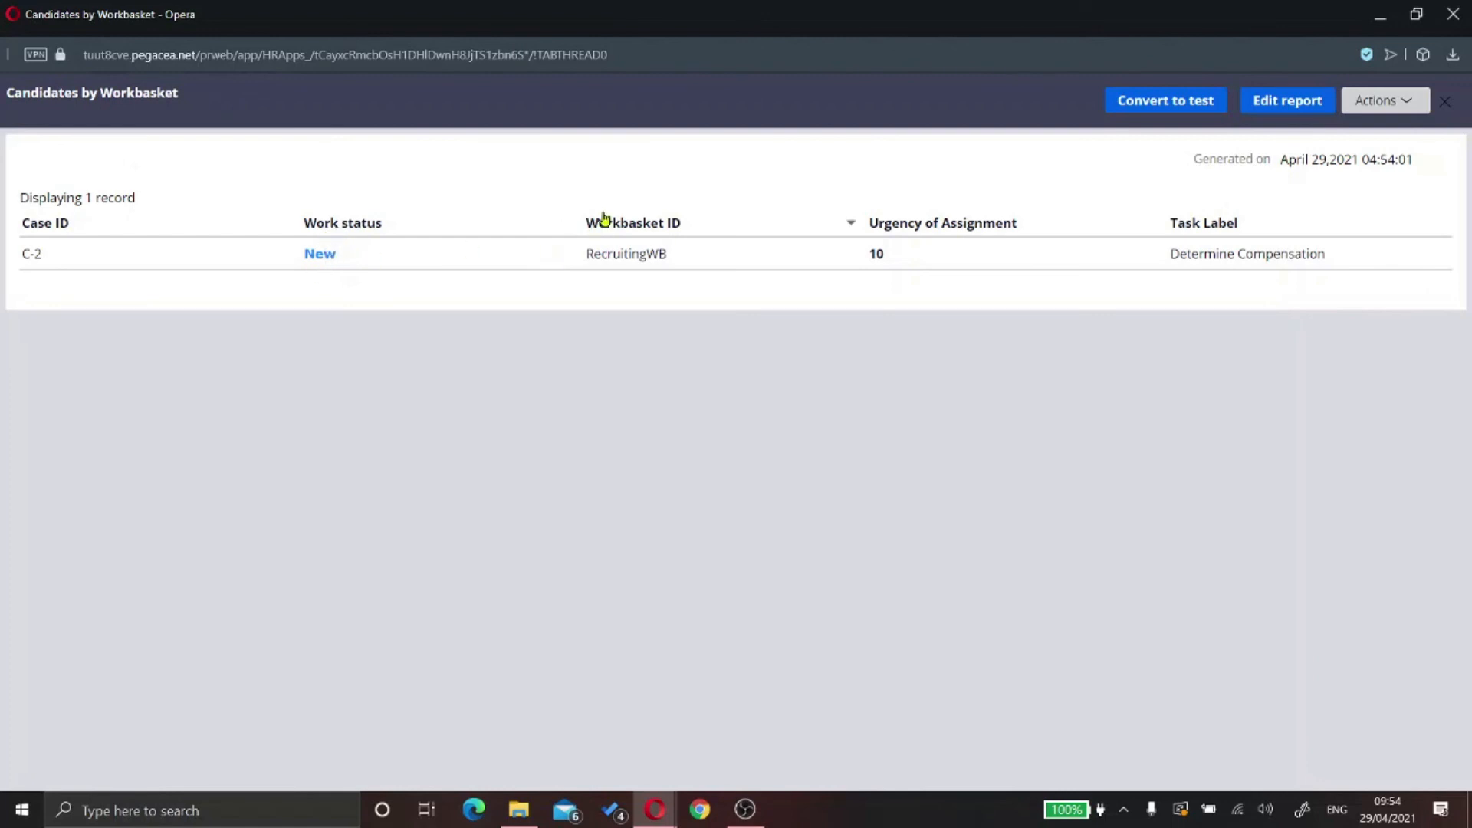
mouse_move(950, 222)
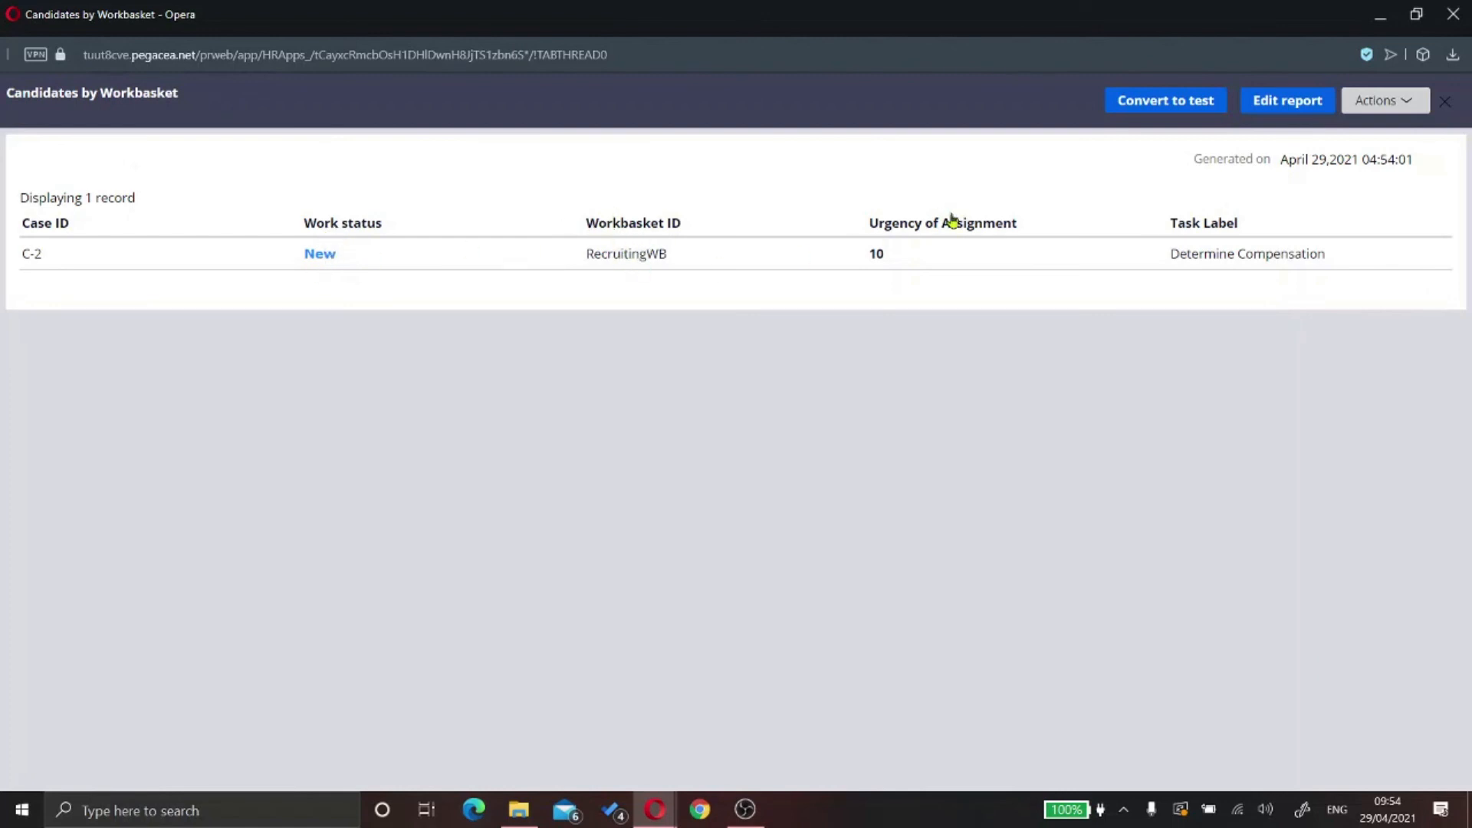
mouse_move(1262, 261)
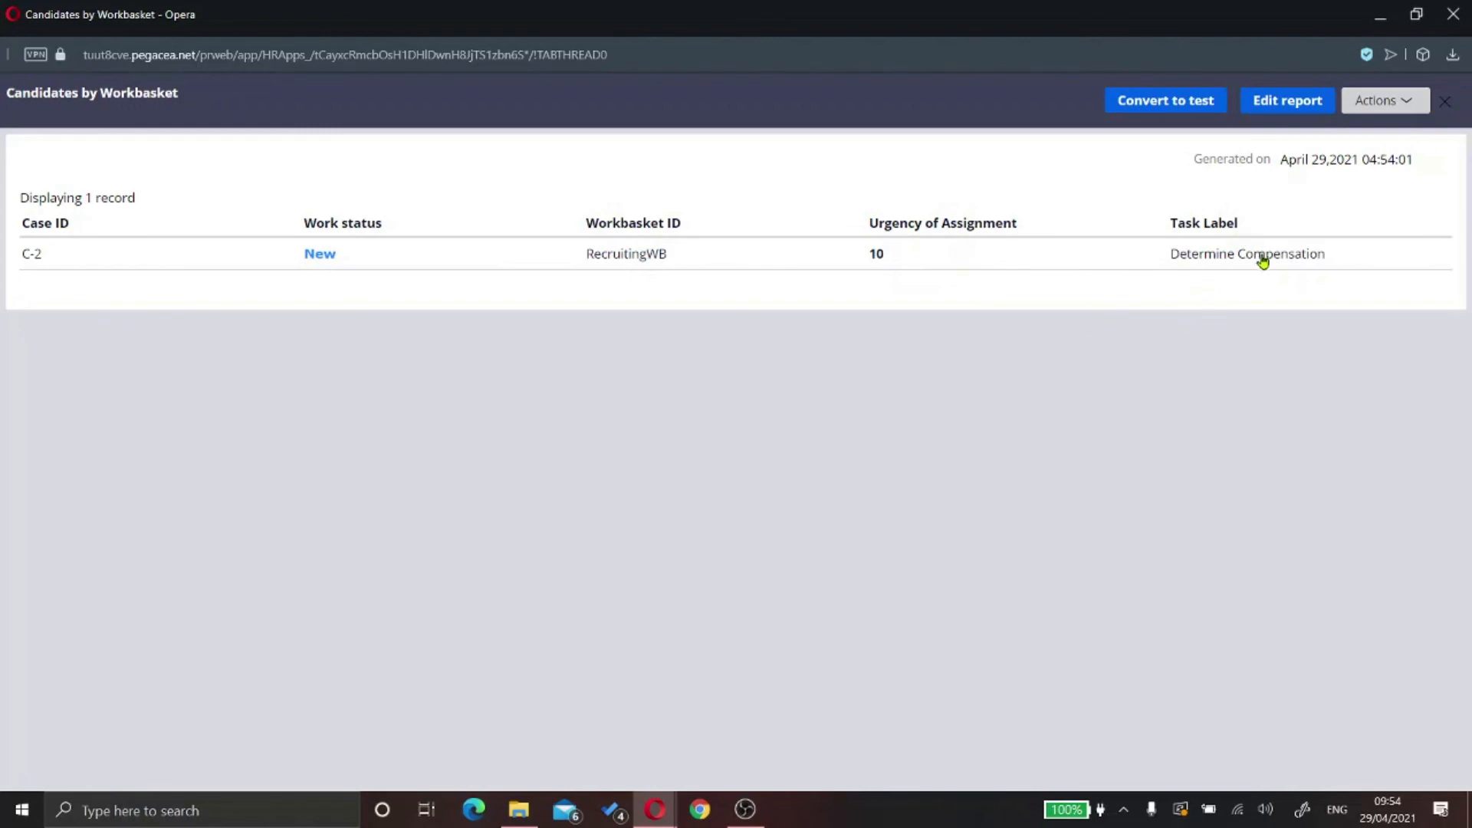
mouse_move(1458, 45)
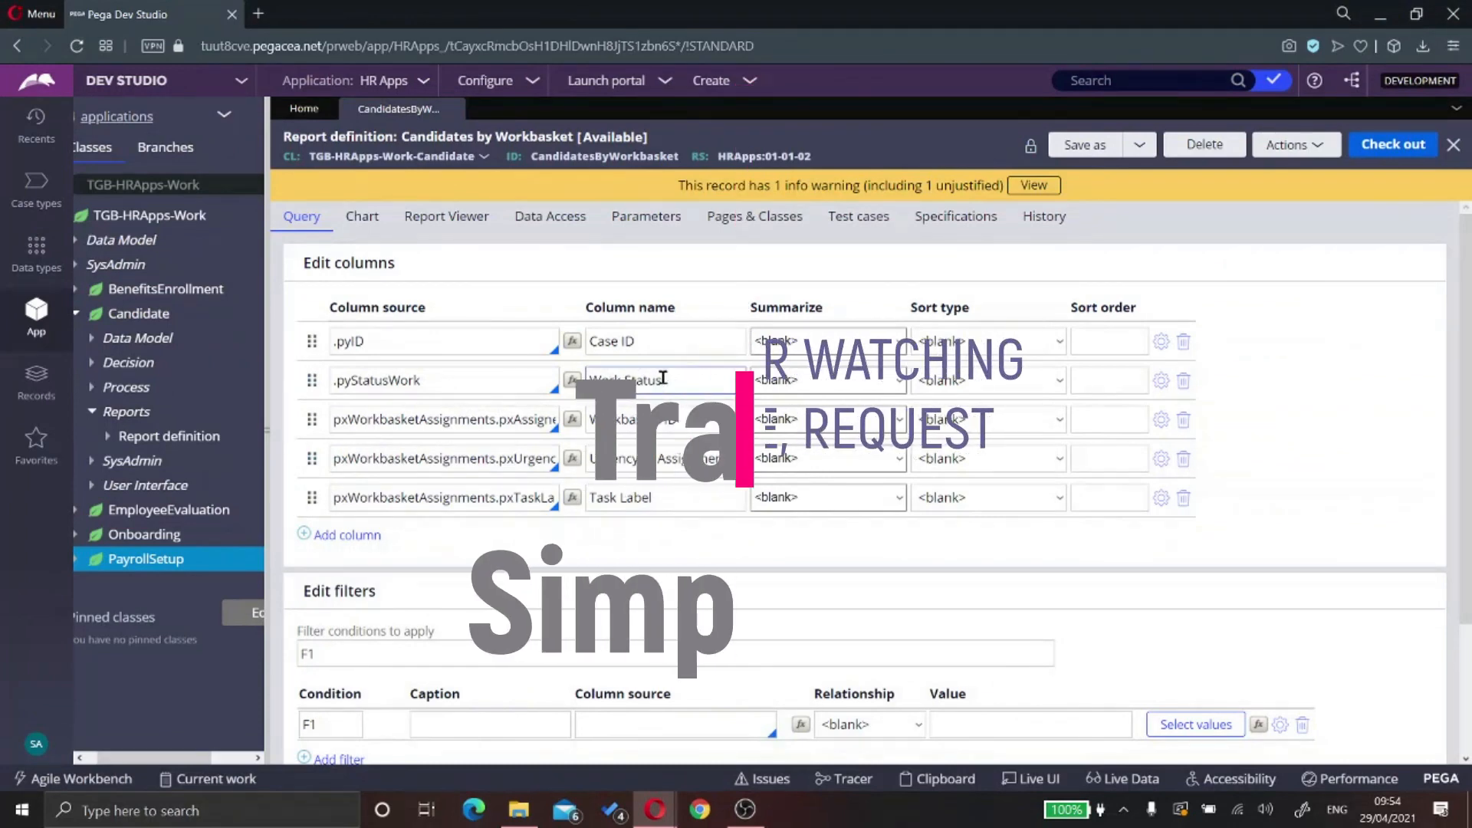
Step: Scroll down the report definition to show its five columns and filter section
scroll("down", 3)
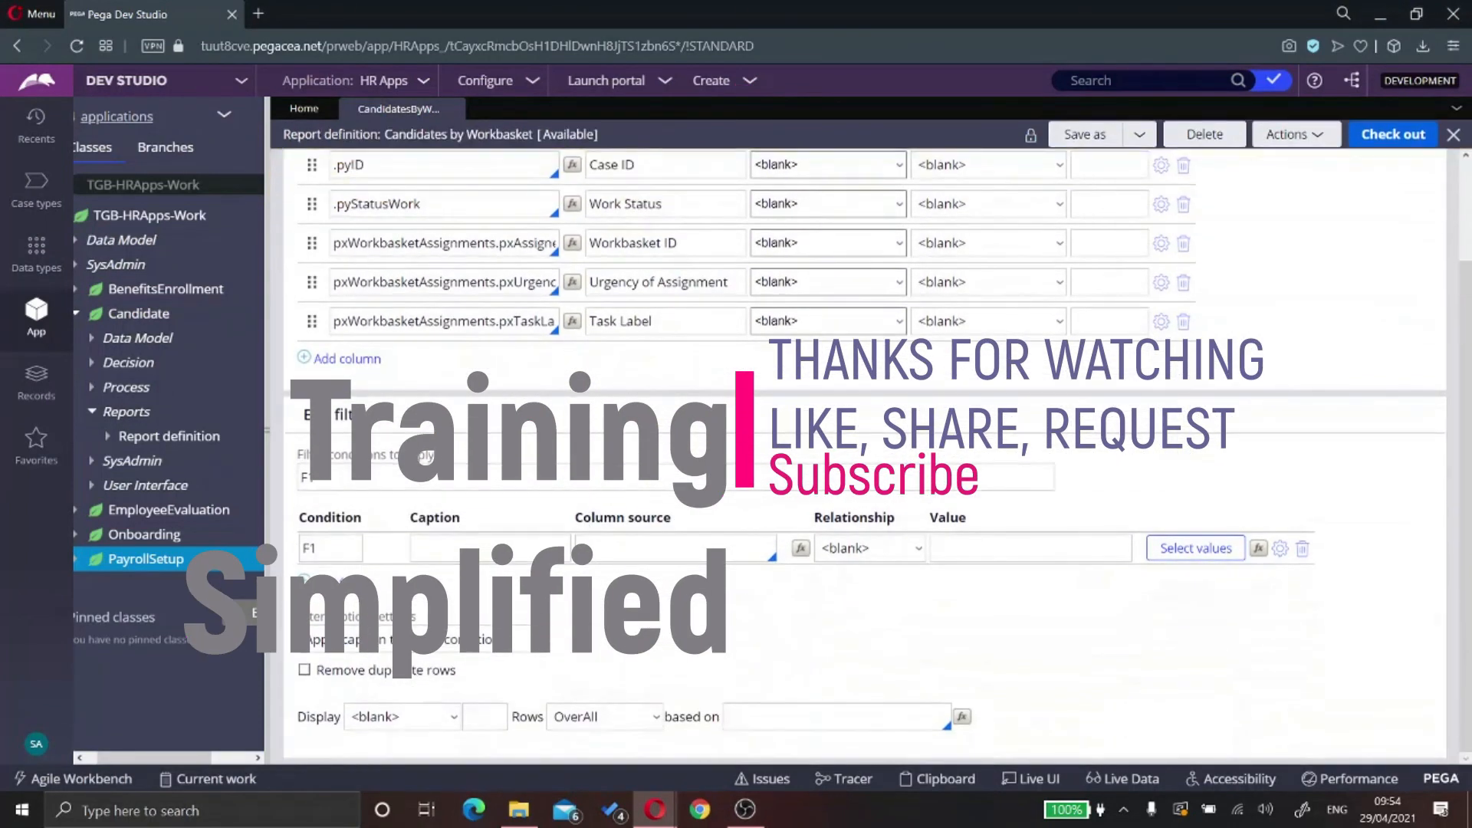